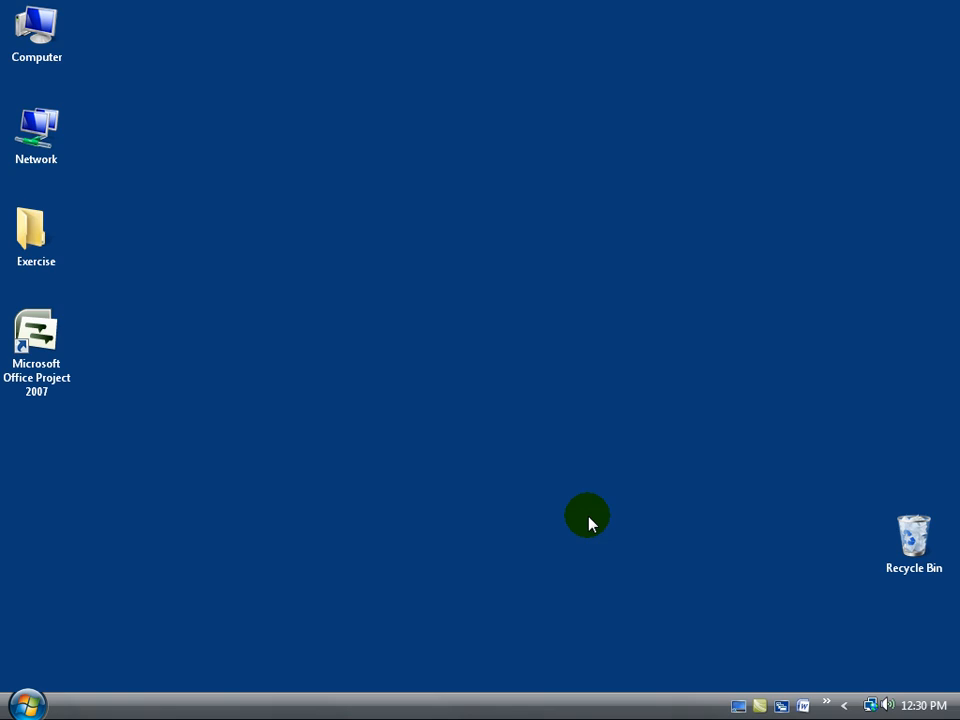
Step: Find Project 2007 through Start menu search, create a desktop shortcut, and launch it
left_click(28, 705)
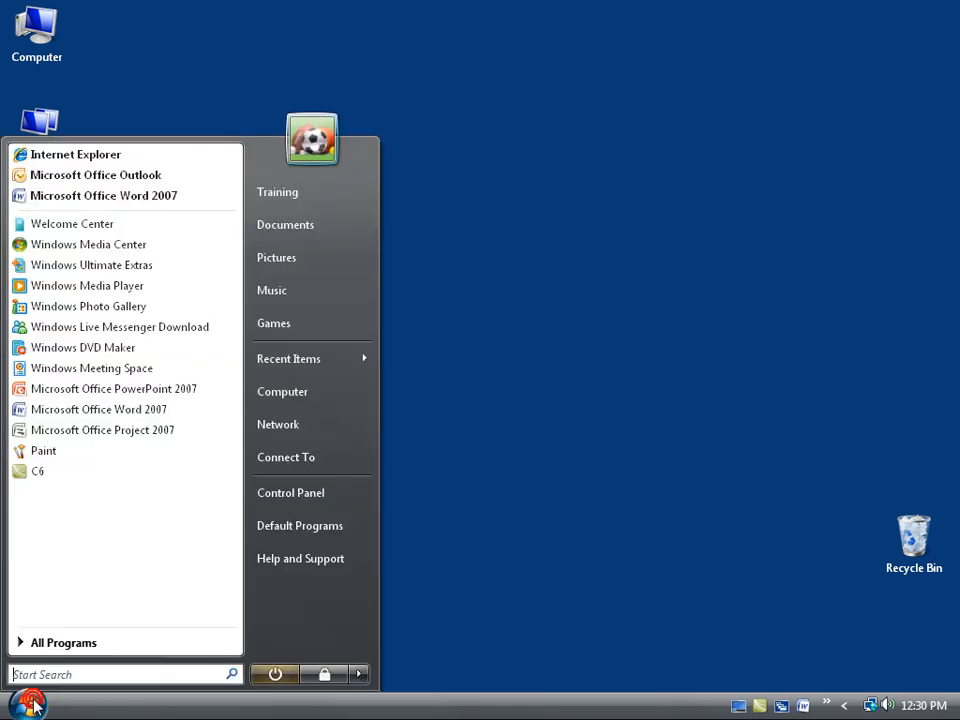
left_click(28, 704)
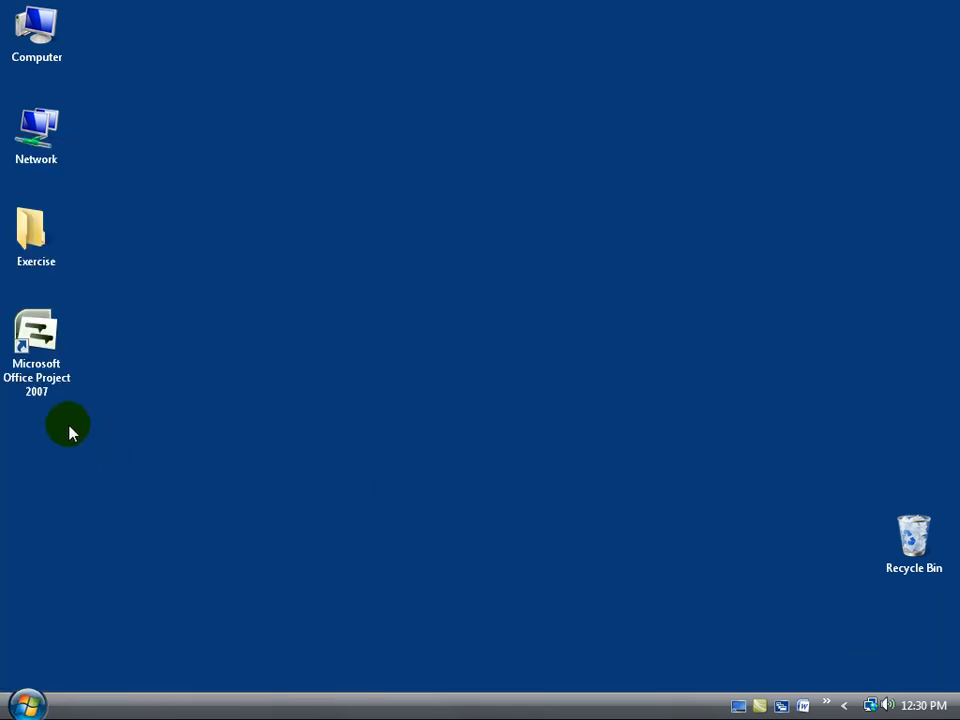
mouse_move(80, 416)
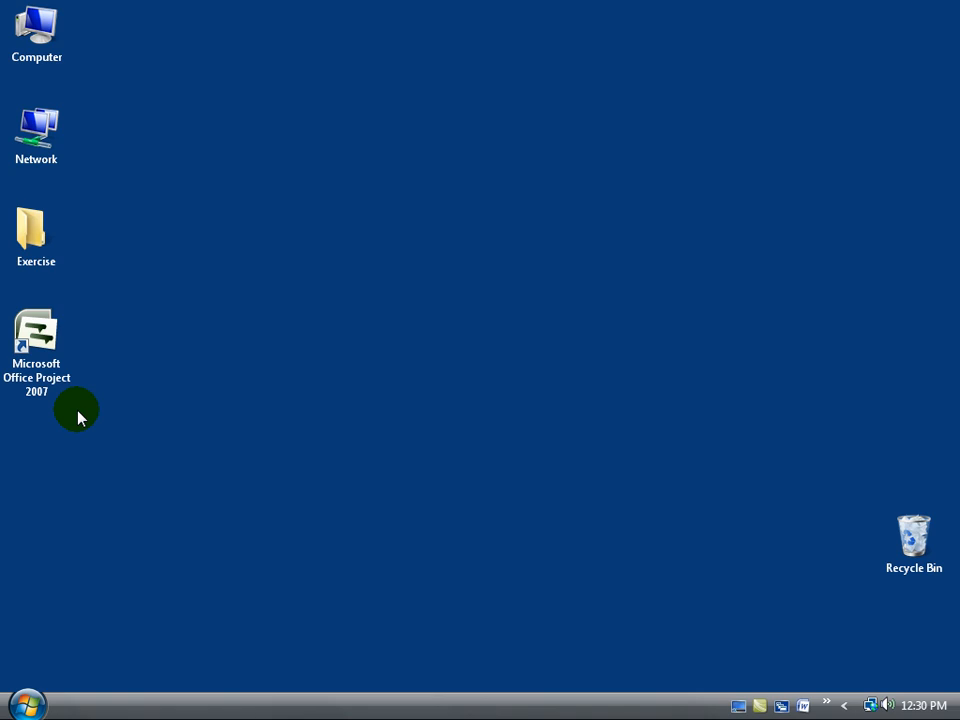
left_click(27, 705)
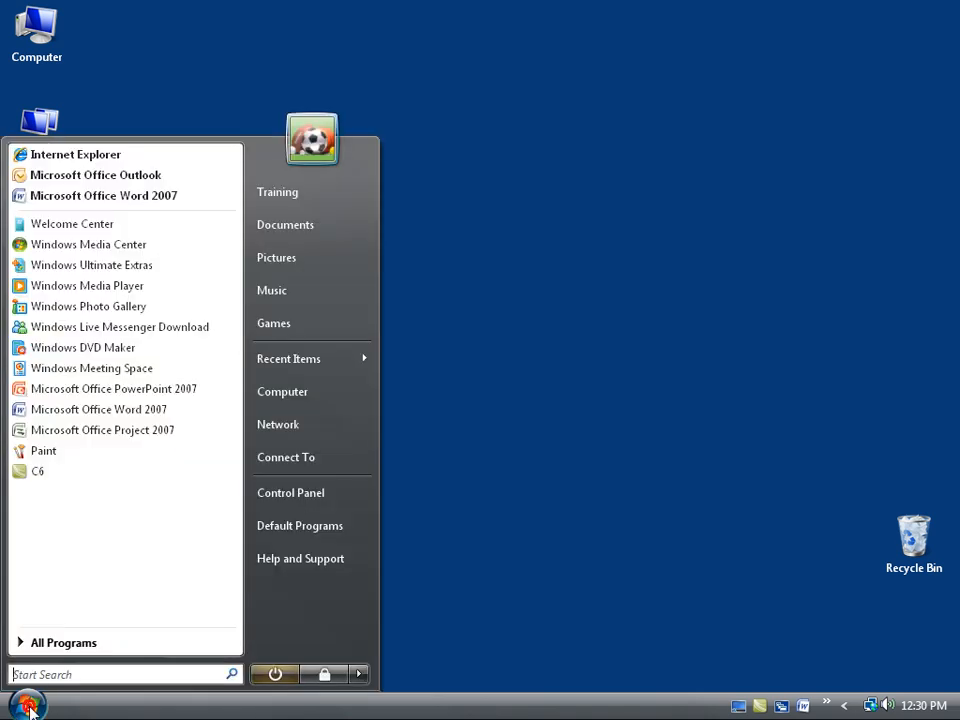
left_click(120, 674)
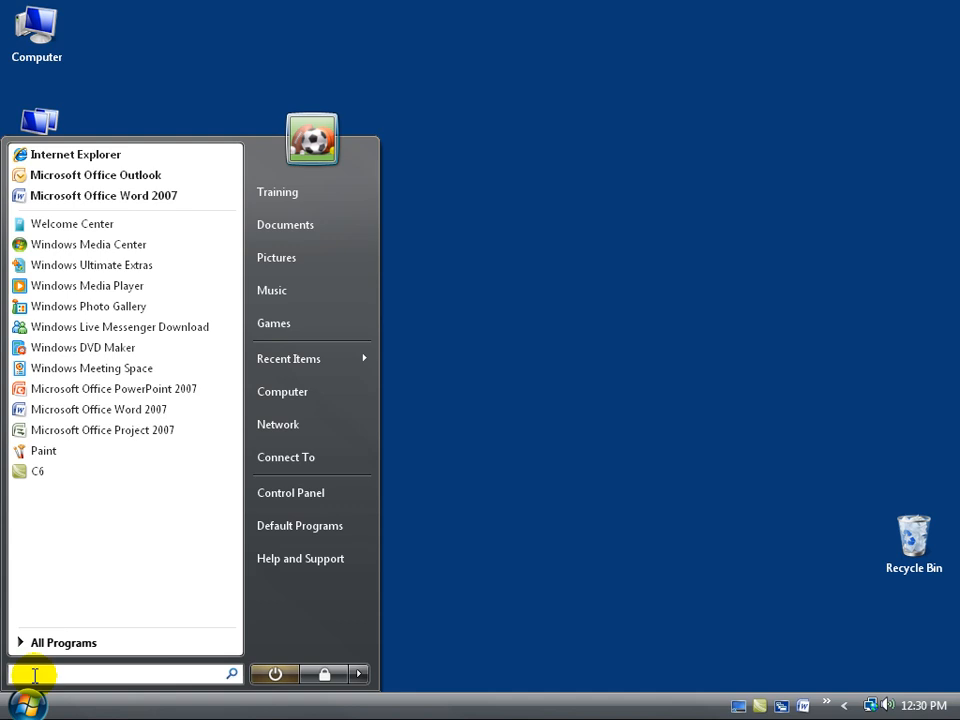
type("project")
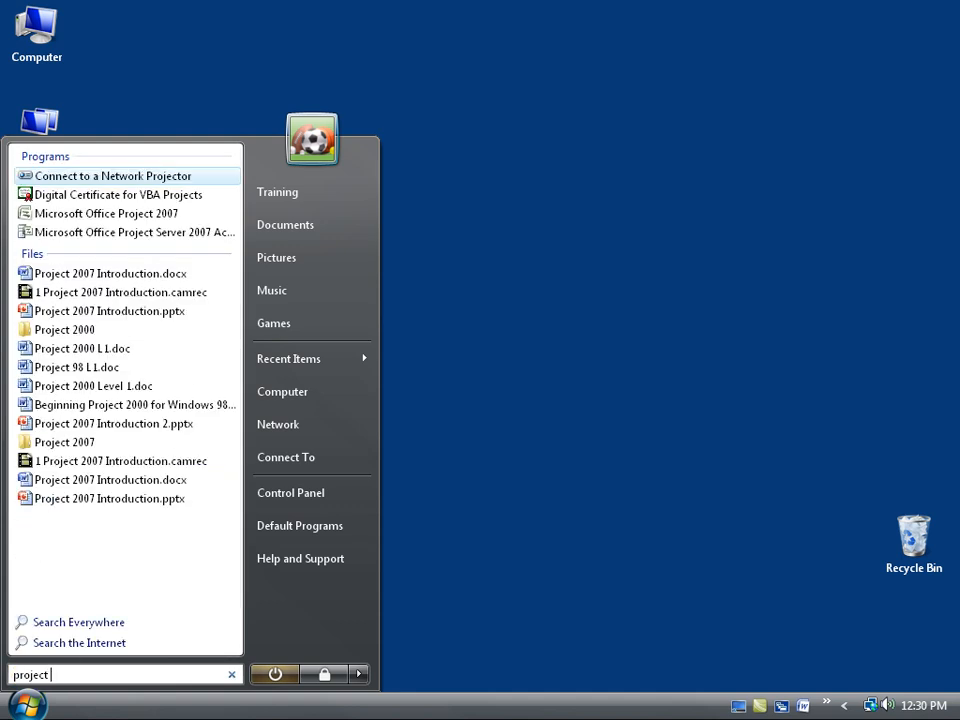
type("2007")
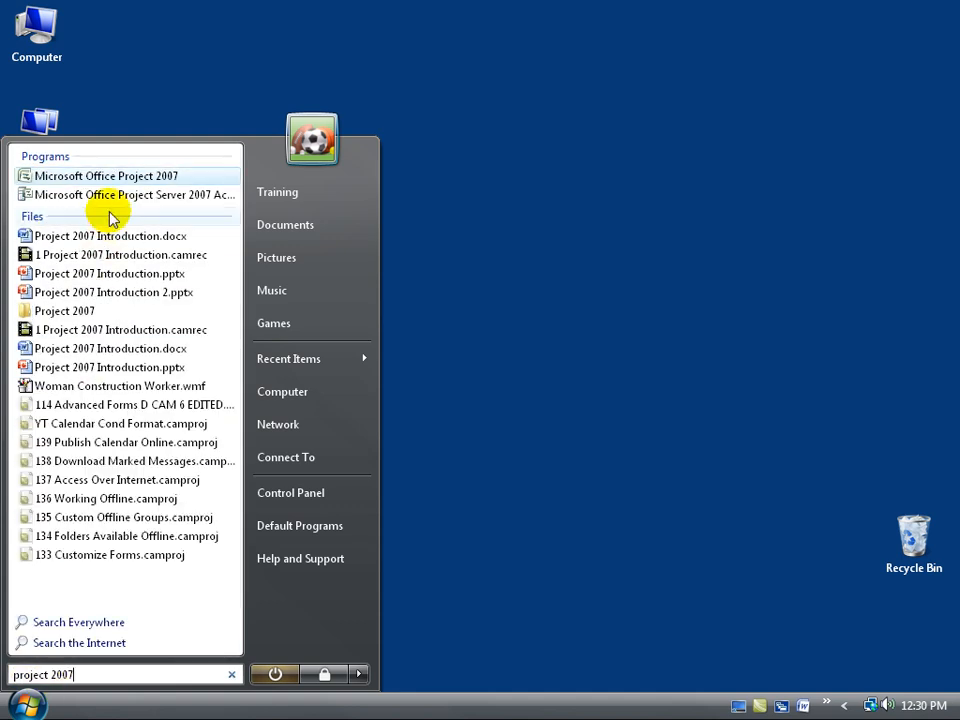
mouse_move(110, 176)
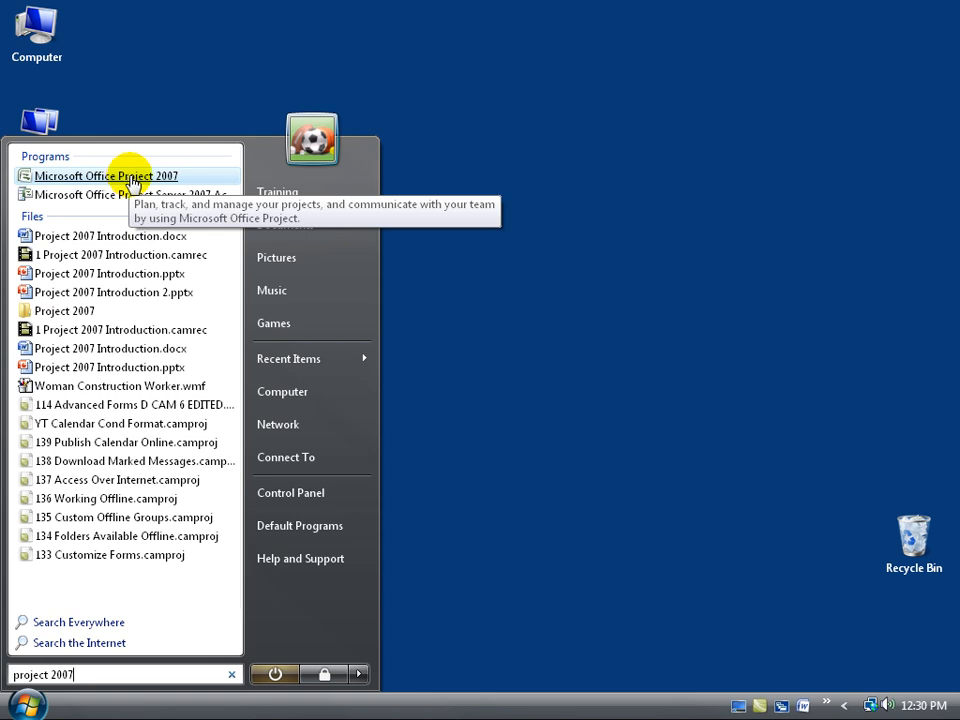
right_click(105, 175)
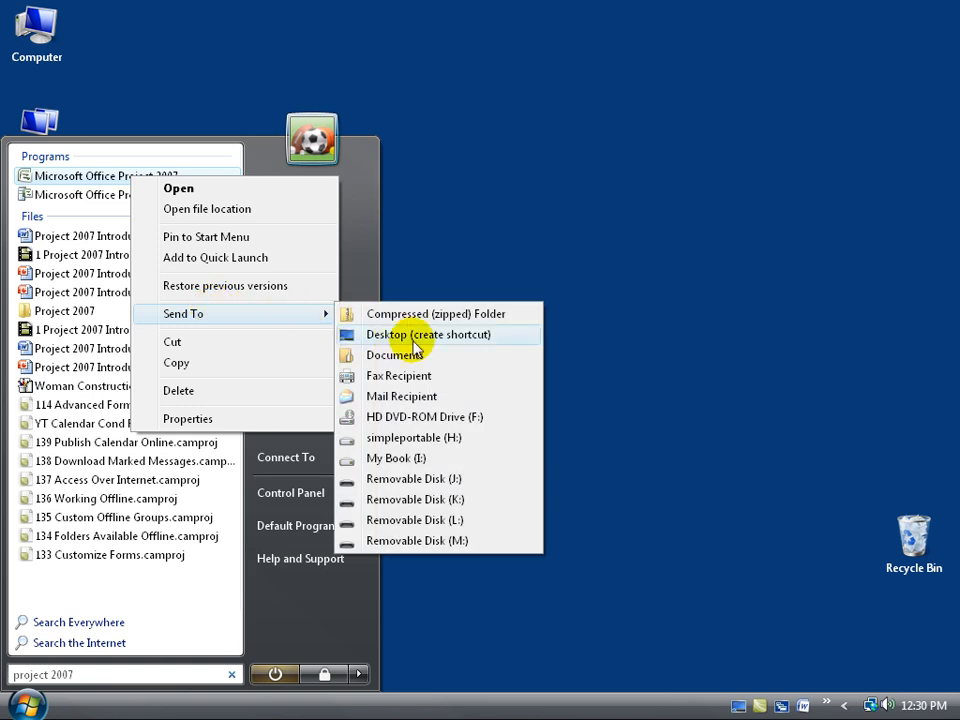
left_click(428, 334)
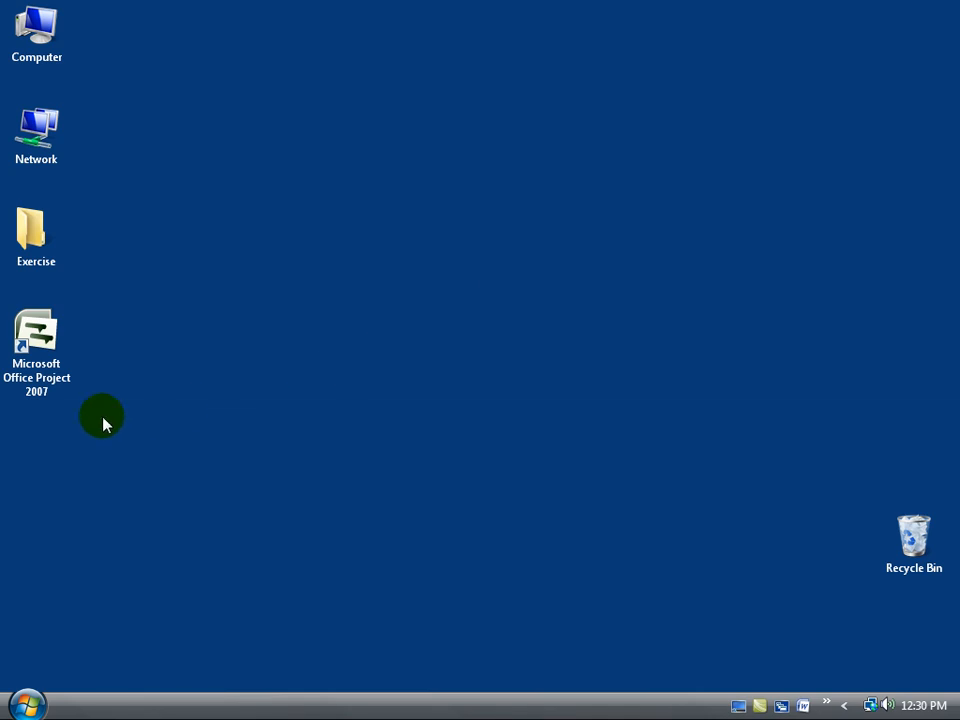
double_click(36, 340)
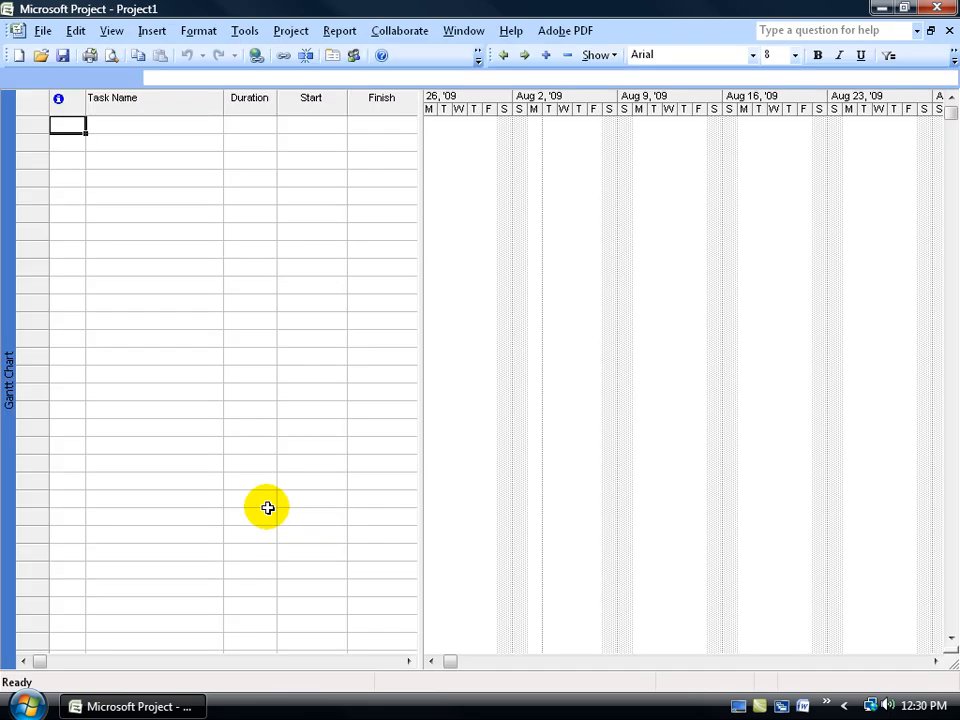
mouse_move(353, 383)
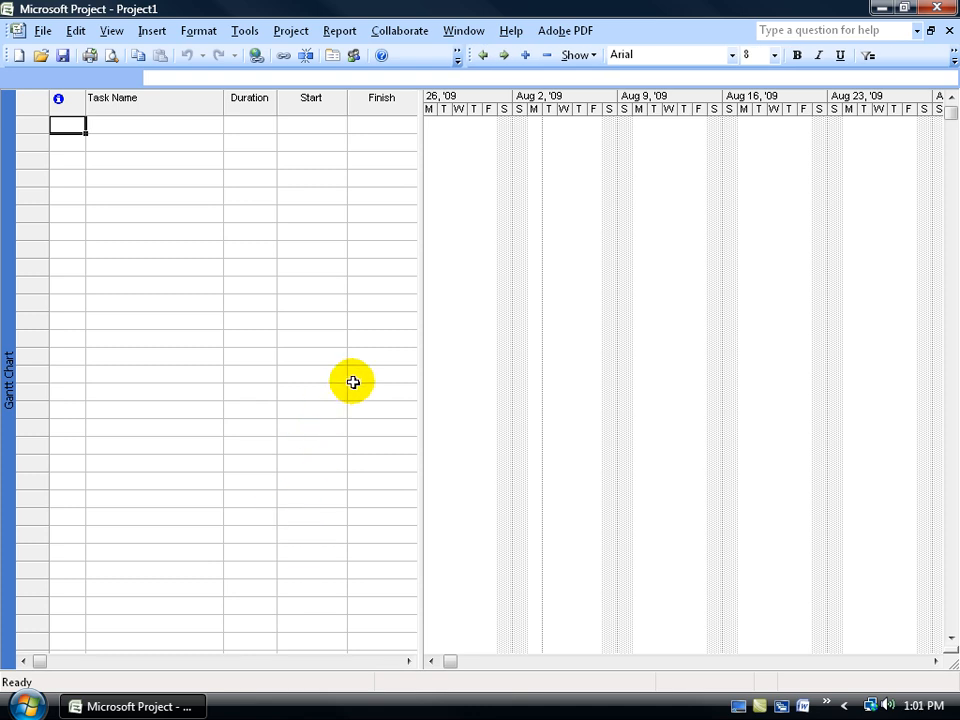
mouse_move(175, 18)
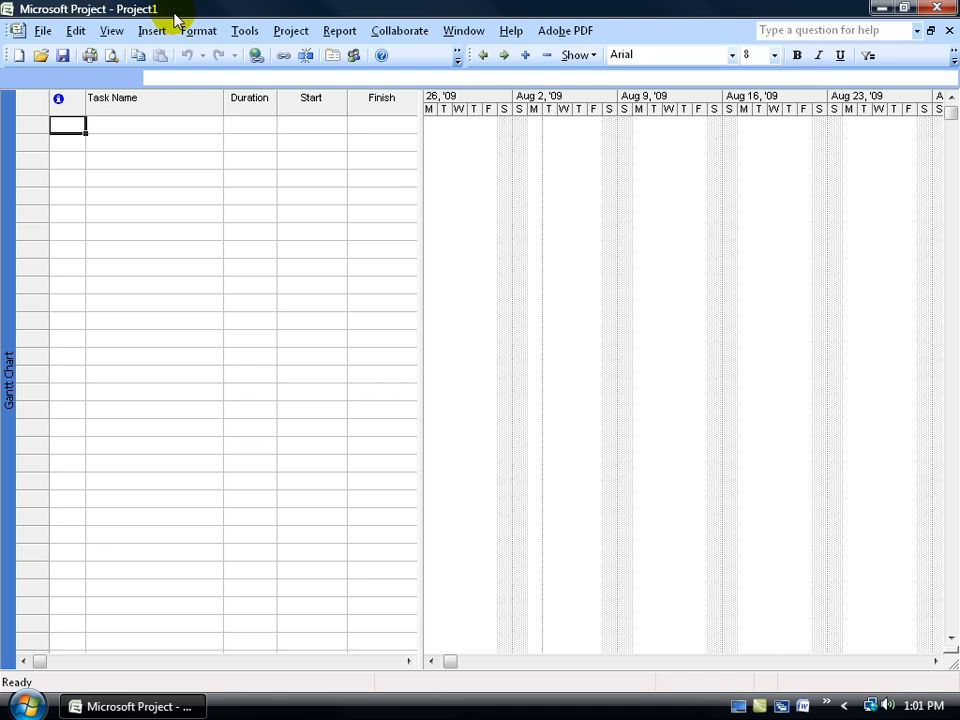
mouse_move(63, 55)
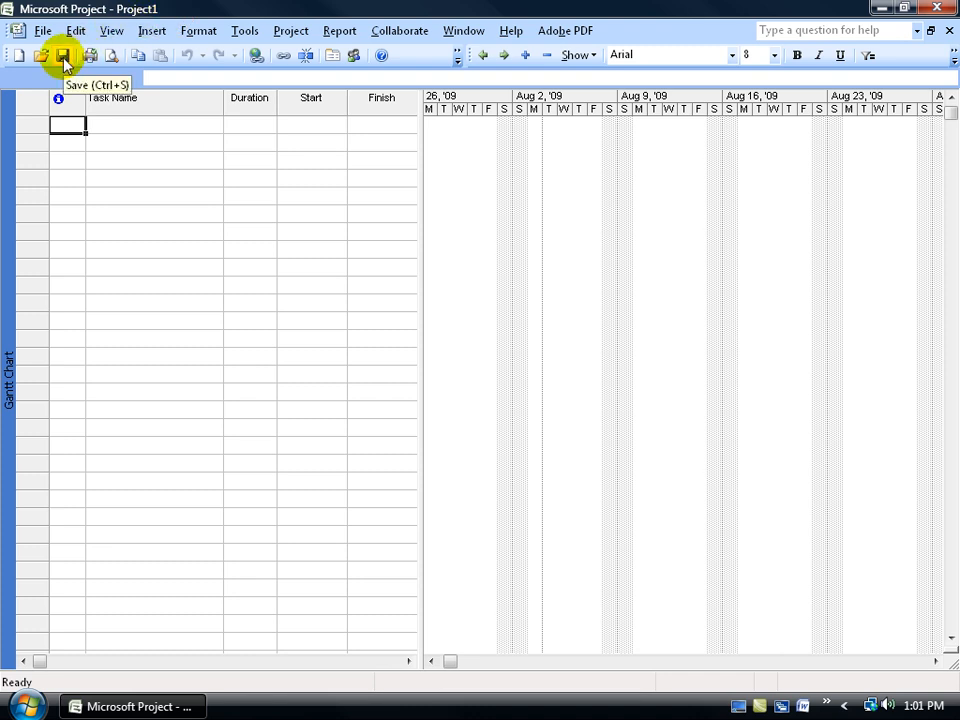
mouse_move(195, 10)
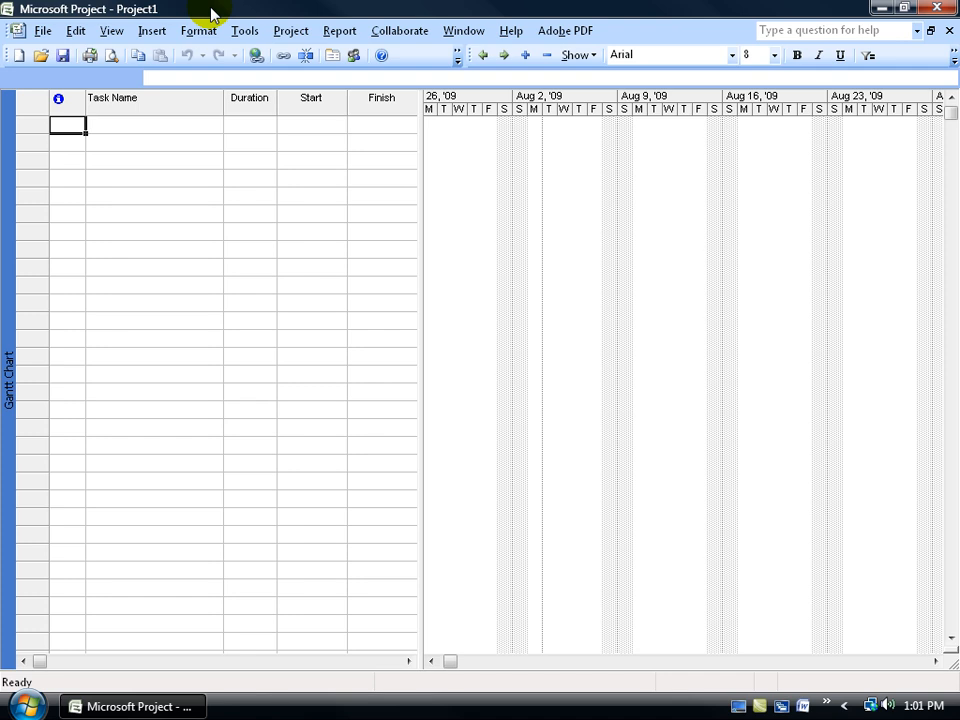
left_click(198, 30)
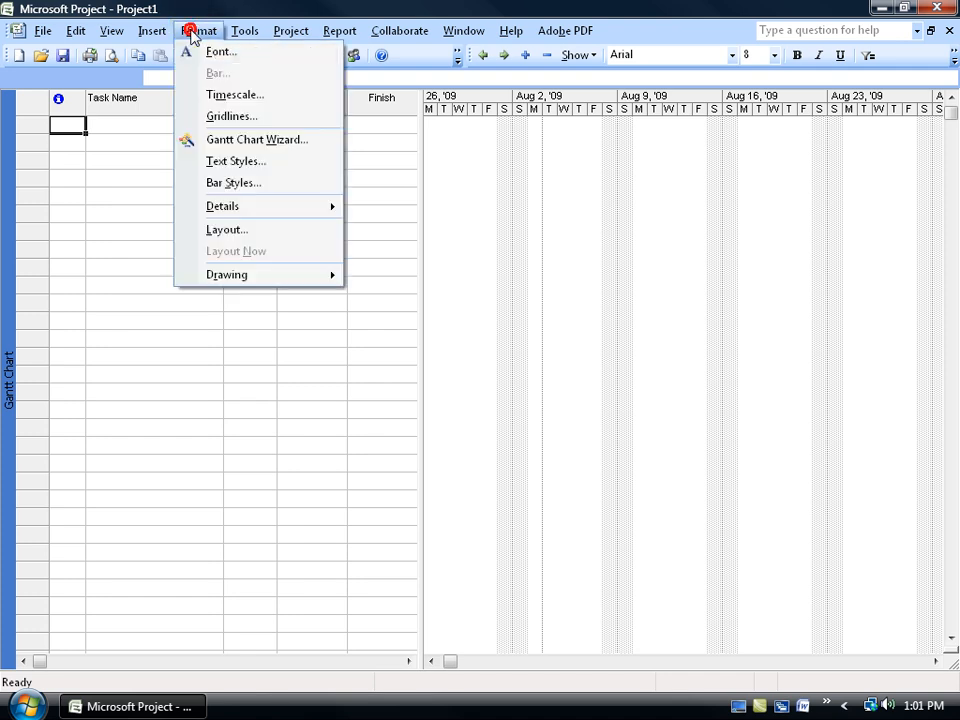
left_click(152, 30)
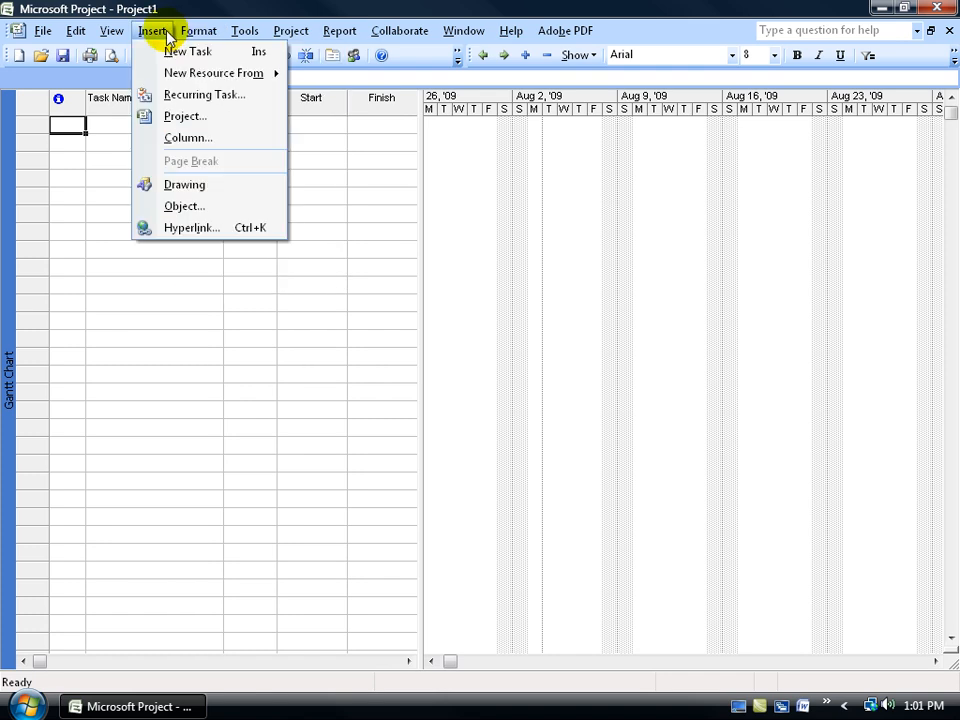
left_click(198, 30)
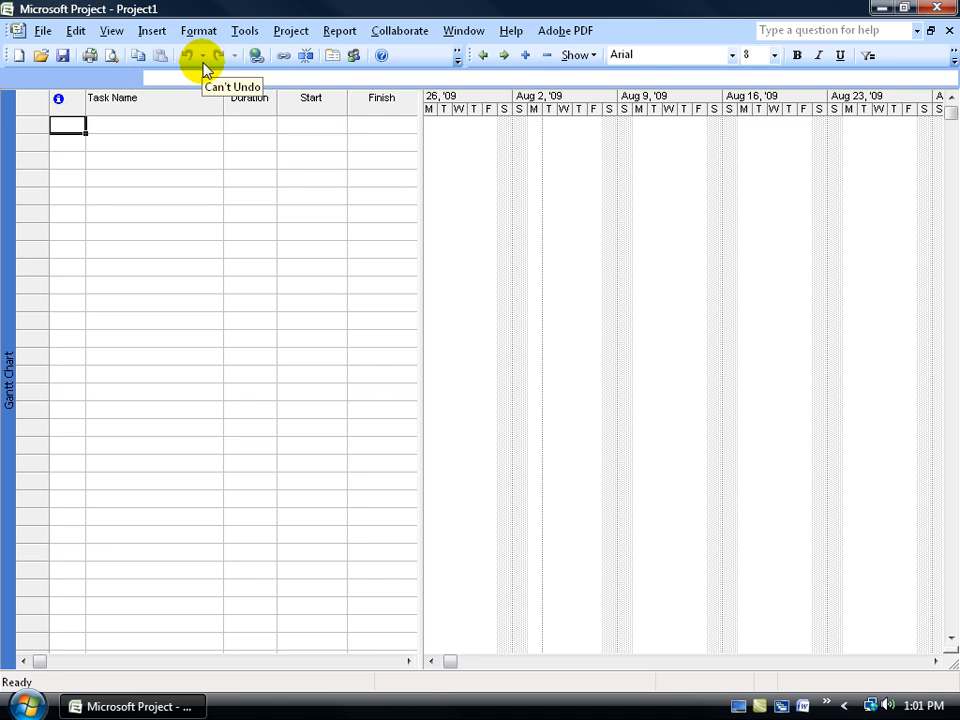
mouse_move(540, 75)
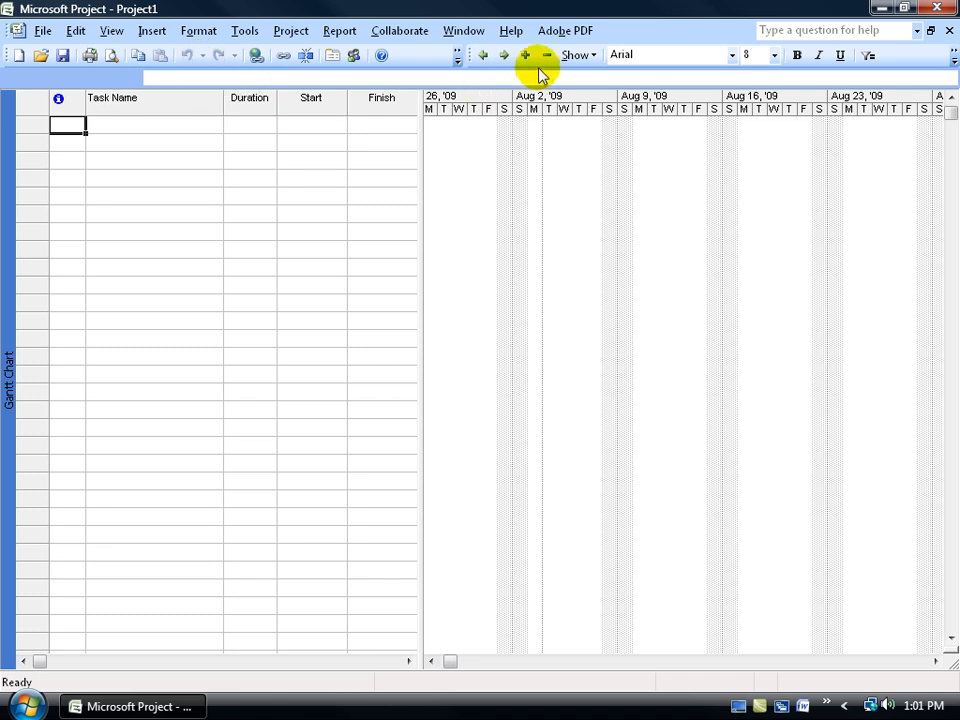
mouse_move(590, 80)
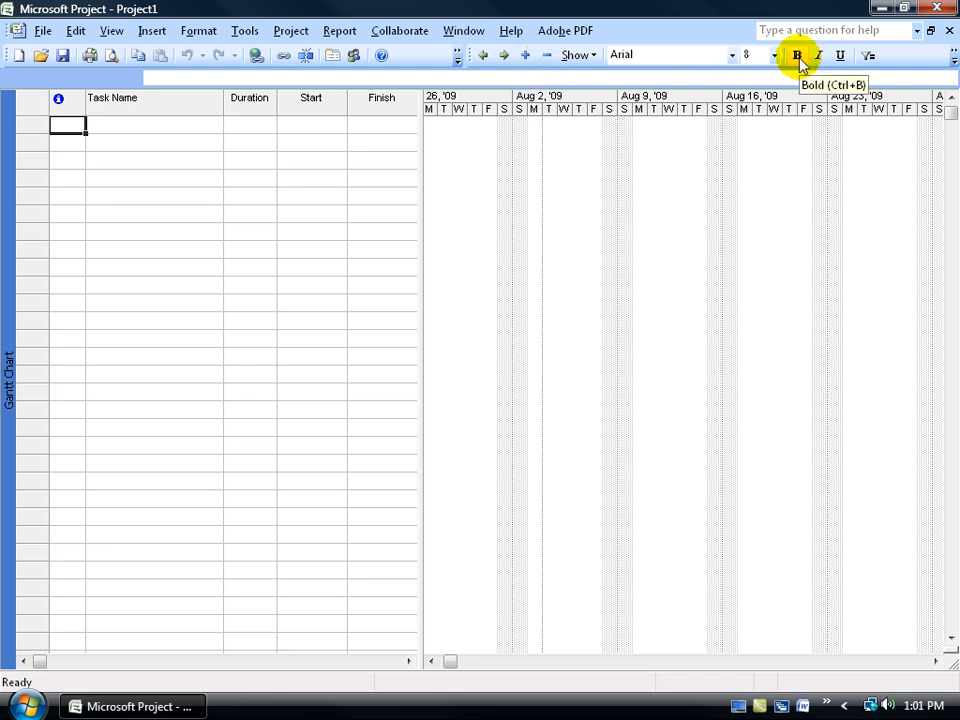
mouse_move(840, 55)
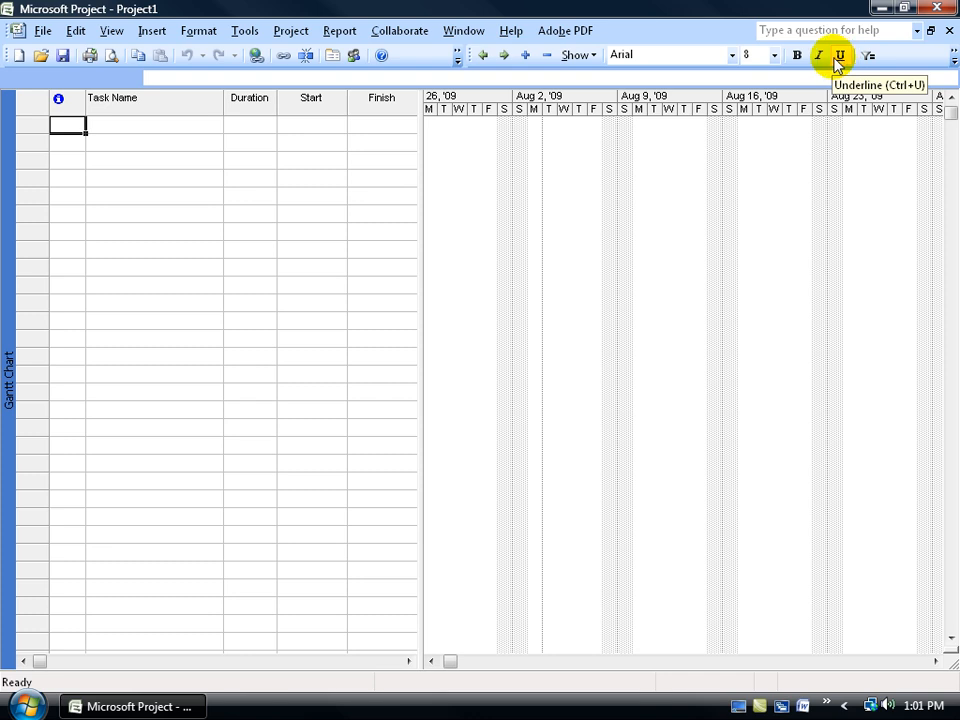
mouse_move(690, 45)
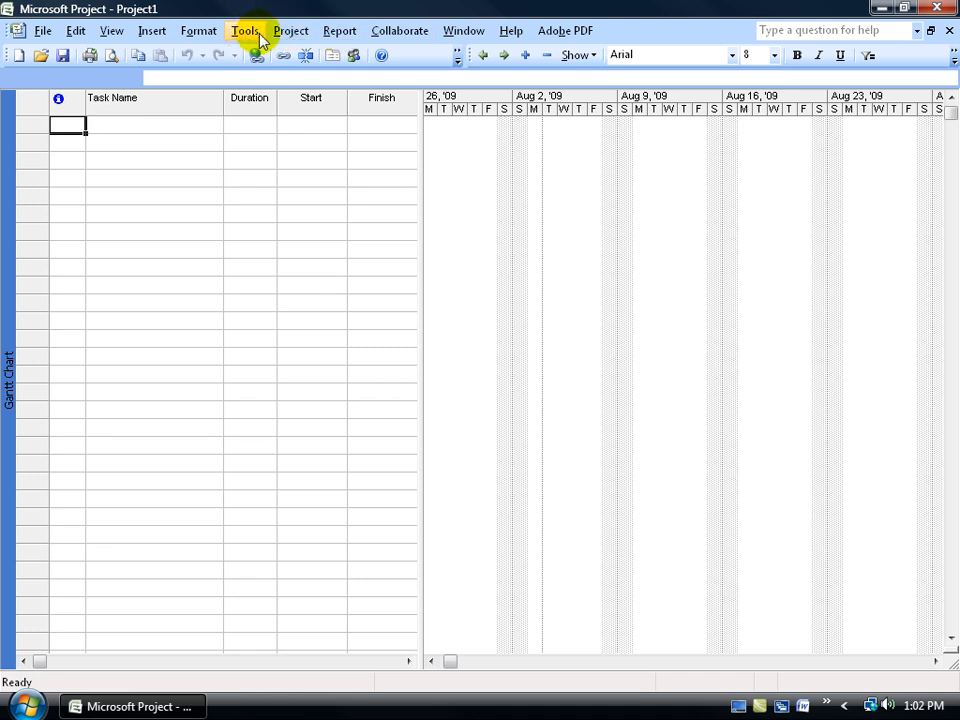
mouse_move(658, 32)
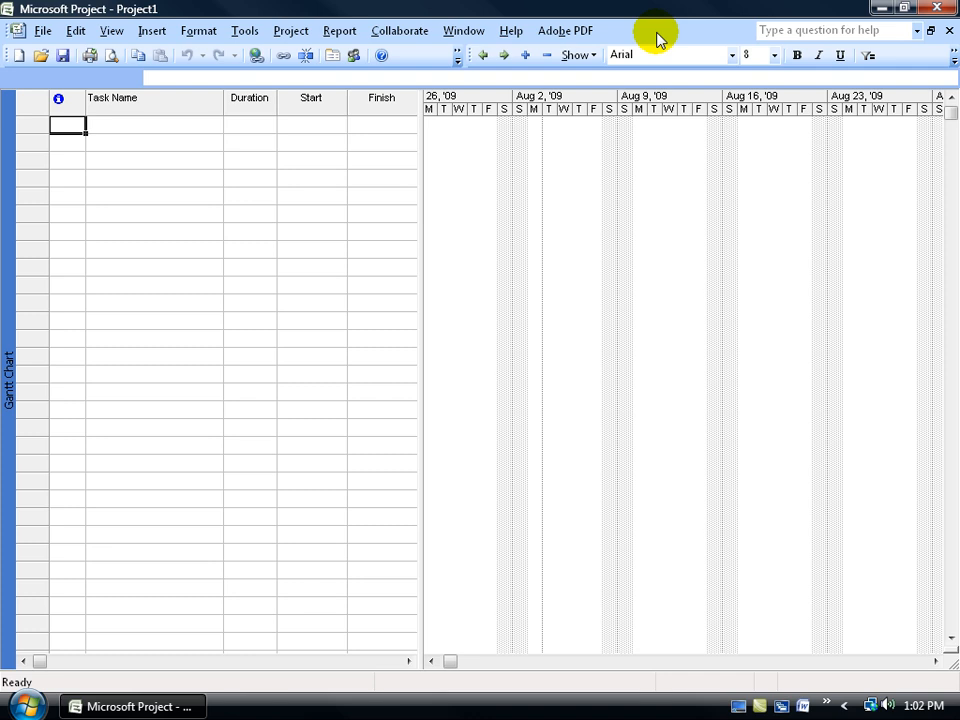
mouse_move(420, 58)
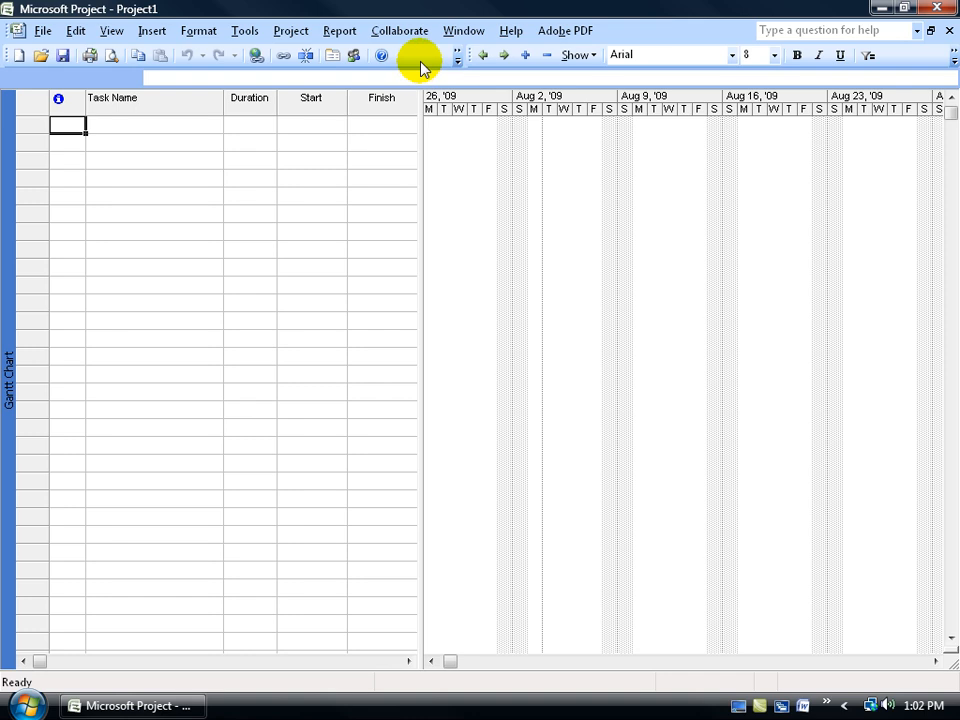
mouse_move(457, 55)
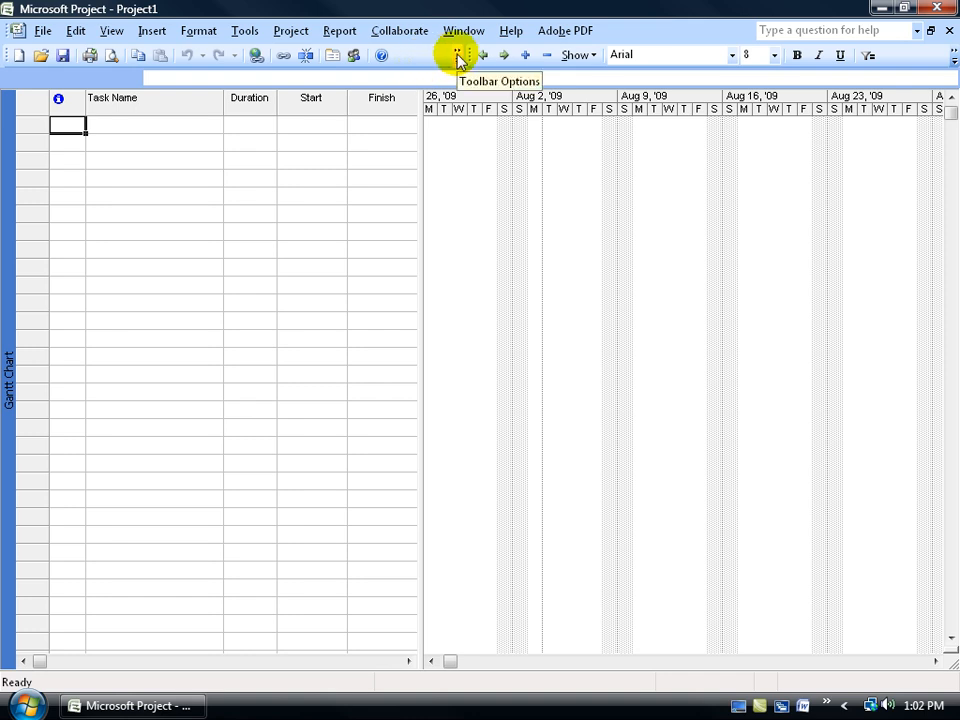
Step: Make the toolbars show their buttons on two separate rows
left_click(456, 55)
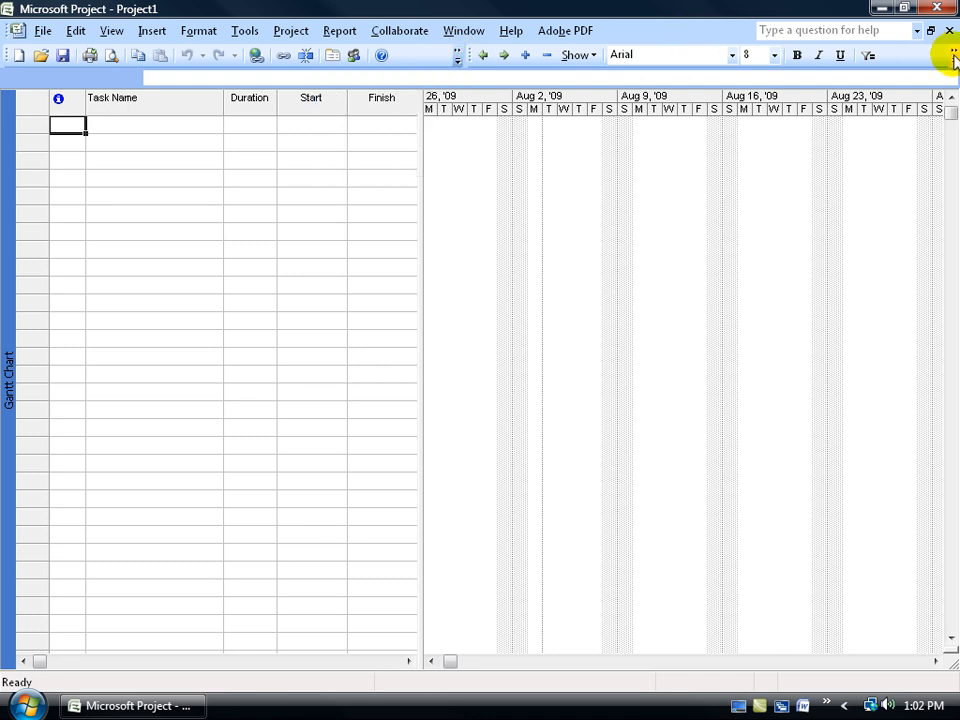
left_click(951, 55)
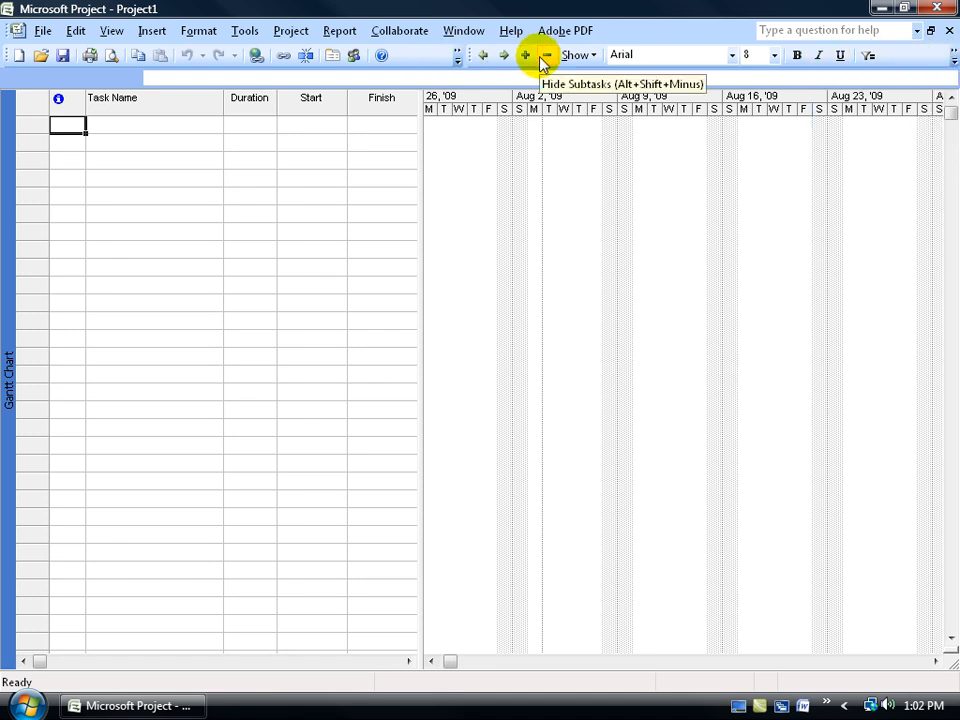
mouse_move(457, 55)
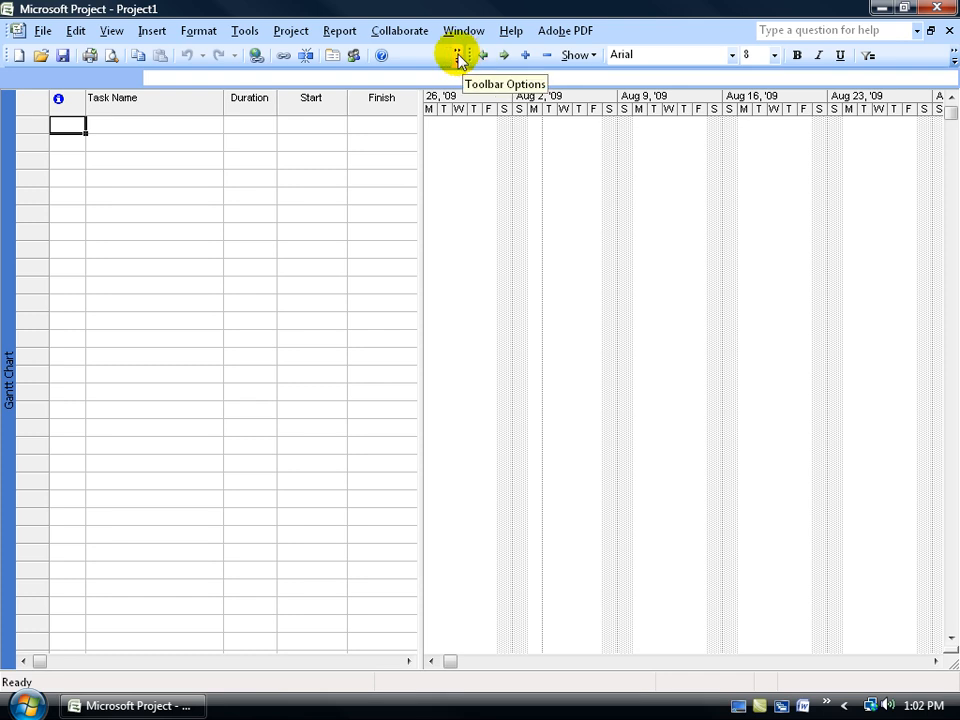
left_click(457, 55)
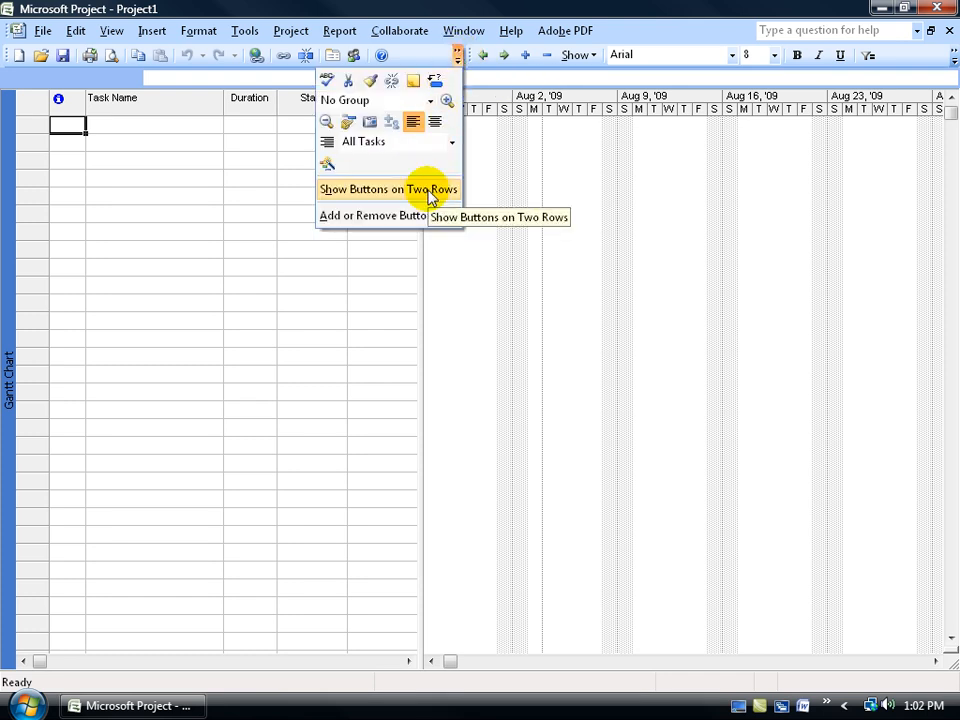
left_click(388, 189)
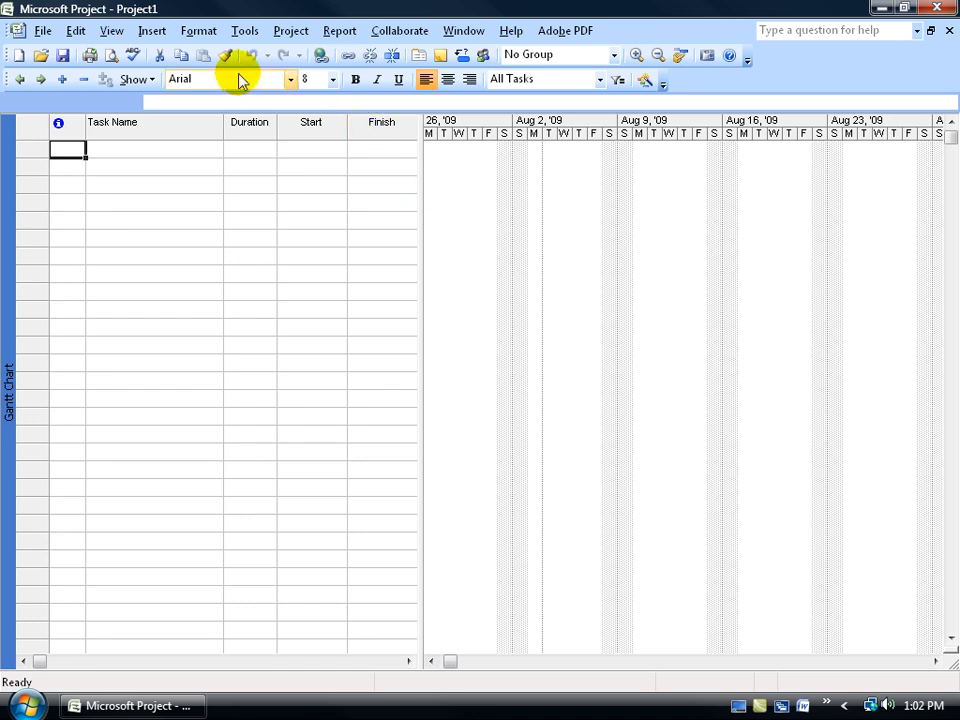
mouse_move(637, 55)
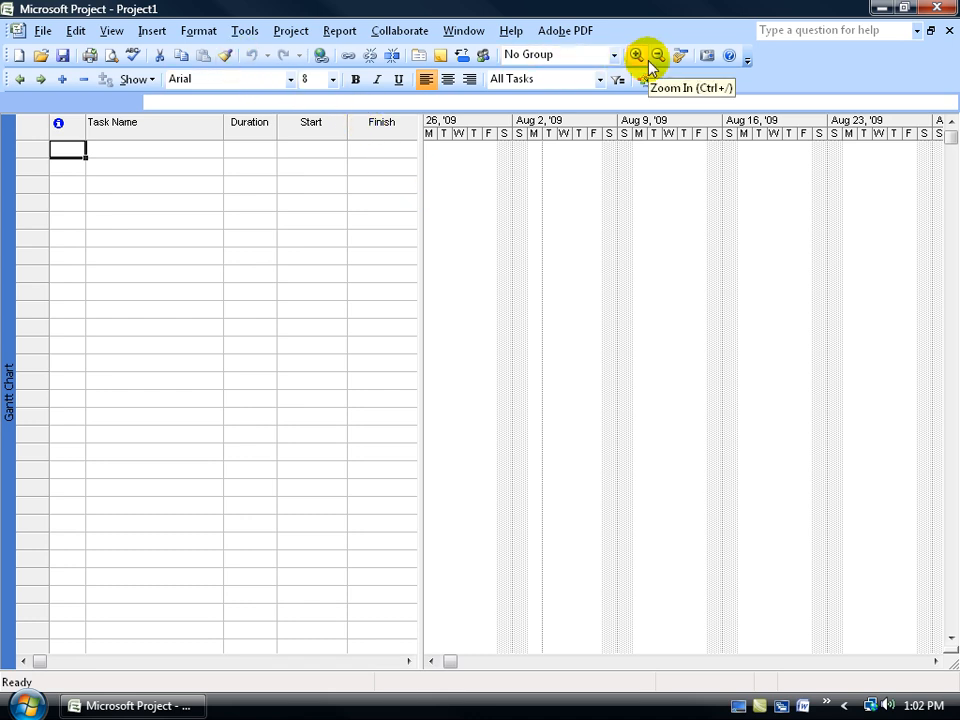
mouse_move(635, 90)
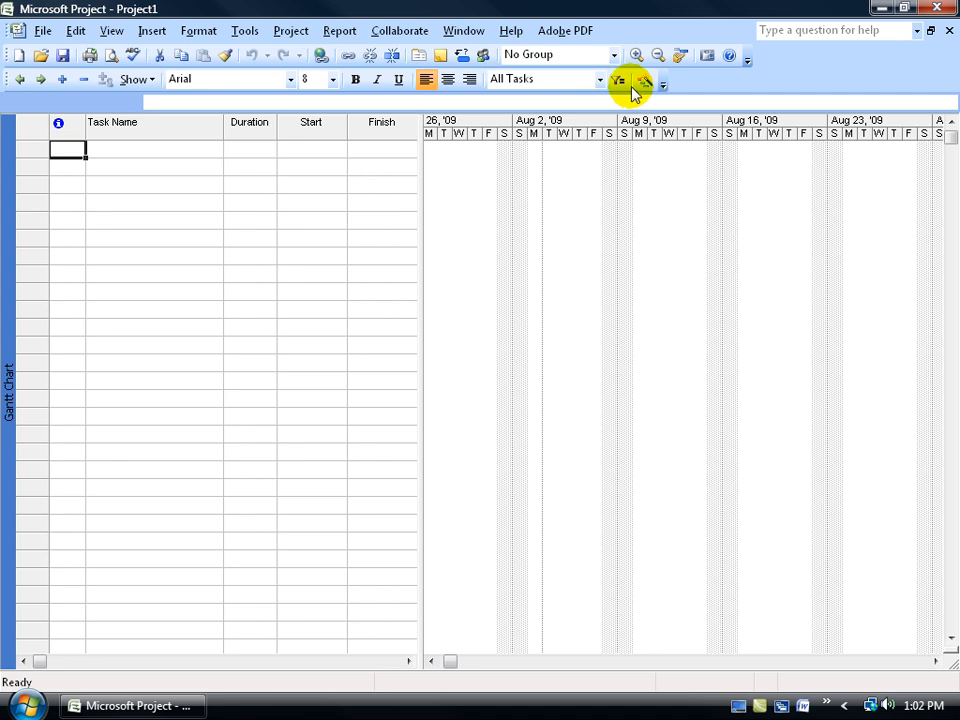
mouse_move(708, 78)
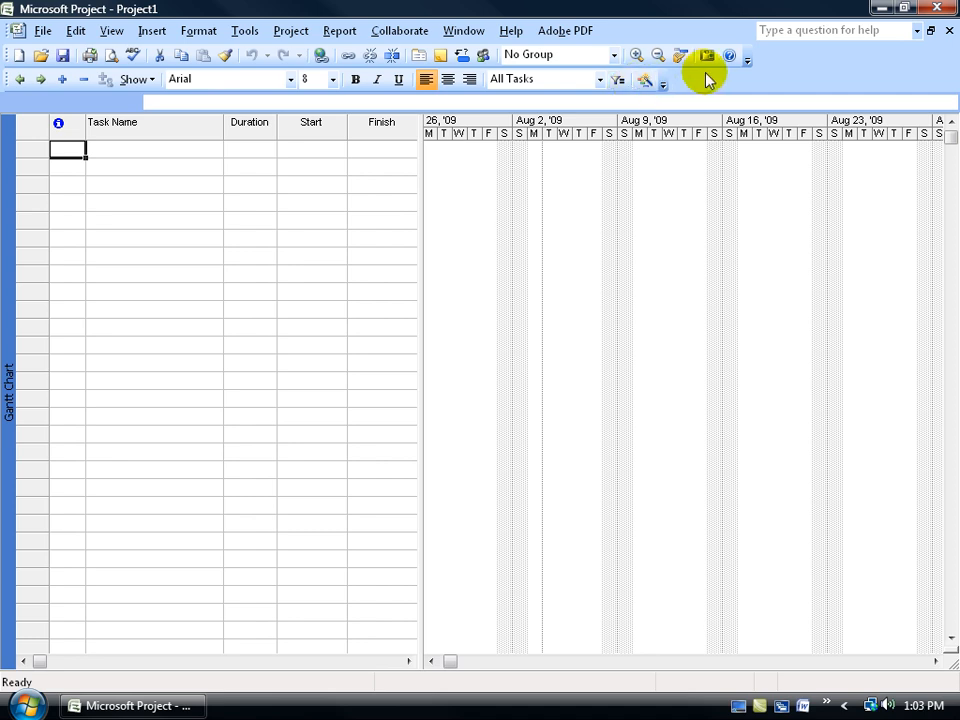
mouse_move(210, 105)
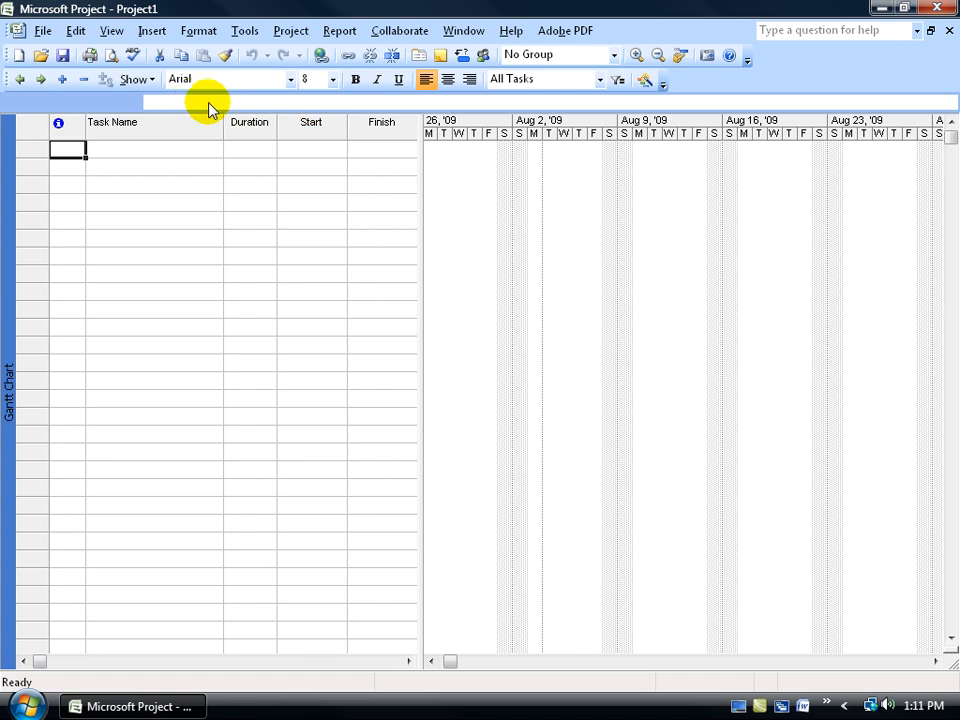
mouse_move(168, 108)
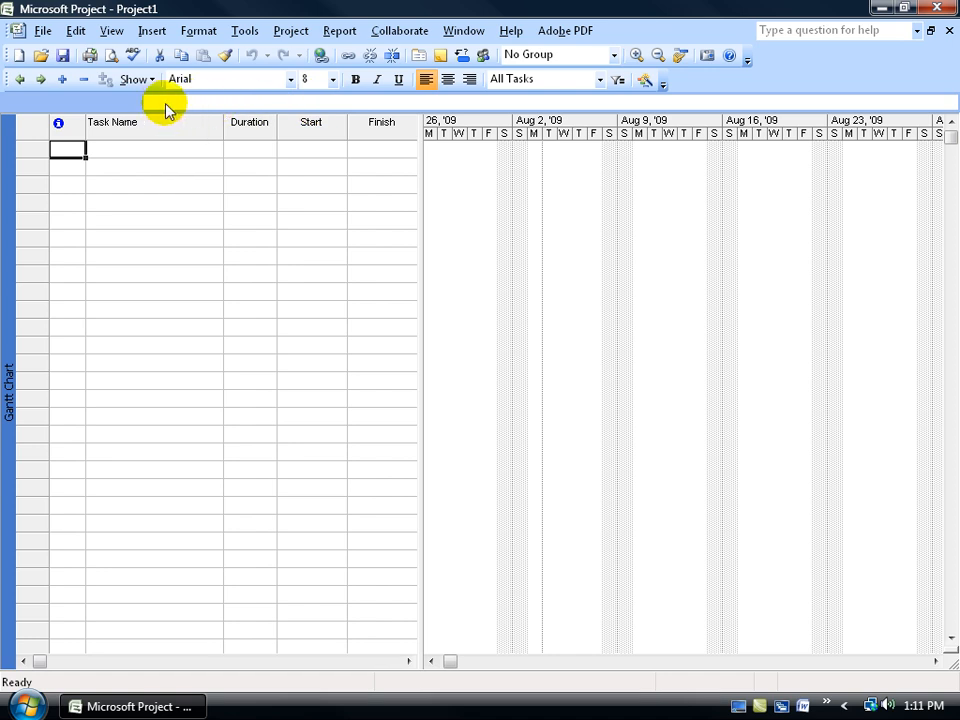
mouse_move(210, 108)
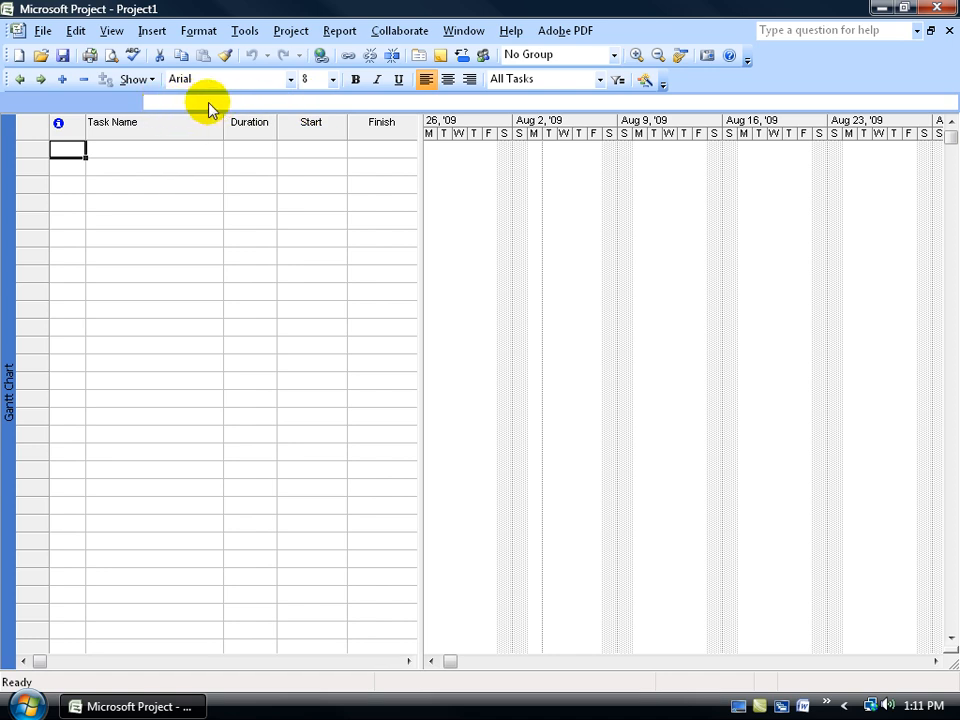
mouse_move(139, 164)
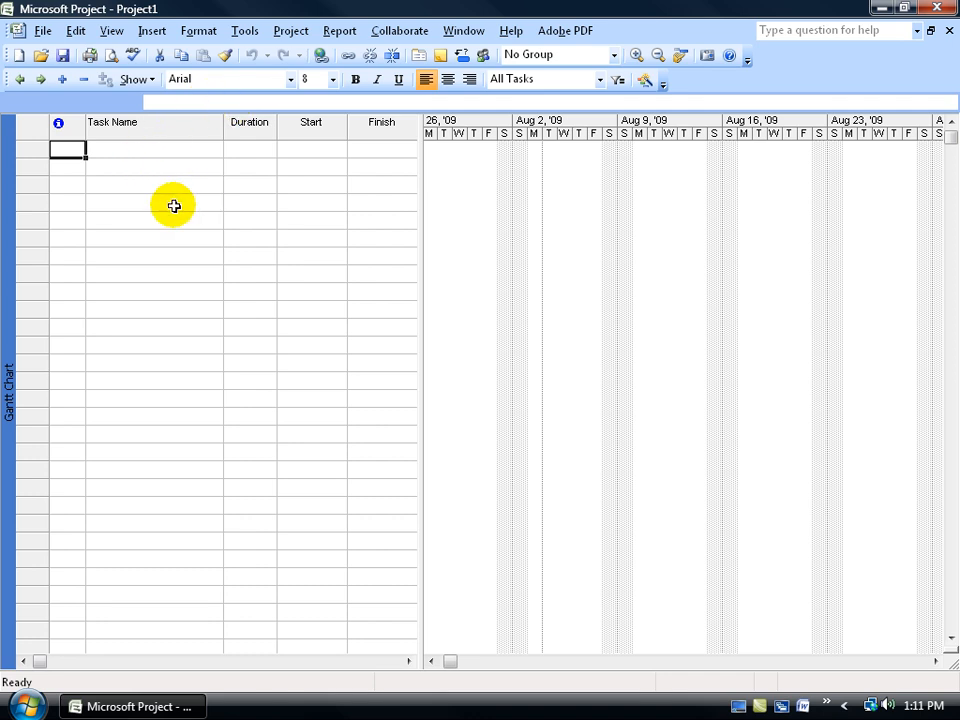
left_click(175, 202)
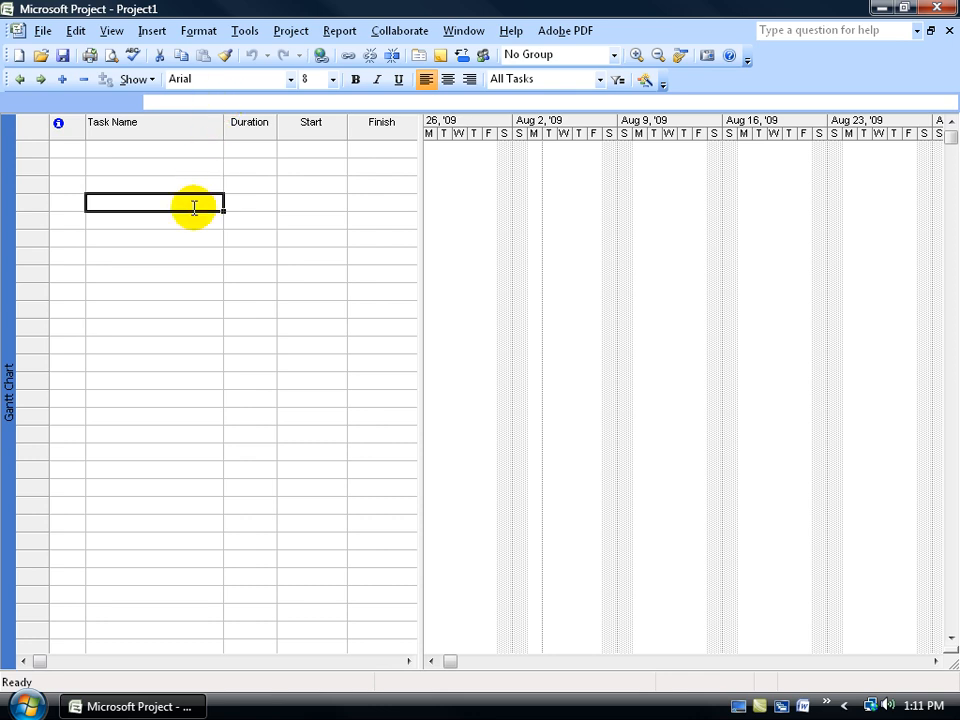
mouse_move(108, 200)
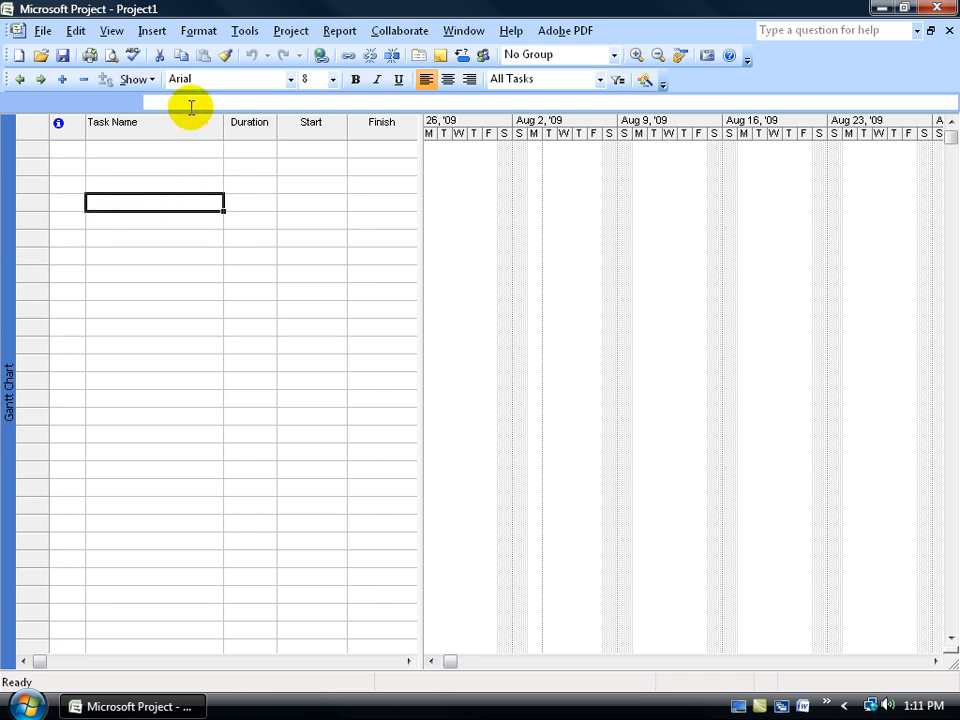
mouse_move(550, 105)
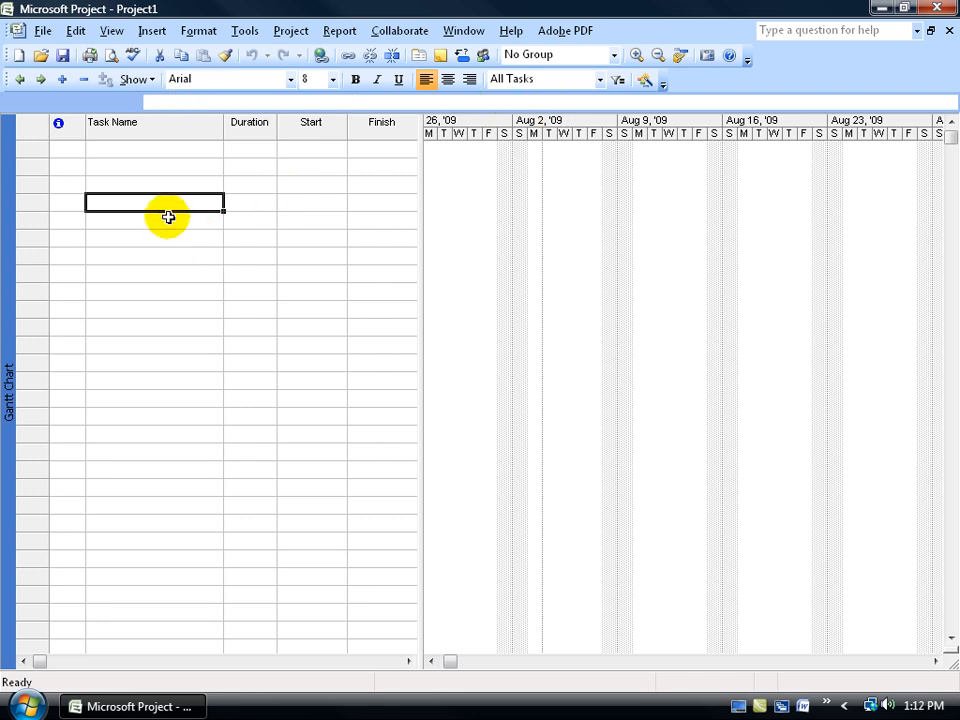
mouse_move(162, 204)
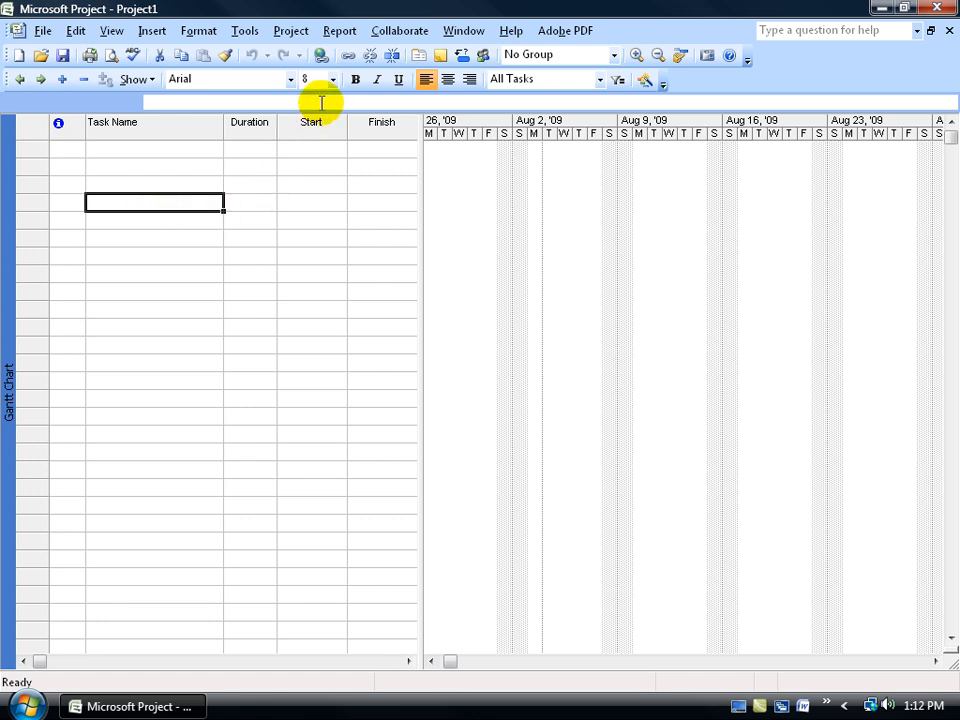
mouse_move(583, 96)
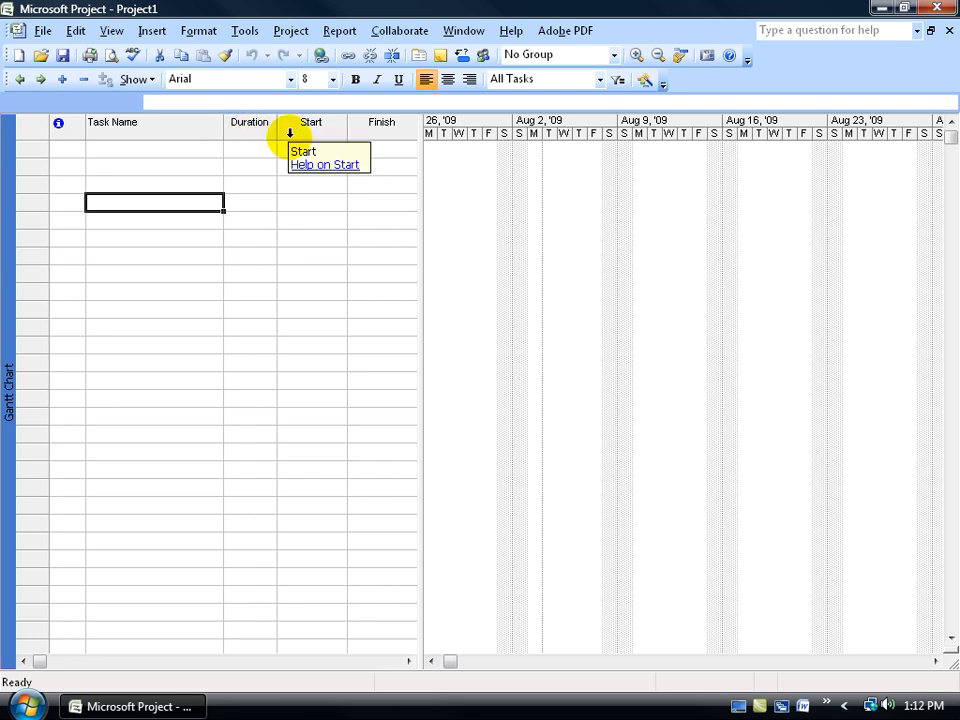
mouse_move(240, 252)
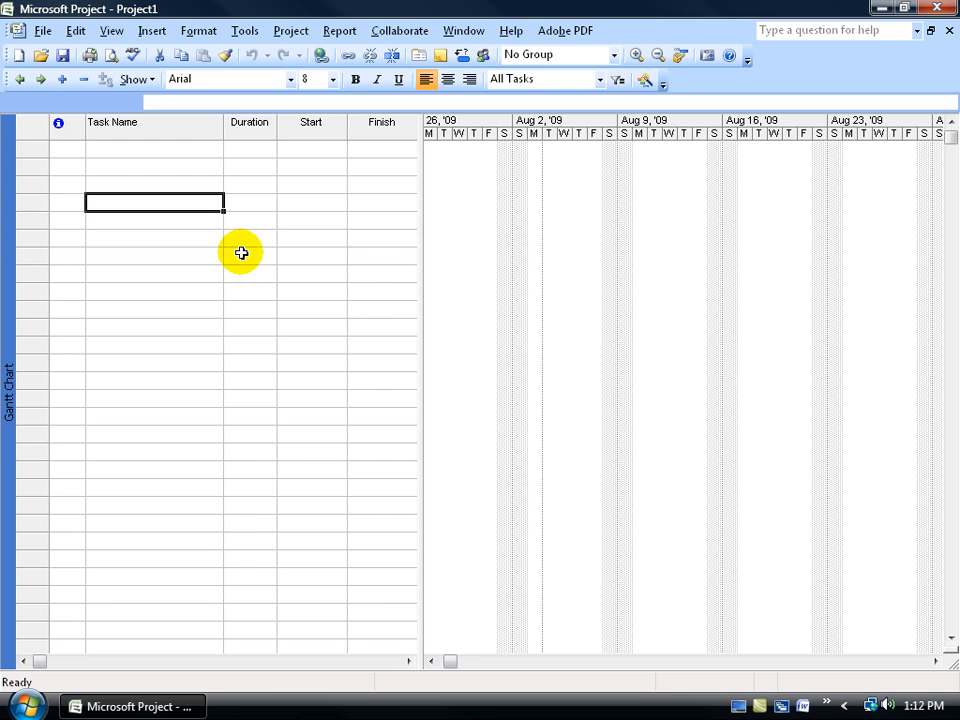
mouse_move(139, 256)
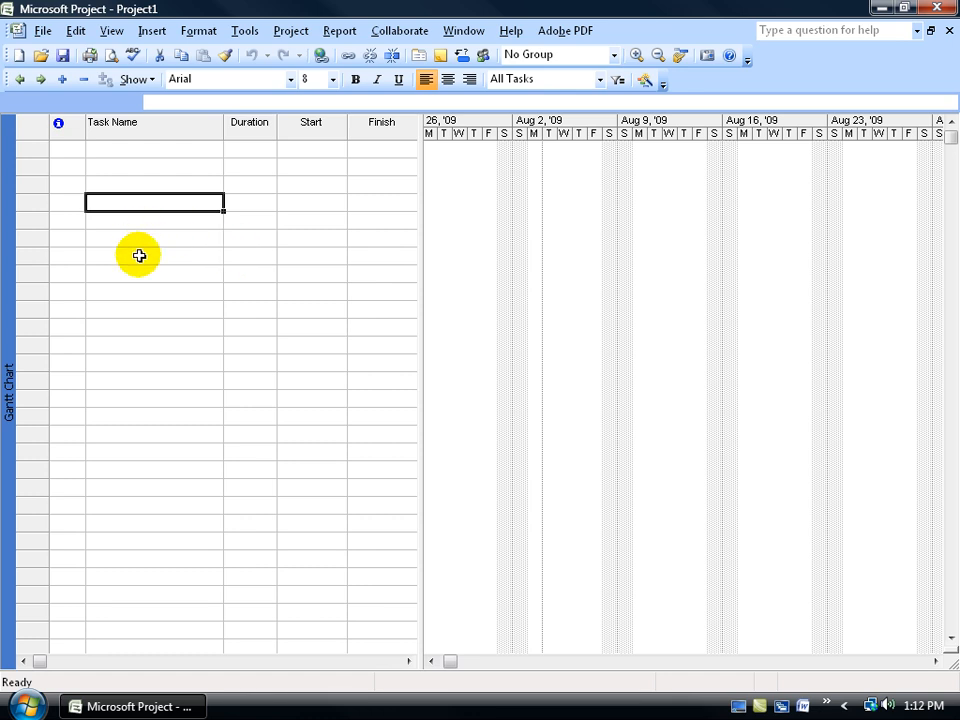
mouse_move(222, 210)
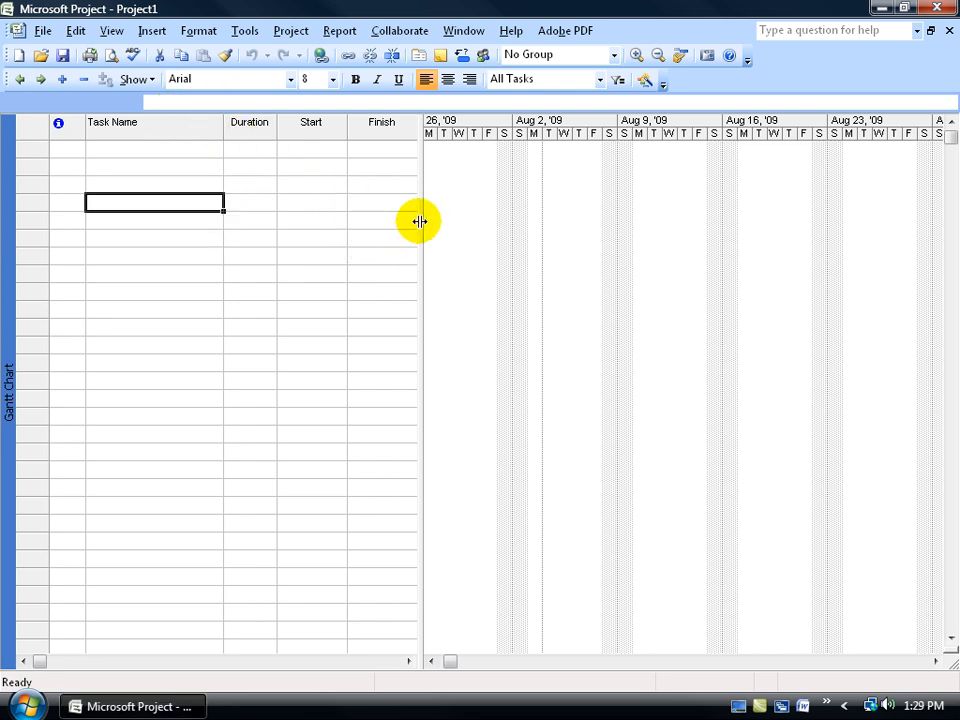
mouse_move(425, 243)
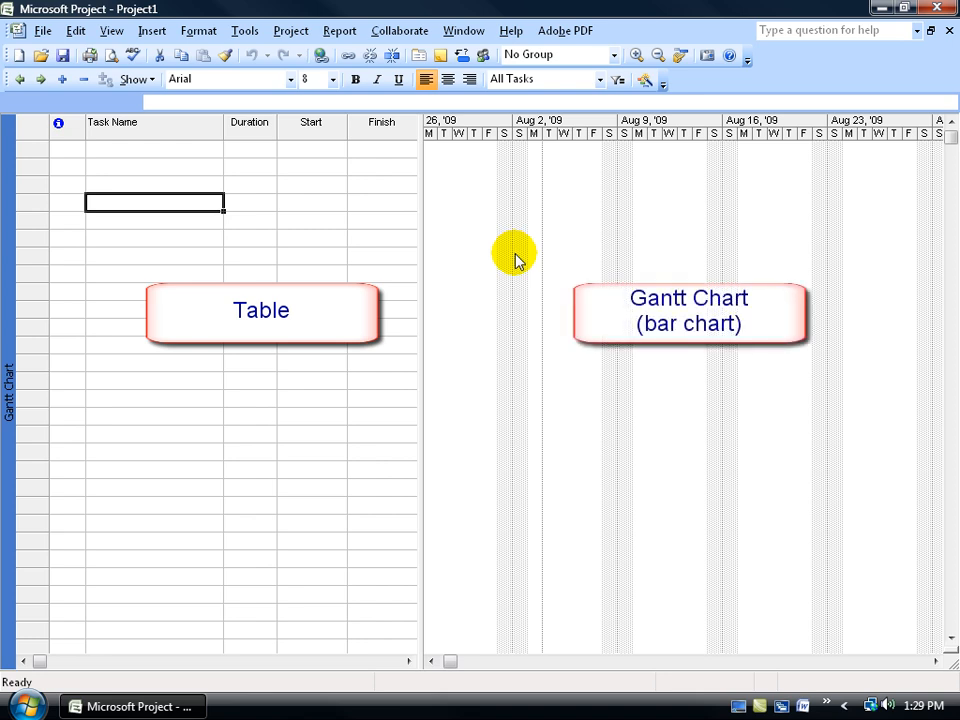
mouse_move(475, 370)
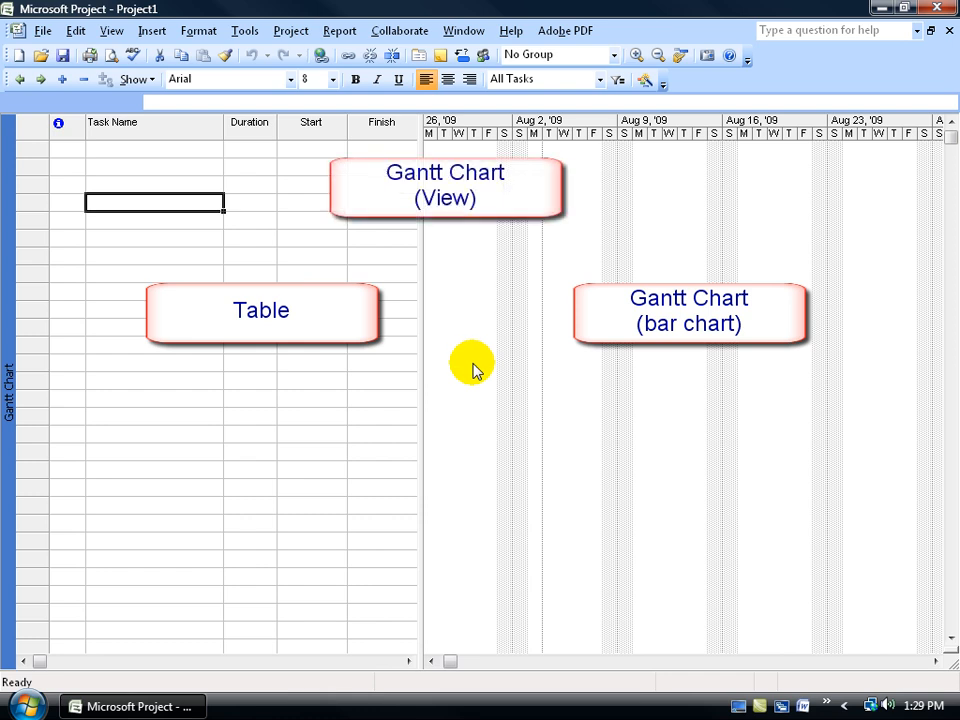
mouse_move(420, 443)
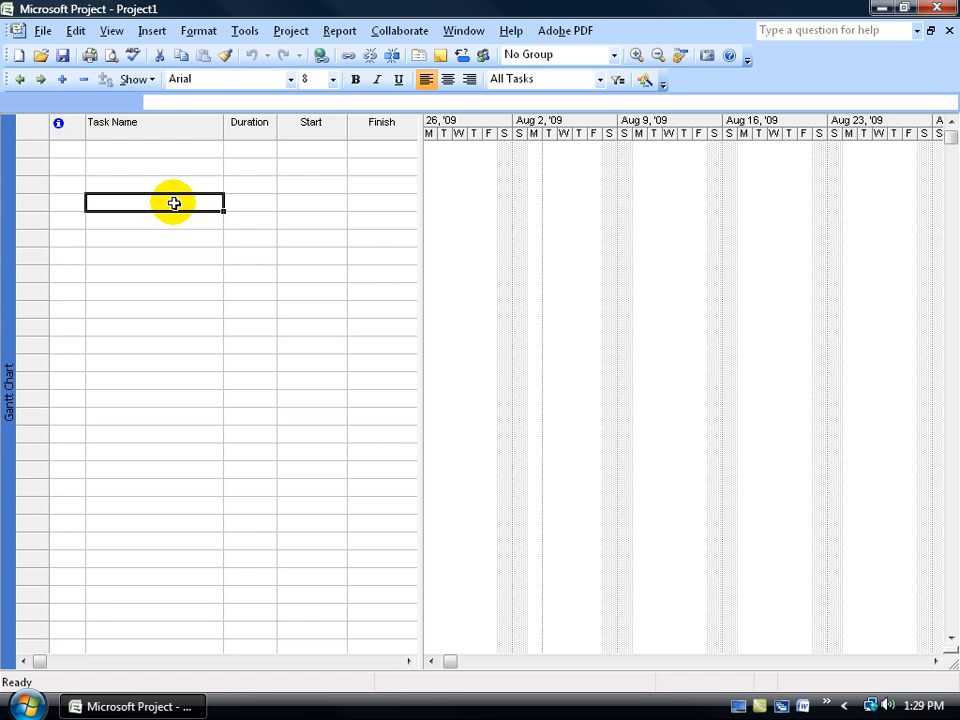
mouse_move(249, 204)
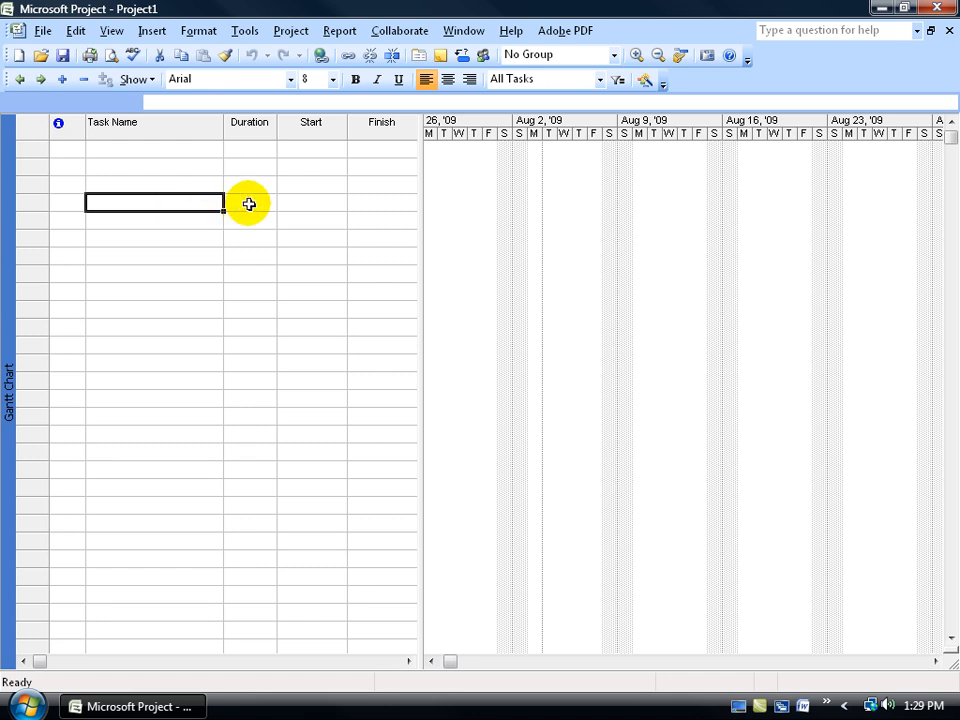
mouse_move(308, 204)
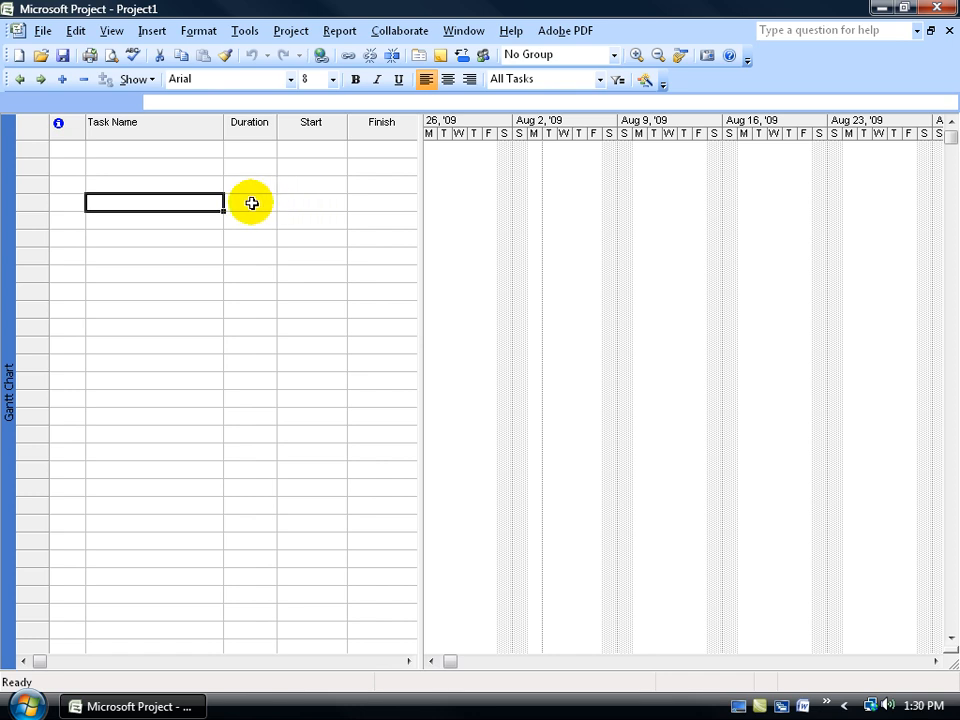
mouse_move(389, 206)
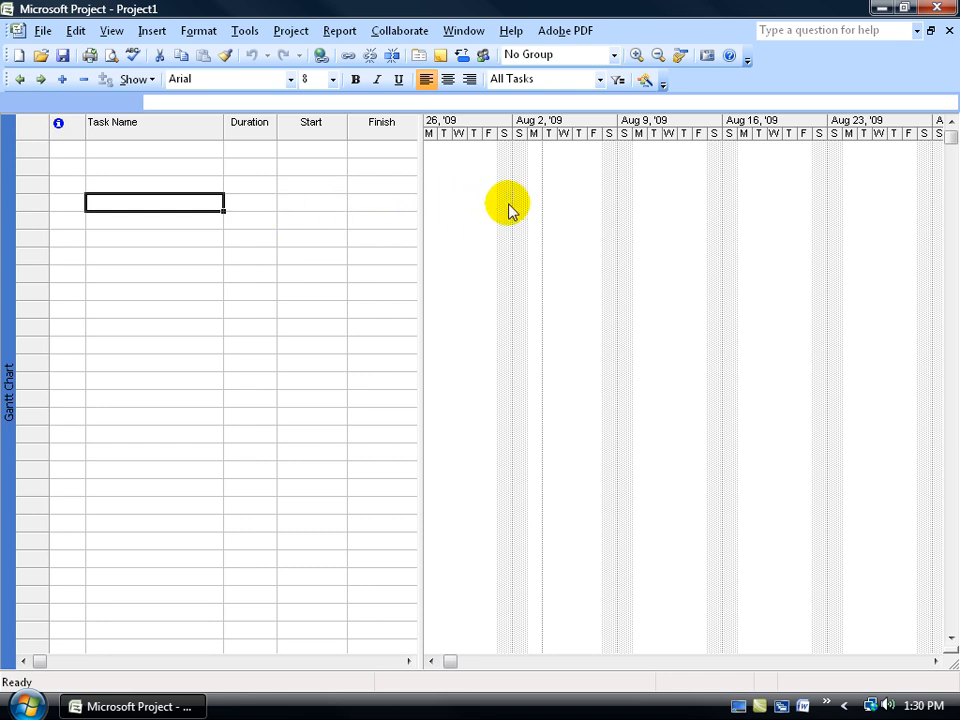
mouse_move(695, 203)
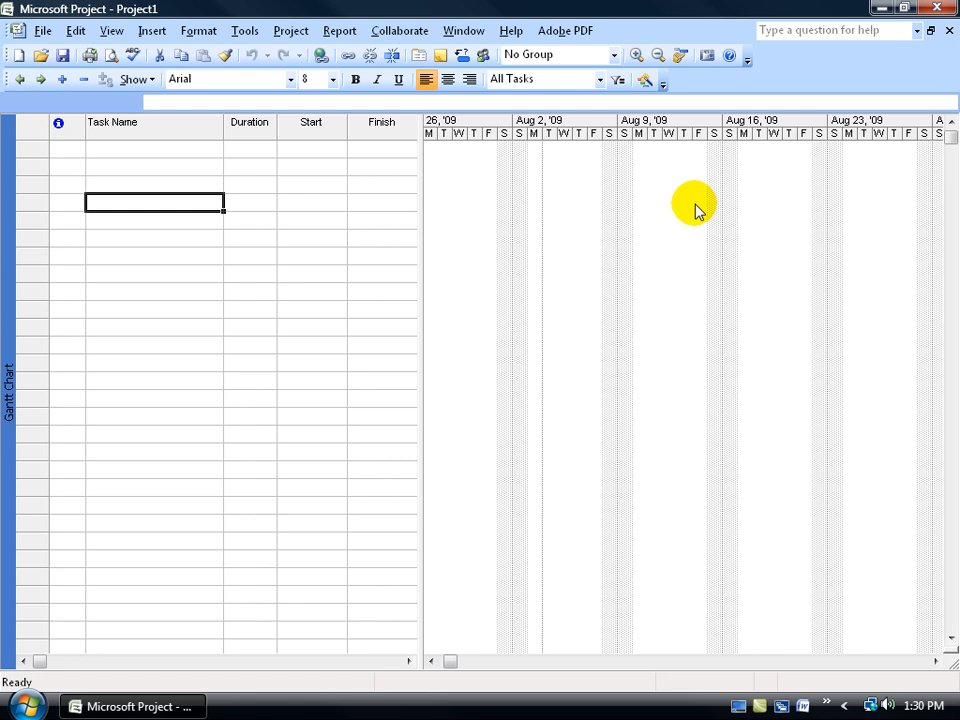
mouse_move(675, 220)
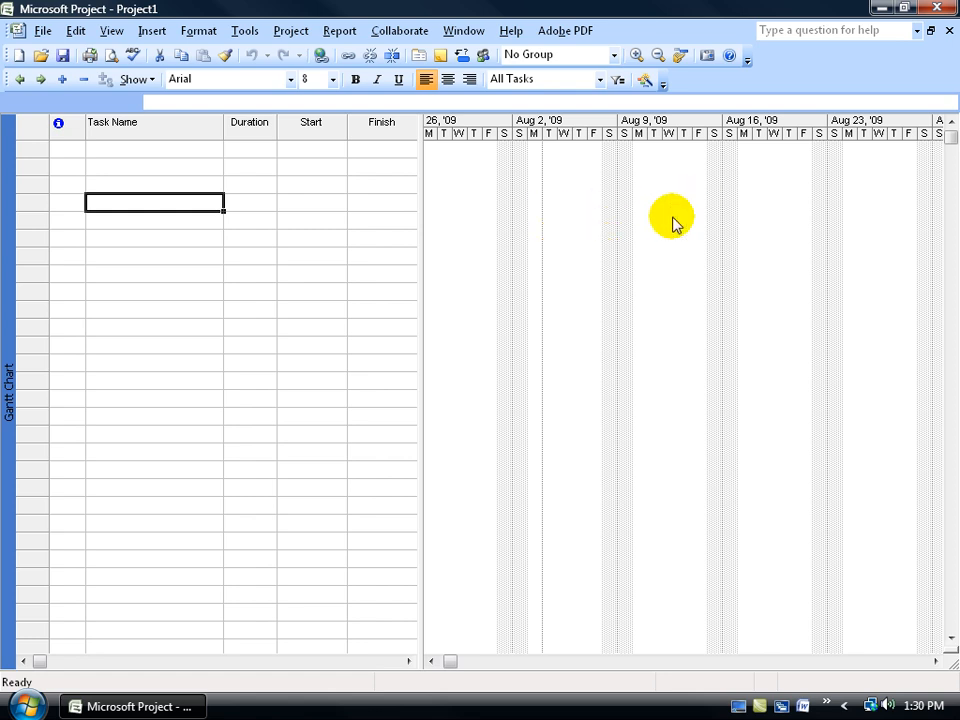
mouse_move(800, 218)
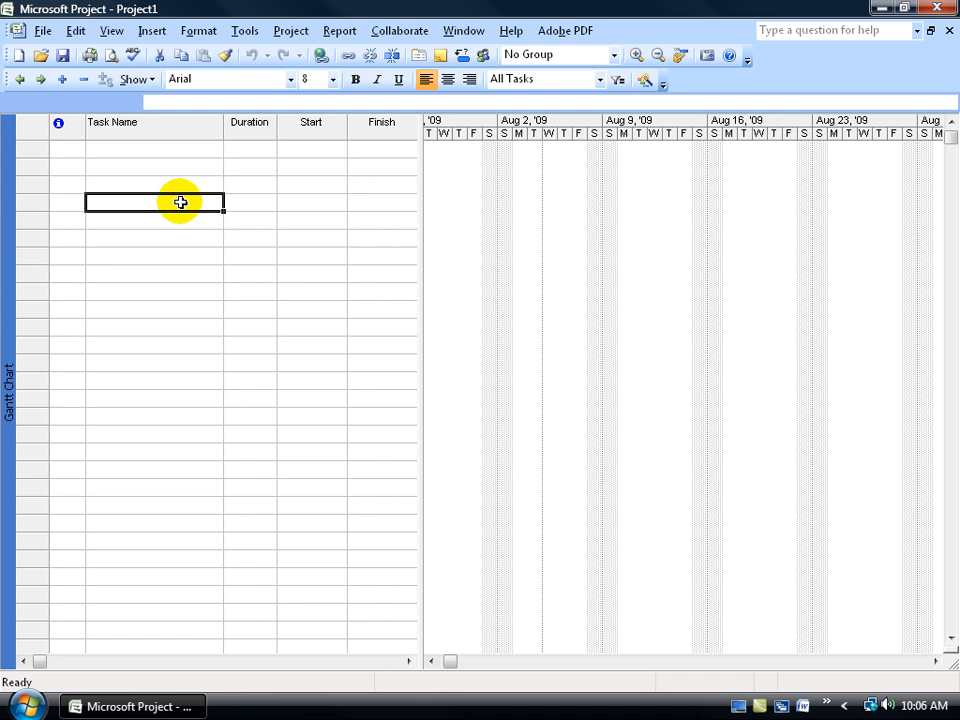
mouse_move(182, 246)
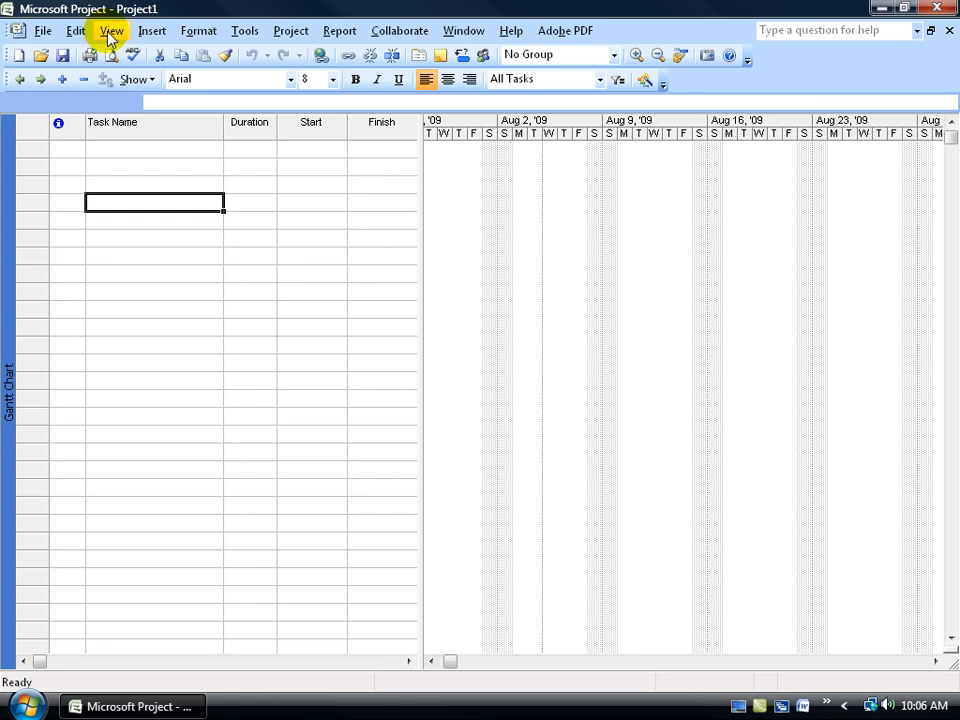
Step: Turn on the Project Guide from the View menu to show its Tasks pane
left_click(111, 30)
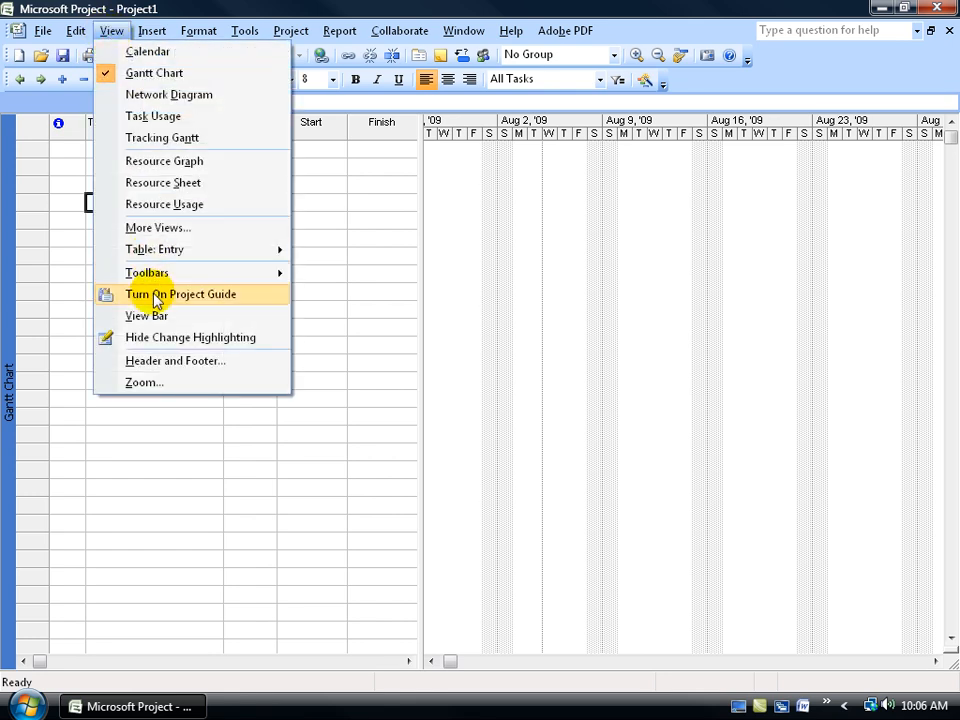
left_click(181, 294)
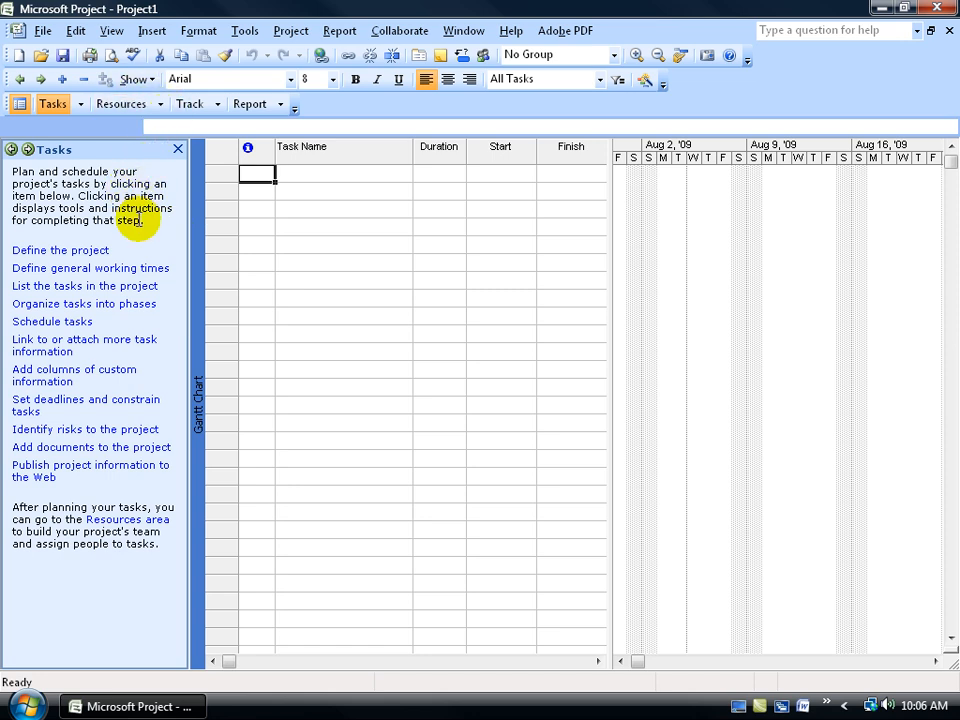
mouse_move(128, 251)
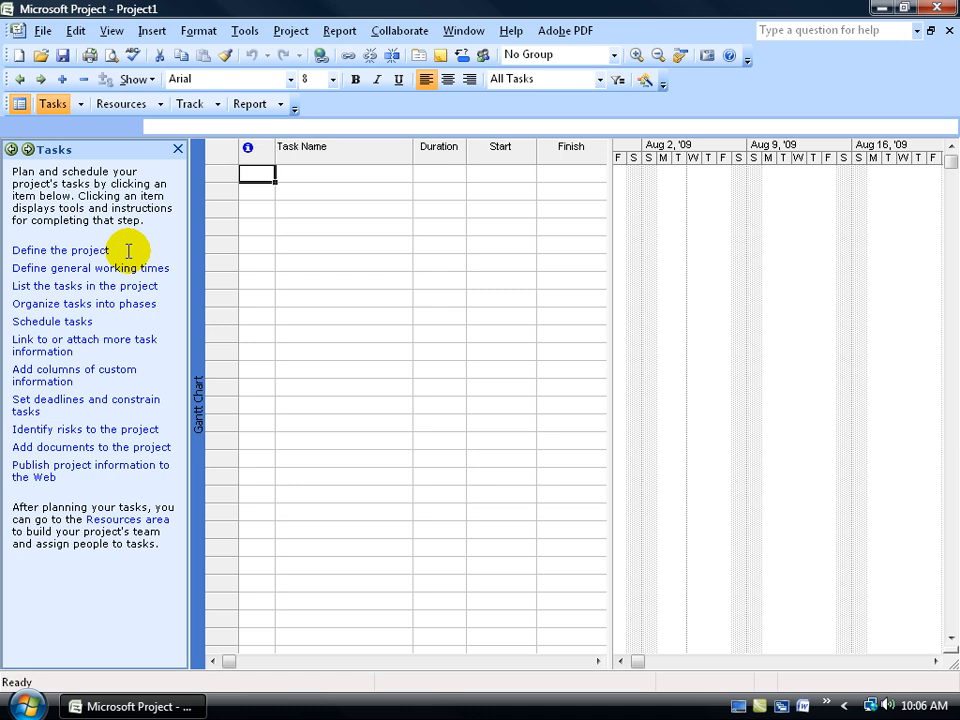
mouse_move(126, 188)
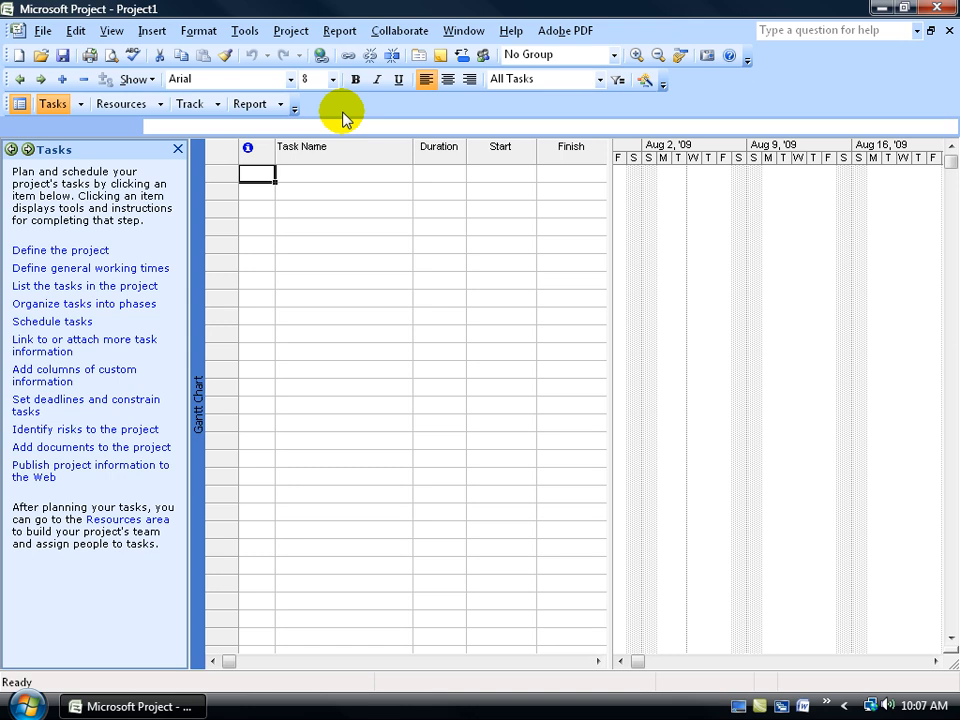
left_click(111, 30)
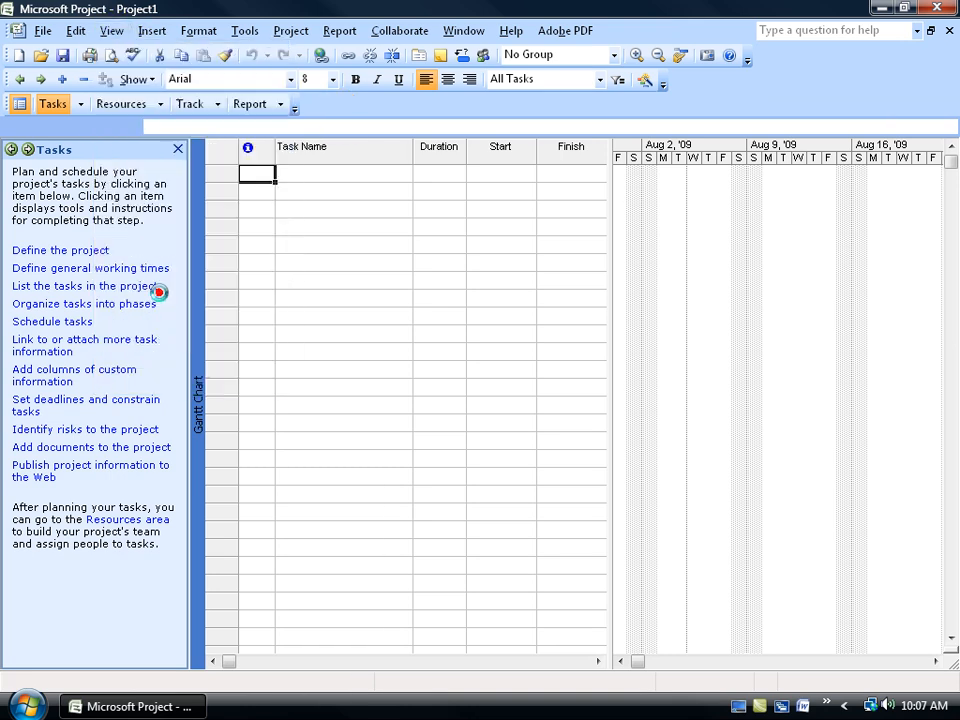
Step: Close the Project Guide and save the project as 'Software Training Manual' in Desktop\Exercise
left_click(178, 148)
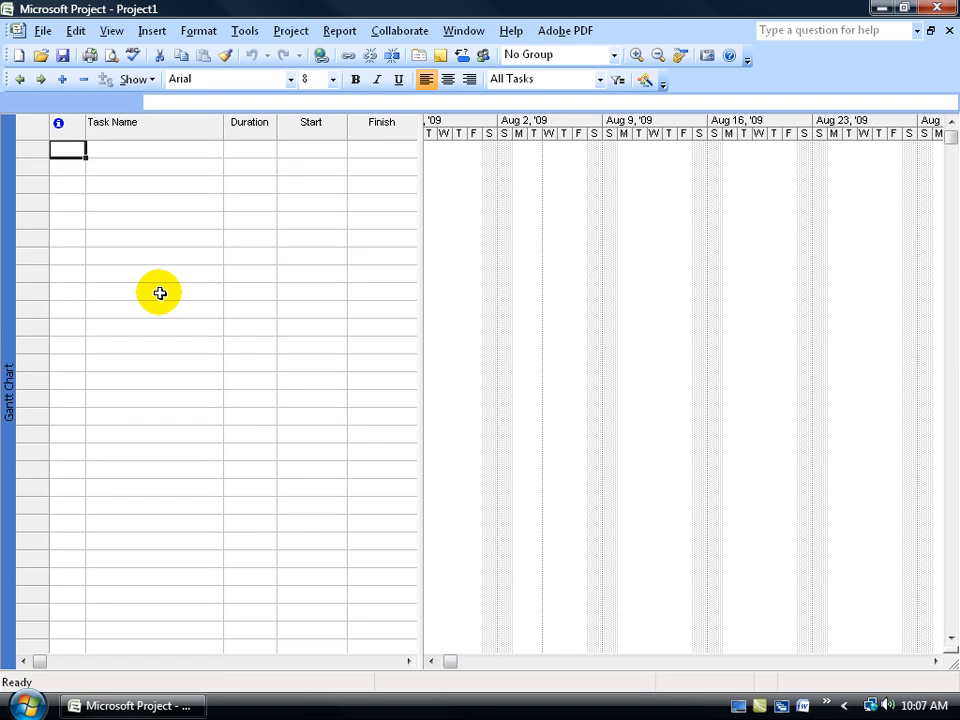
mouse_move(113, 20)
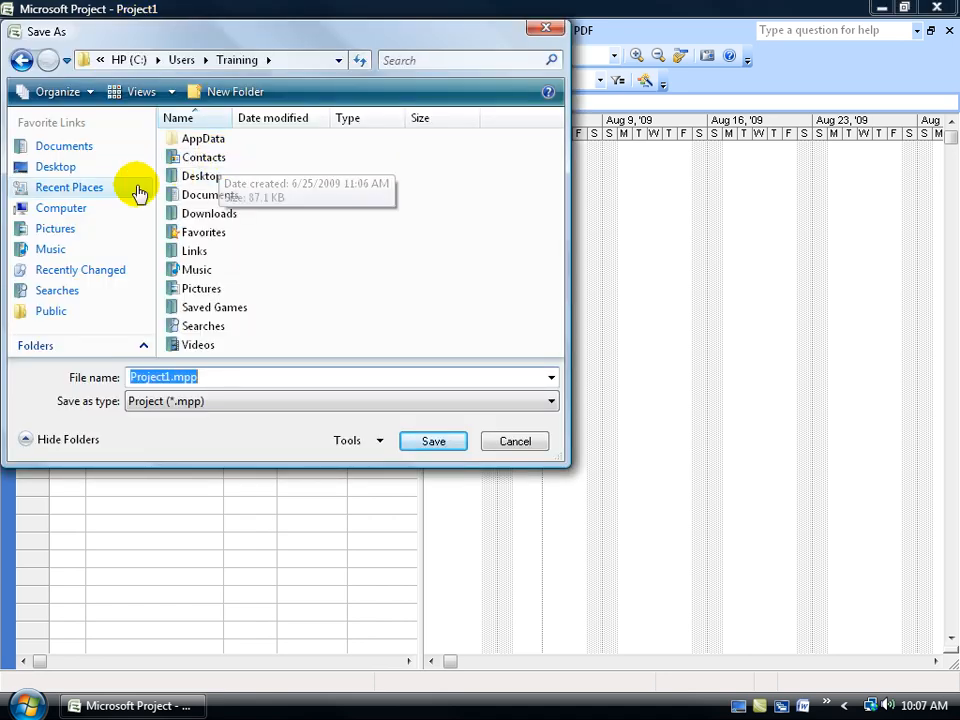
left_click(55, 166)
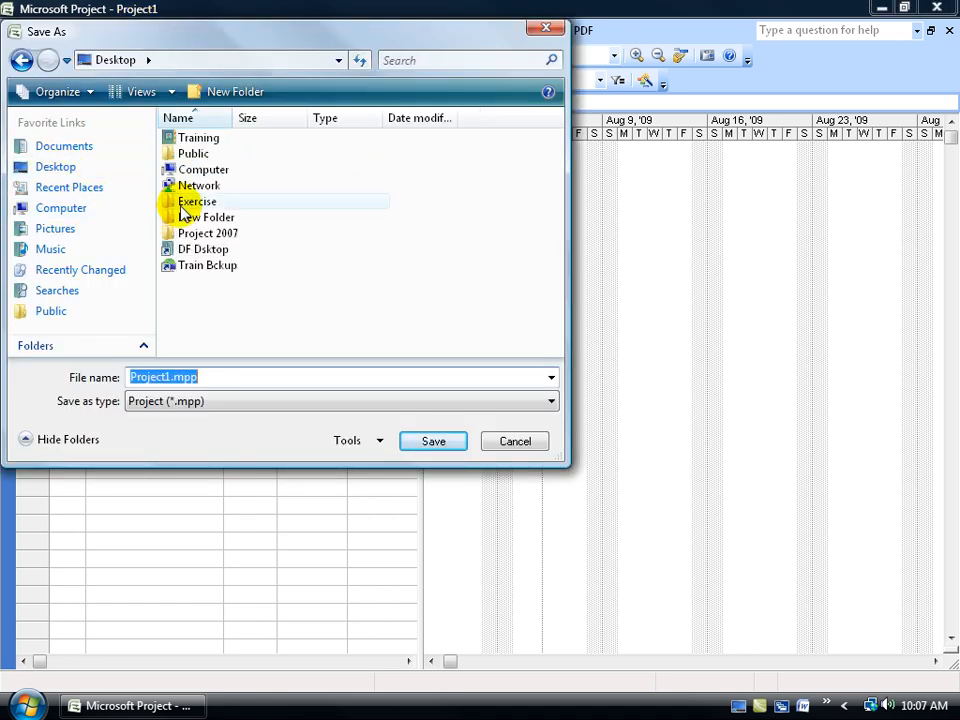
double_click(197, 201)
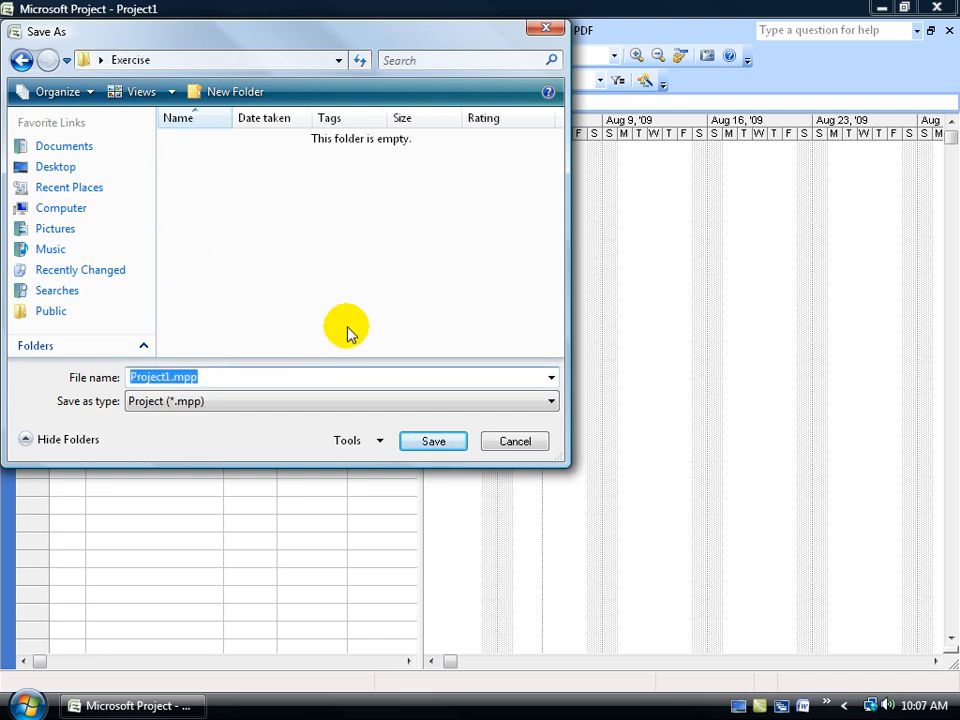
type("Software Training Manual")
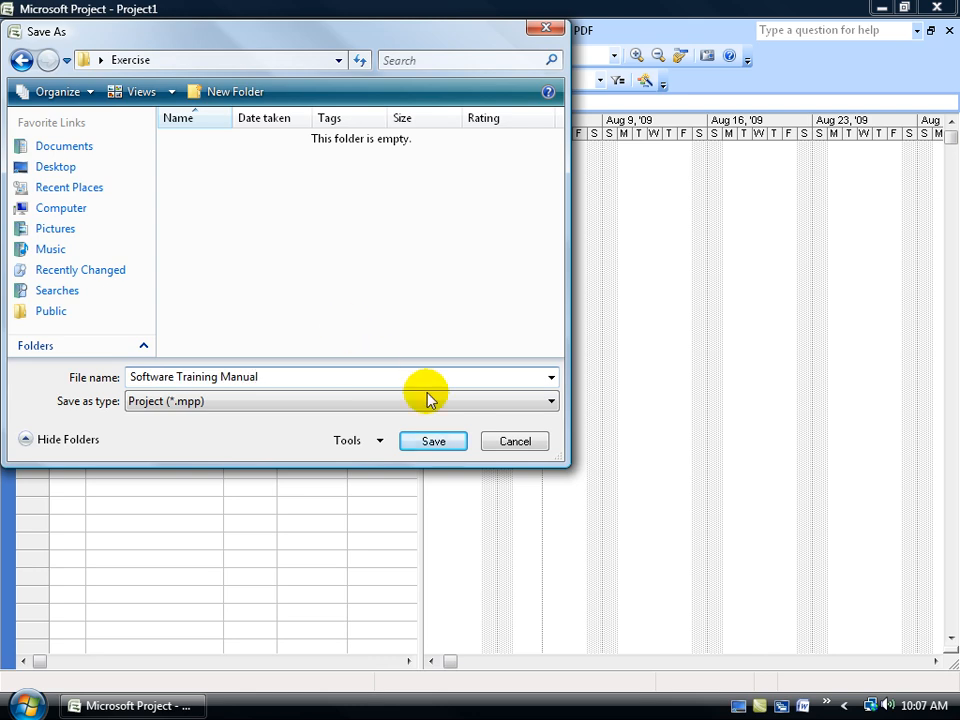
left_click(432, 441)
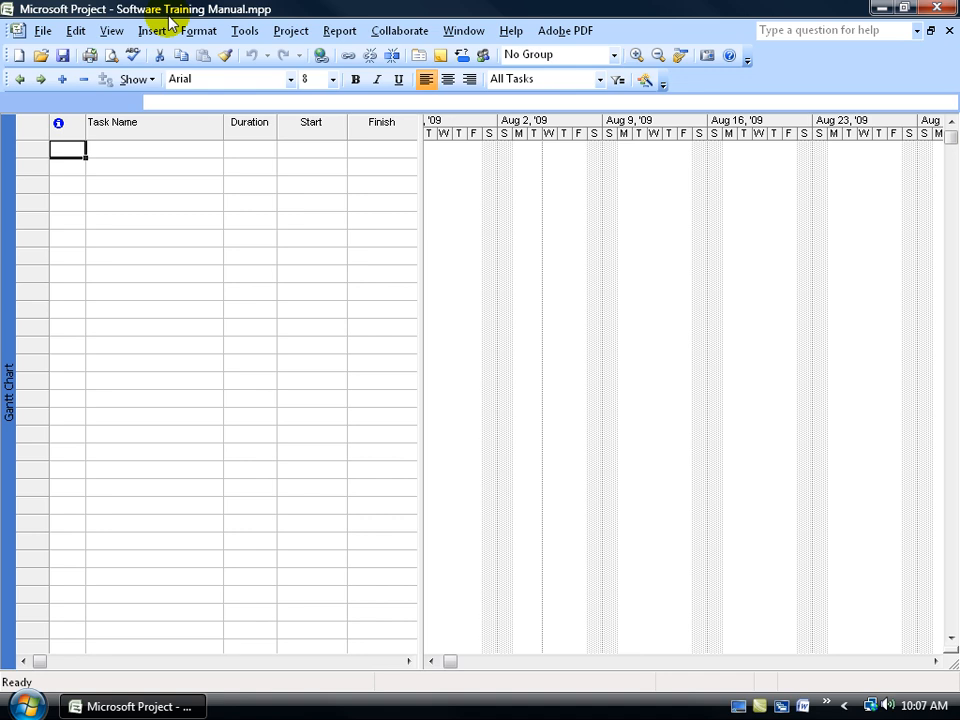
mouse_move(183, 174)
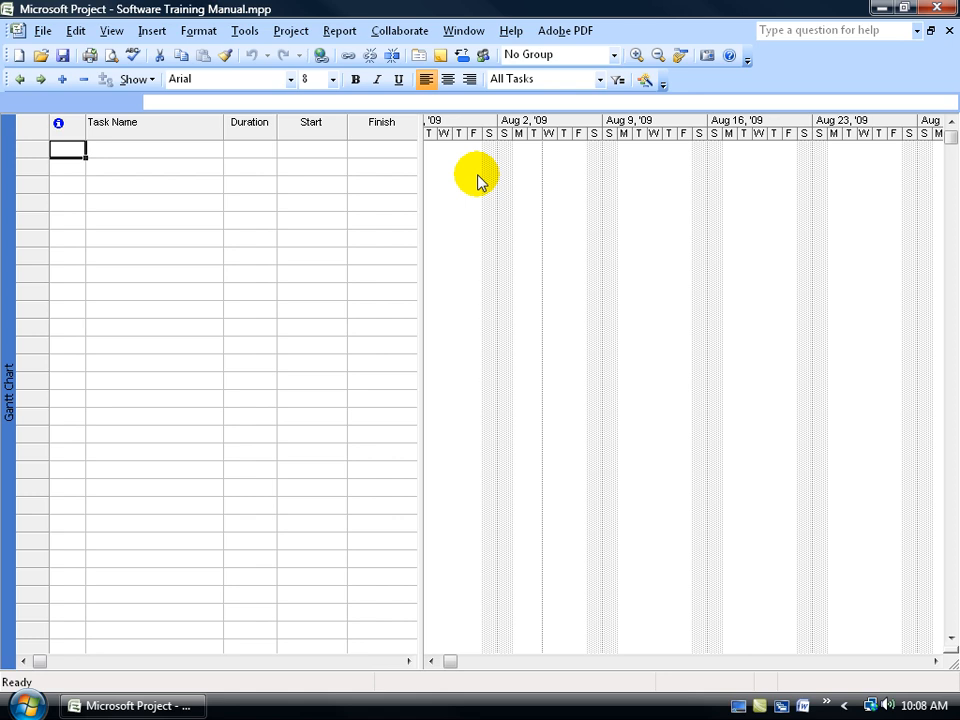
mouse_move(468, 180)
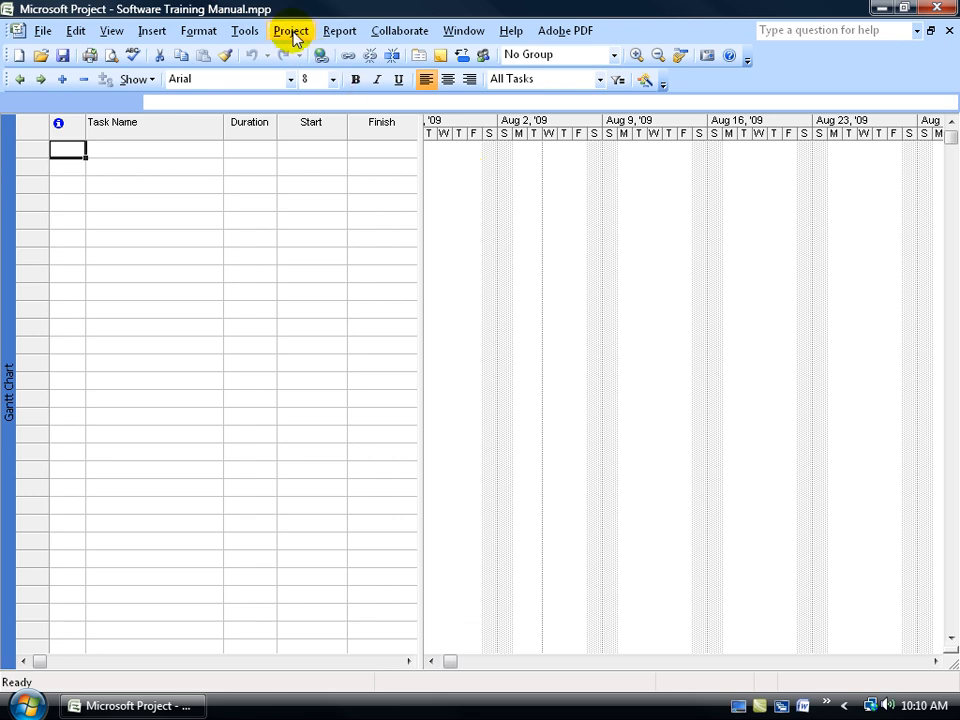
Step: Change the project start date to 8/1/08 in the Project Information box
left_click(290, 30)
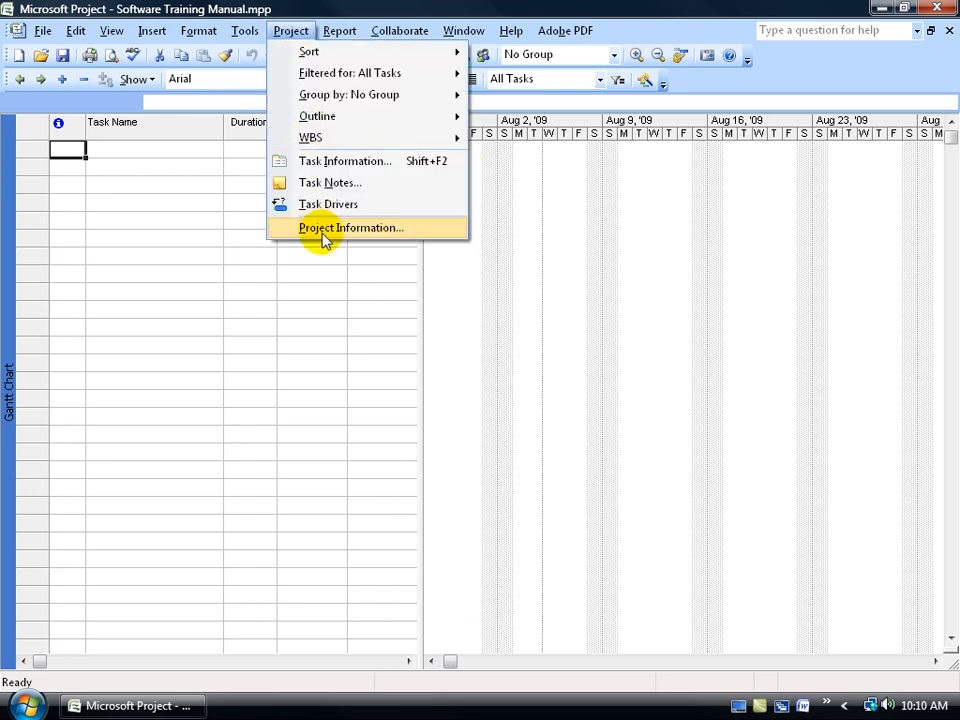
left_click(350, 227)
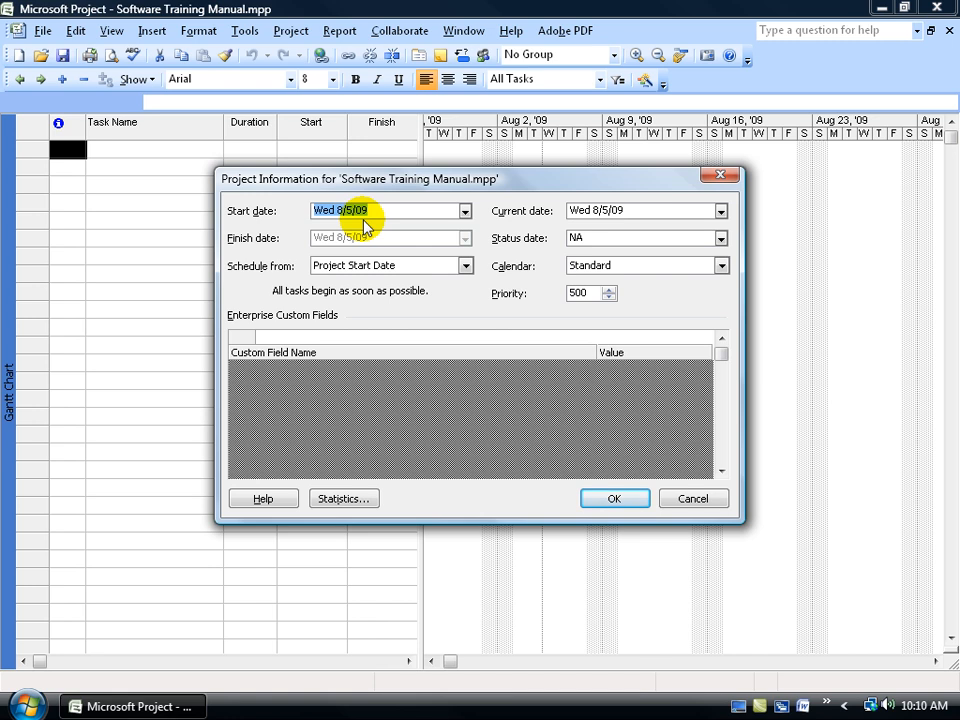
left_click(464, 210)
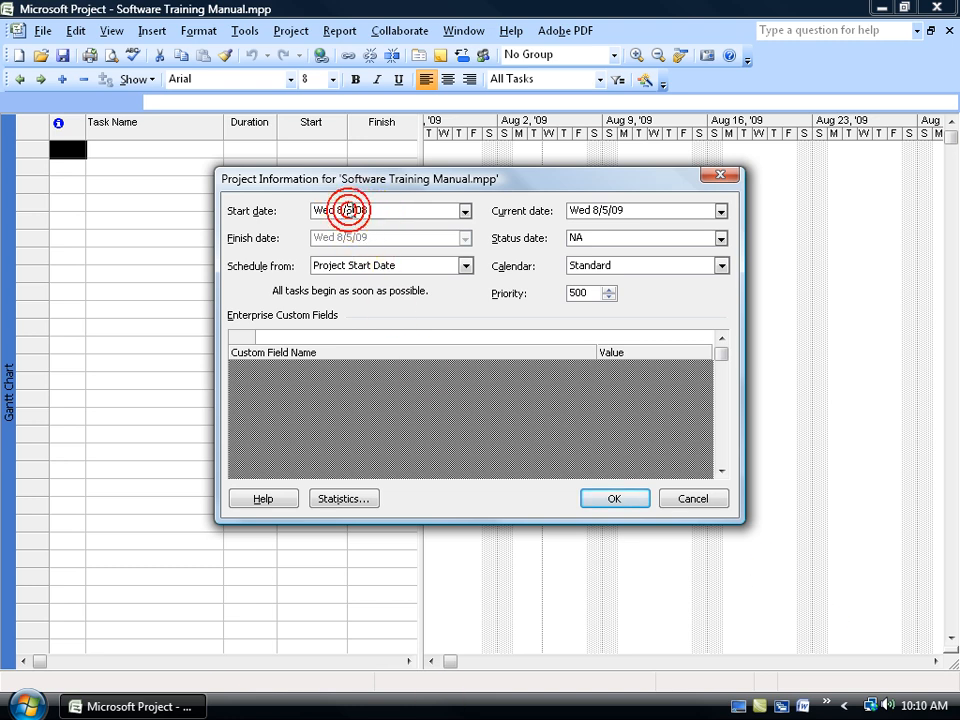
type("Wed 8/1/08")
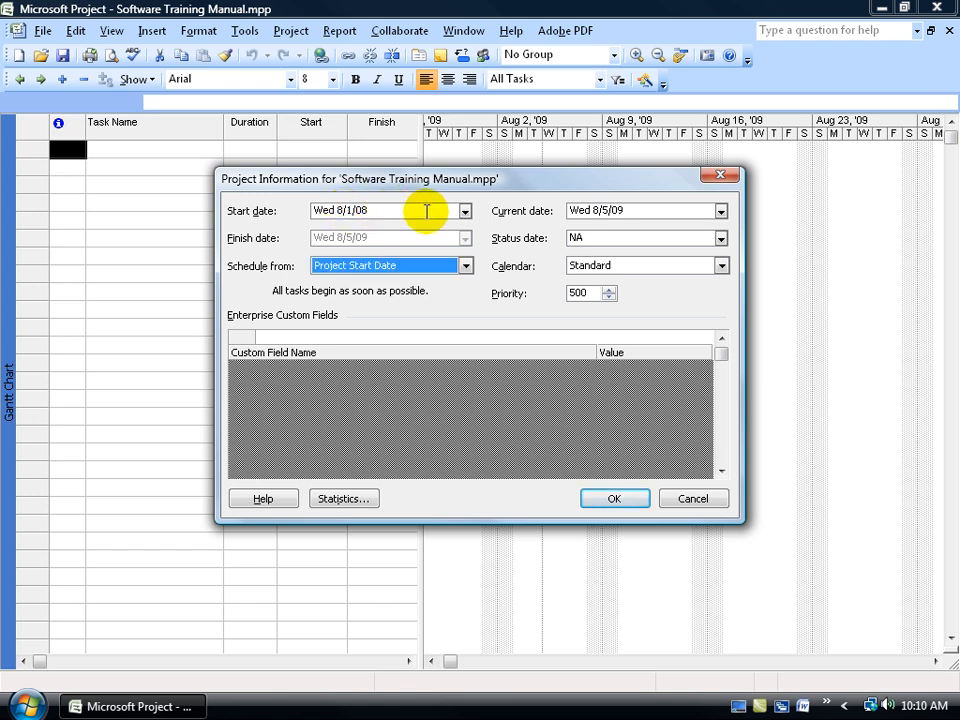
left_click(465, 210)
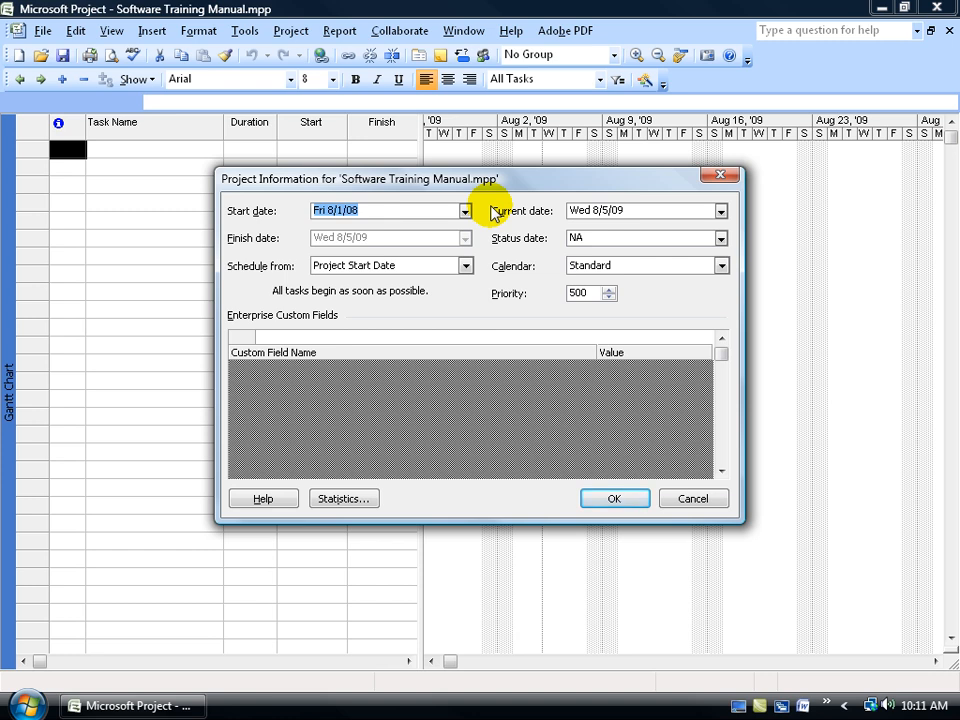
mouse_move(505, 292)
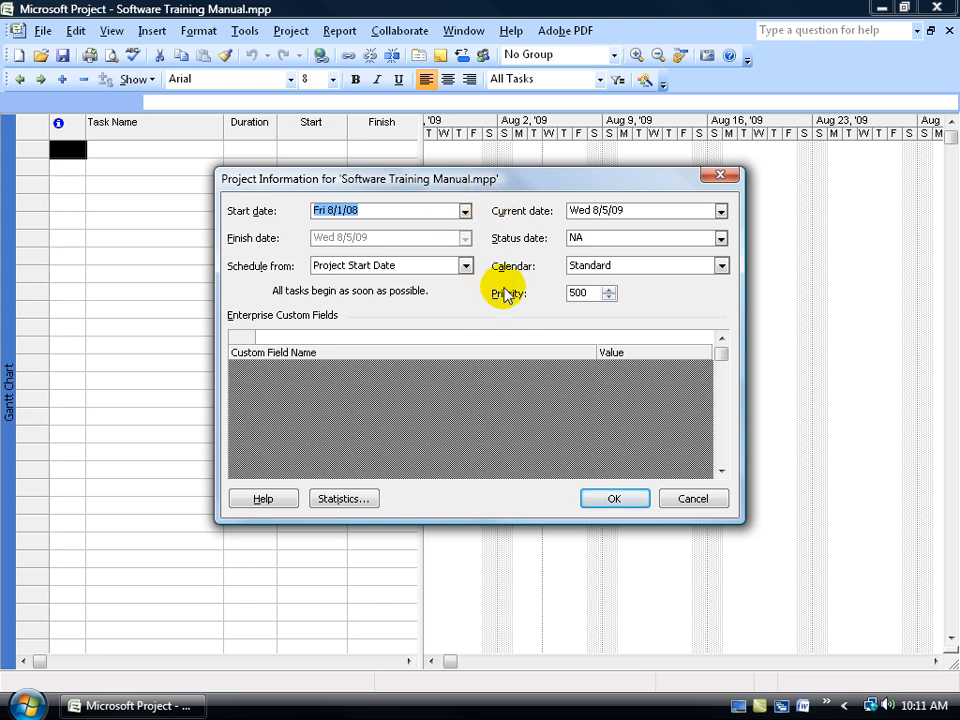
mouse_move(540, 225)
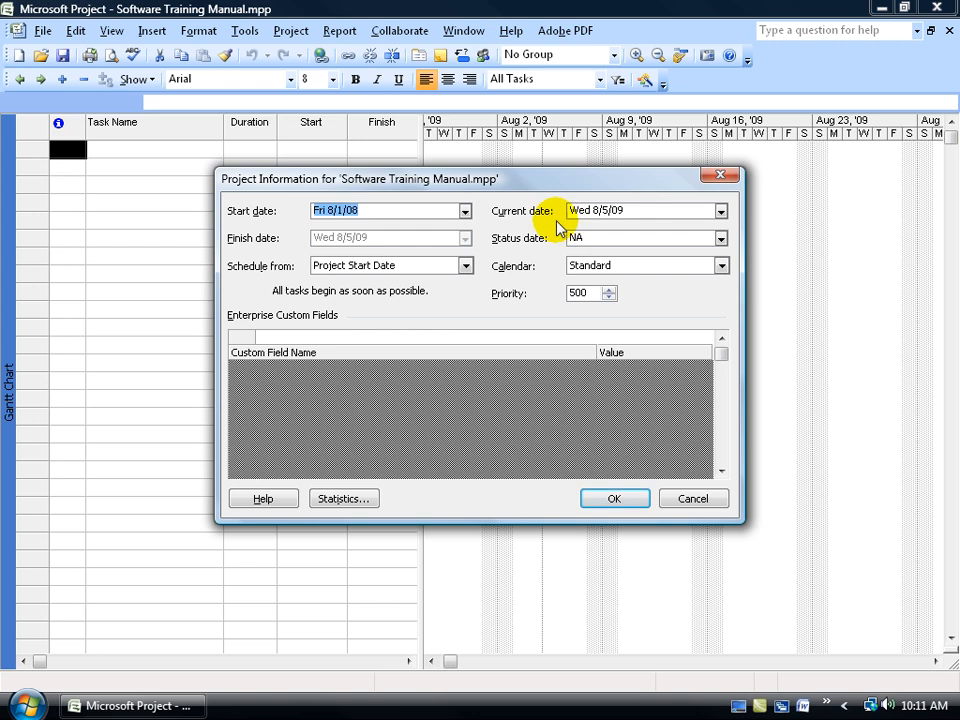
mouse_move(388, 243)
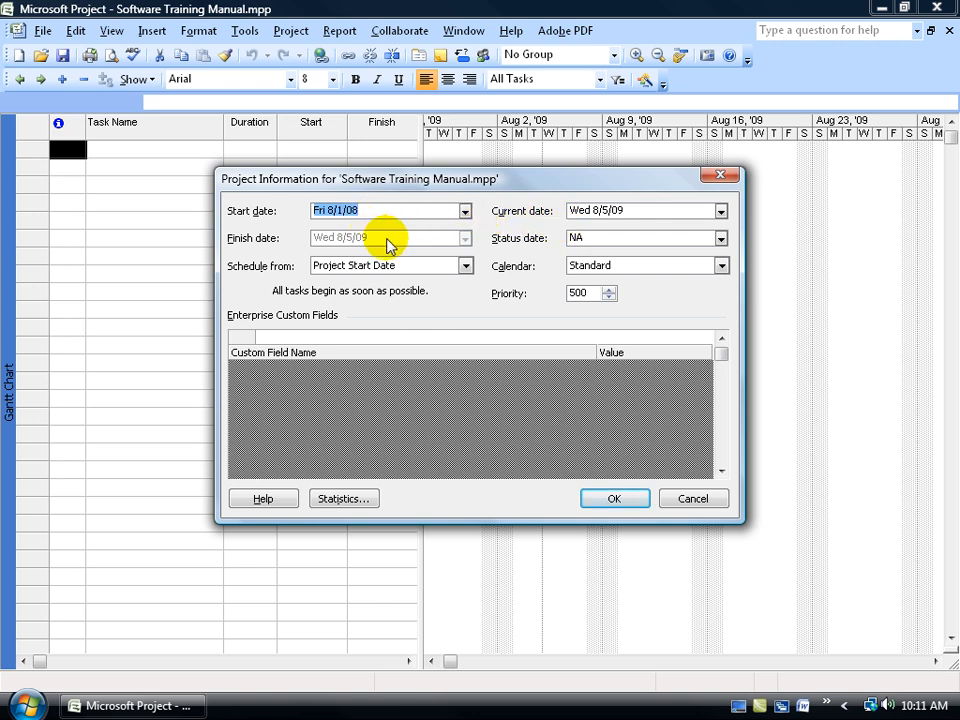
mouse_move(520, 298)
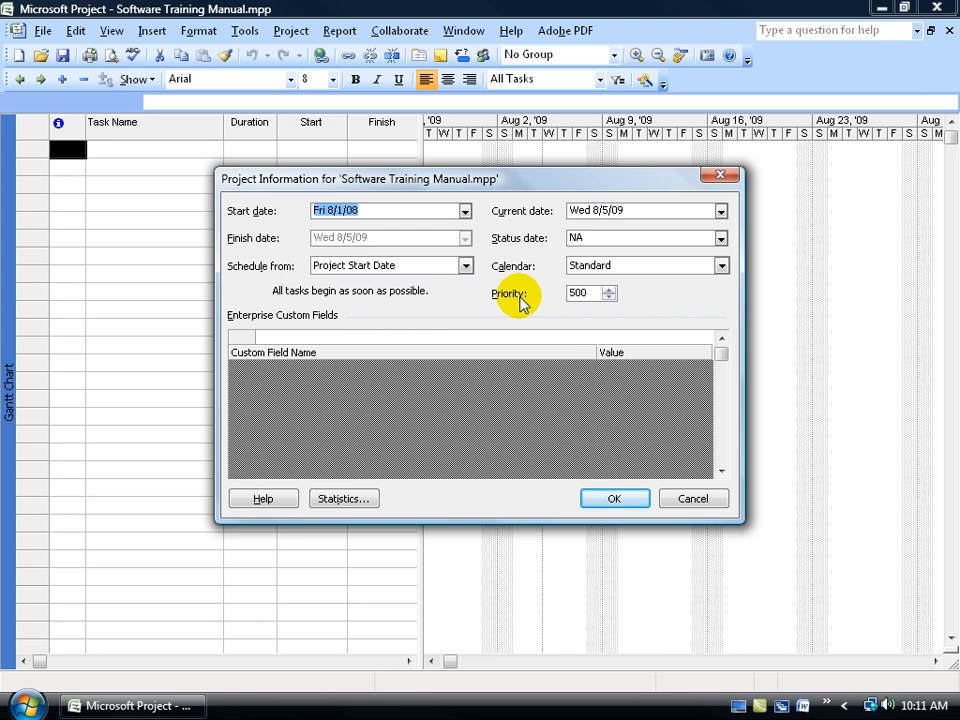
left_click(614, 498)
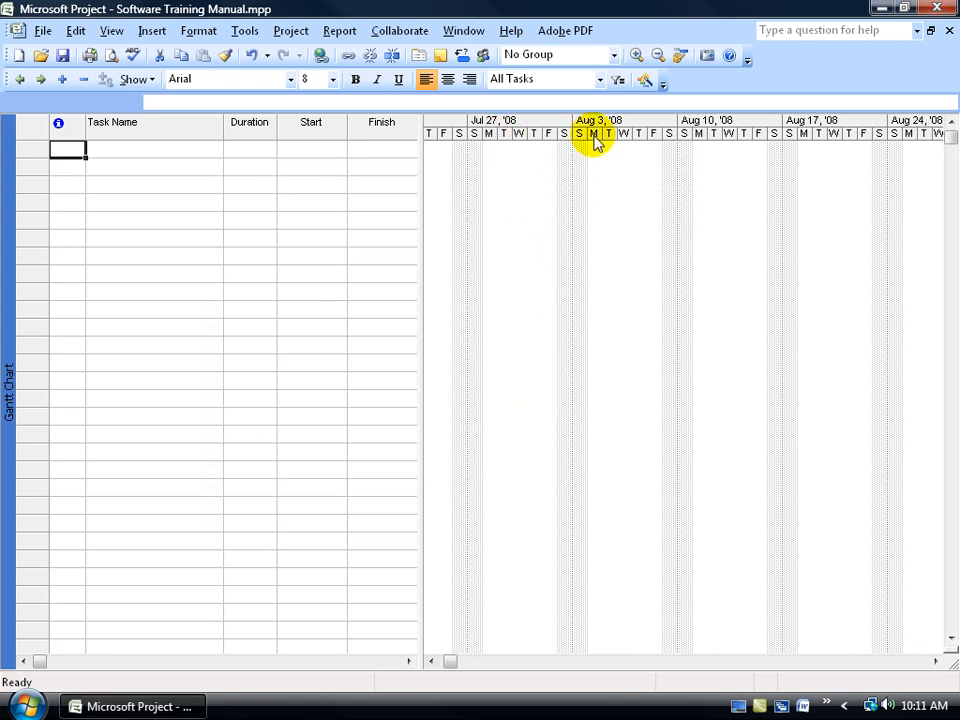
mouse_move(518, 192)
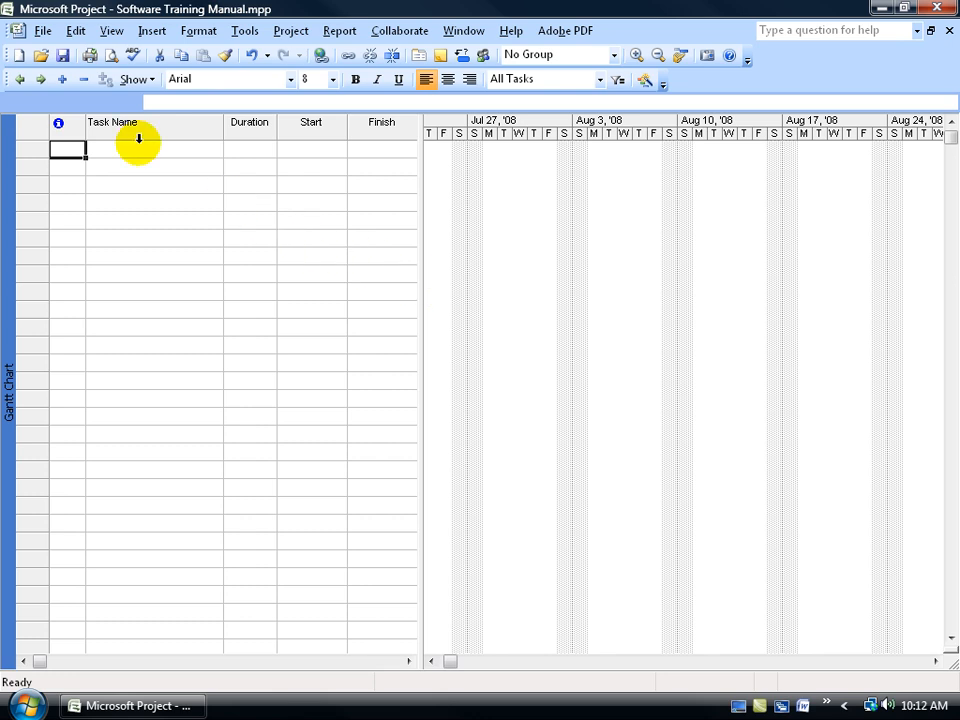
Step: Fill in file Properties: title, subject 'Training Manual', manager Kirt Kershaw, and a comment
left_click(43, 30)
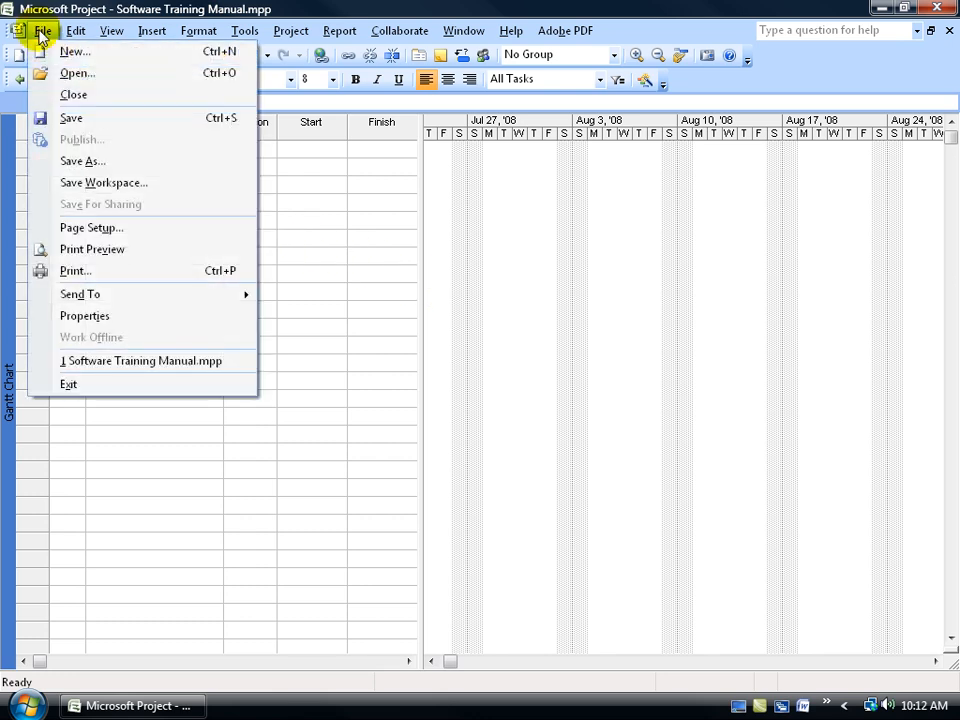
left_click(84, 315)
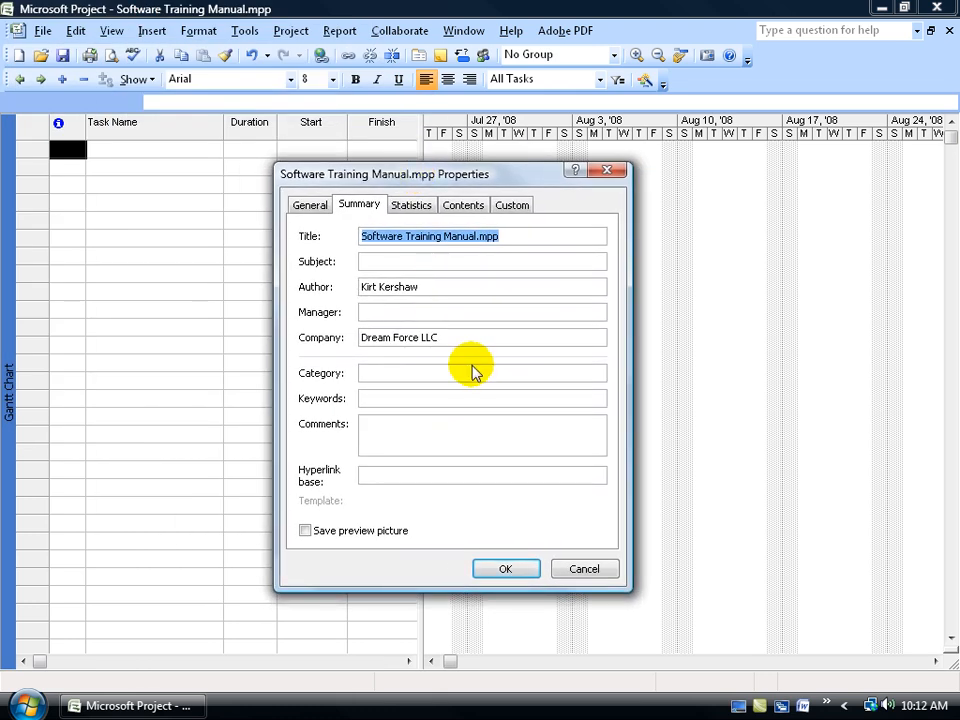
mouse_move(437, 337)
type("Spiffy ")
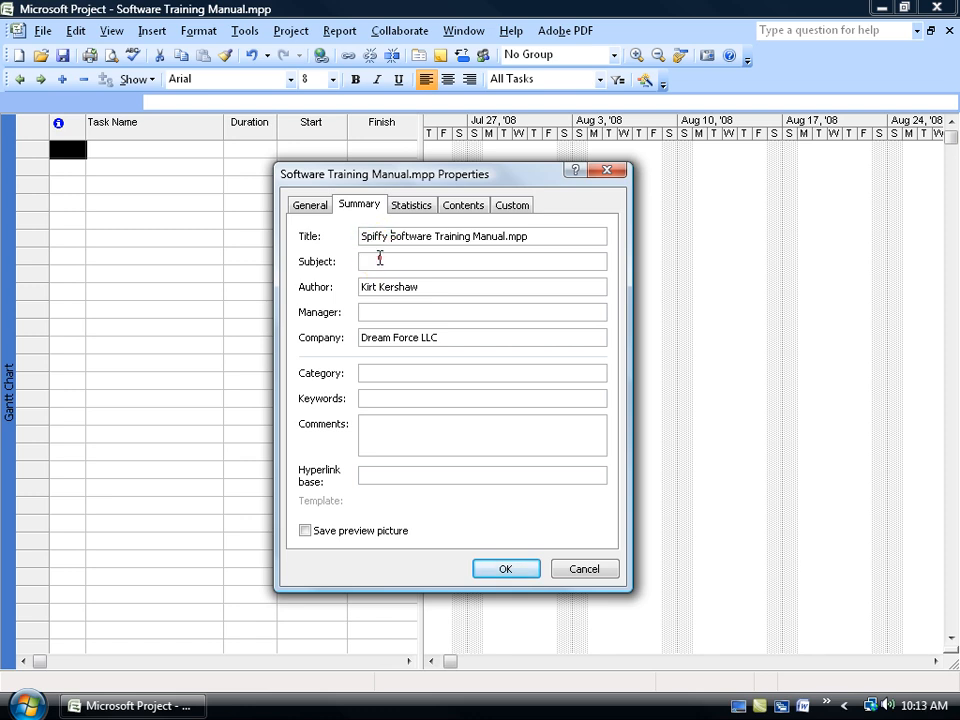
type("Training Manual")
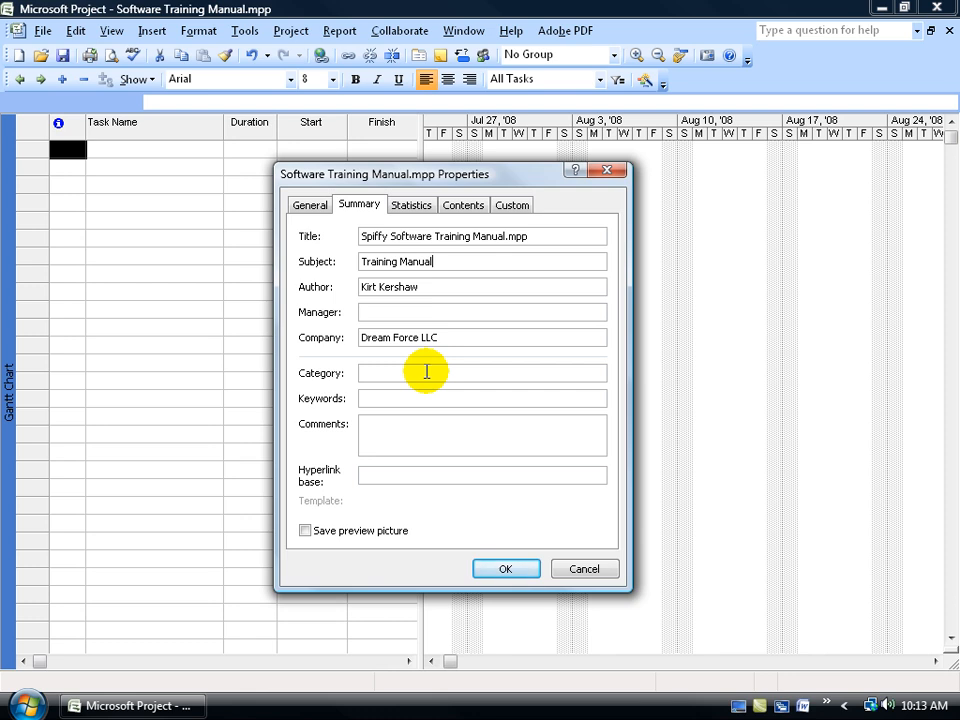
mouse_move(400, 398)
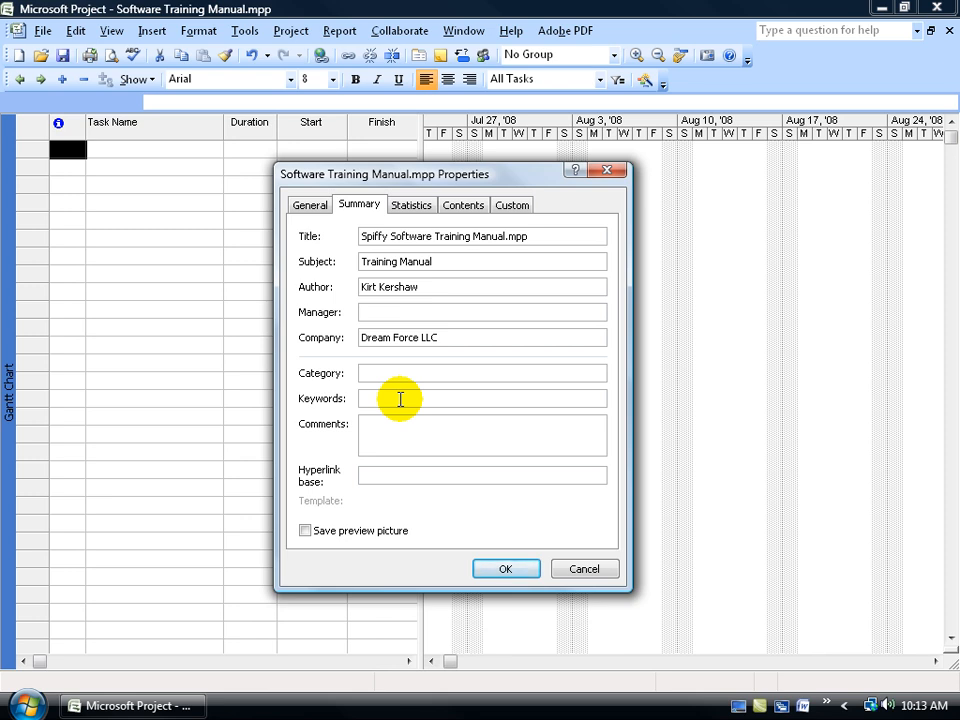
mouse_move(152, 15)
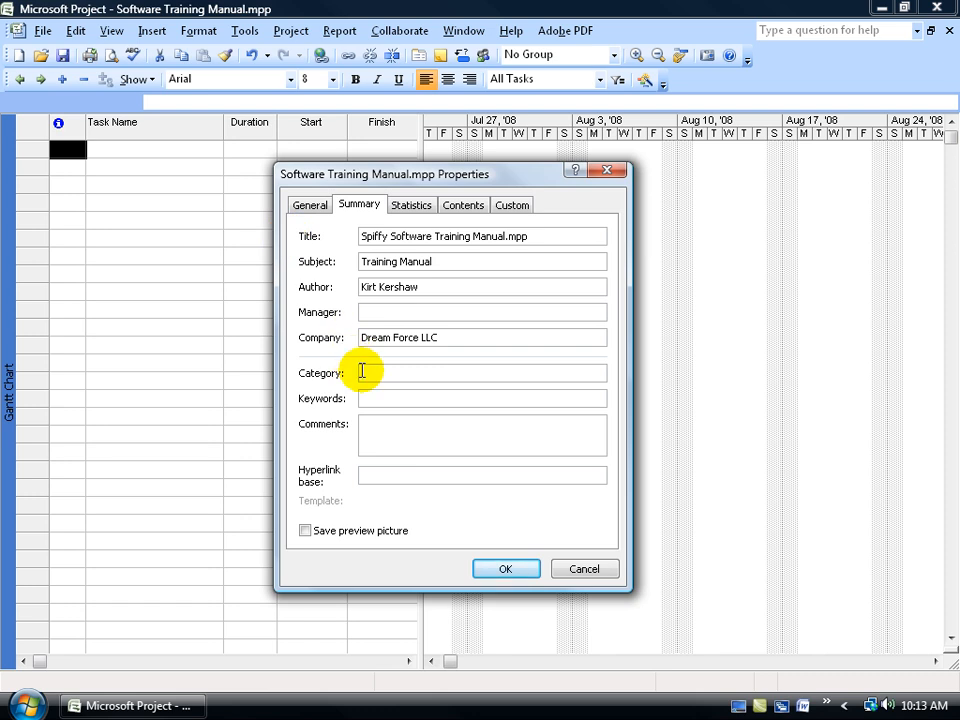
left_click(27, 705)
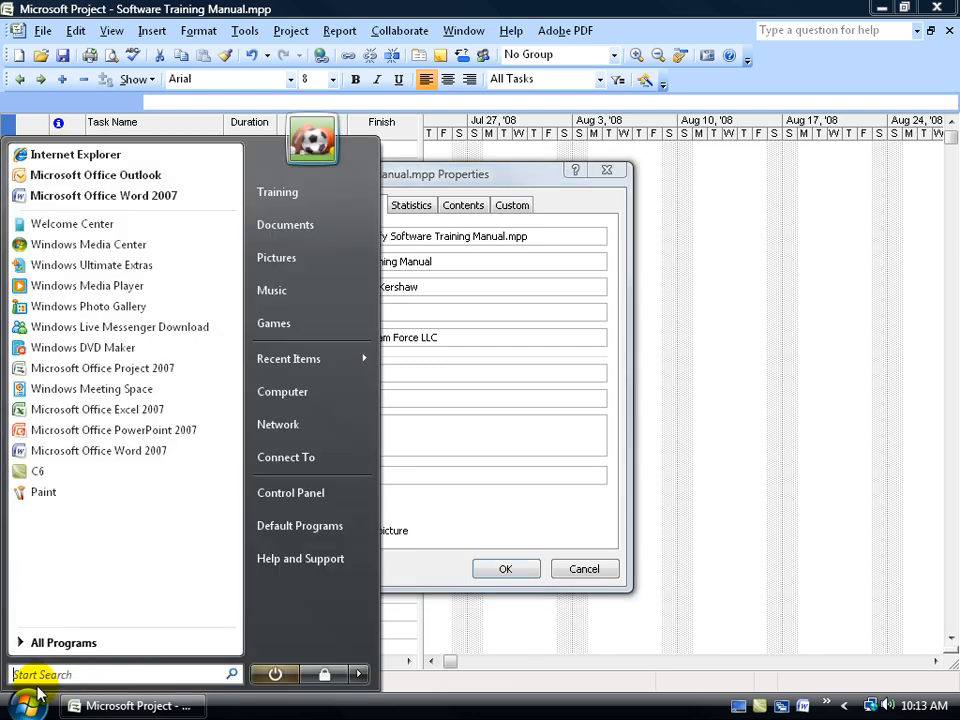
left_click(490, 435)
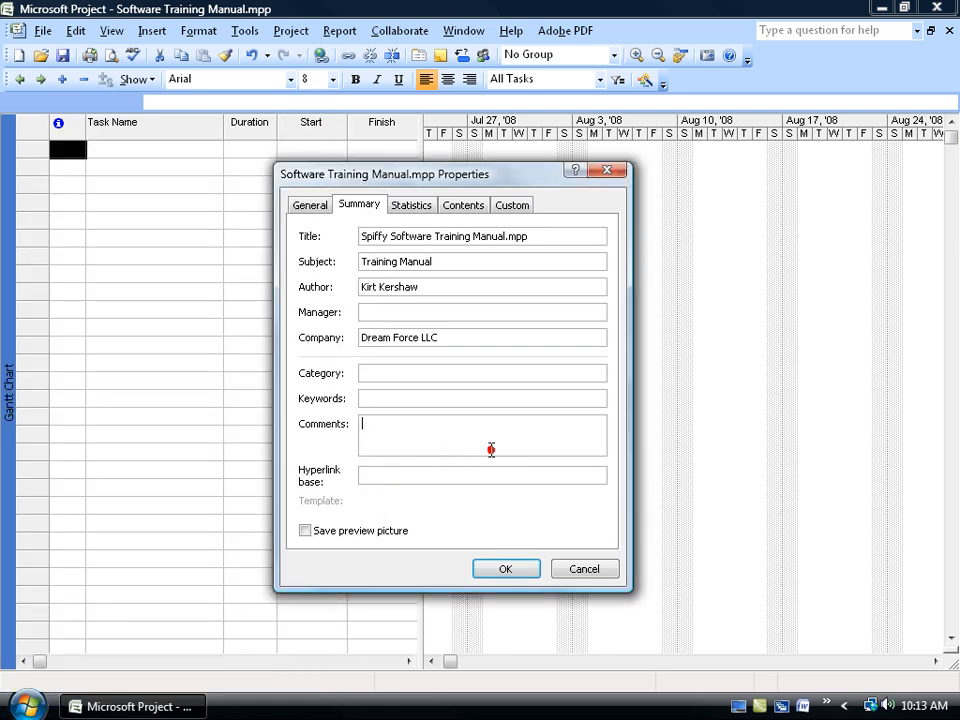
mouse_move(384, 398)
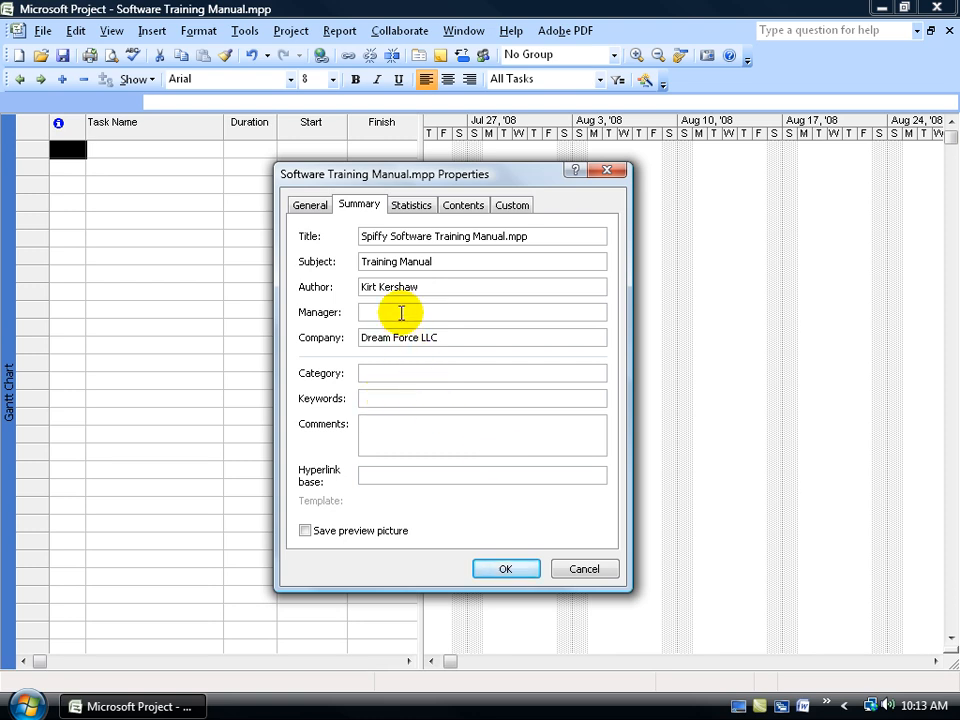
type("Kirt Kershaw")
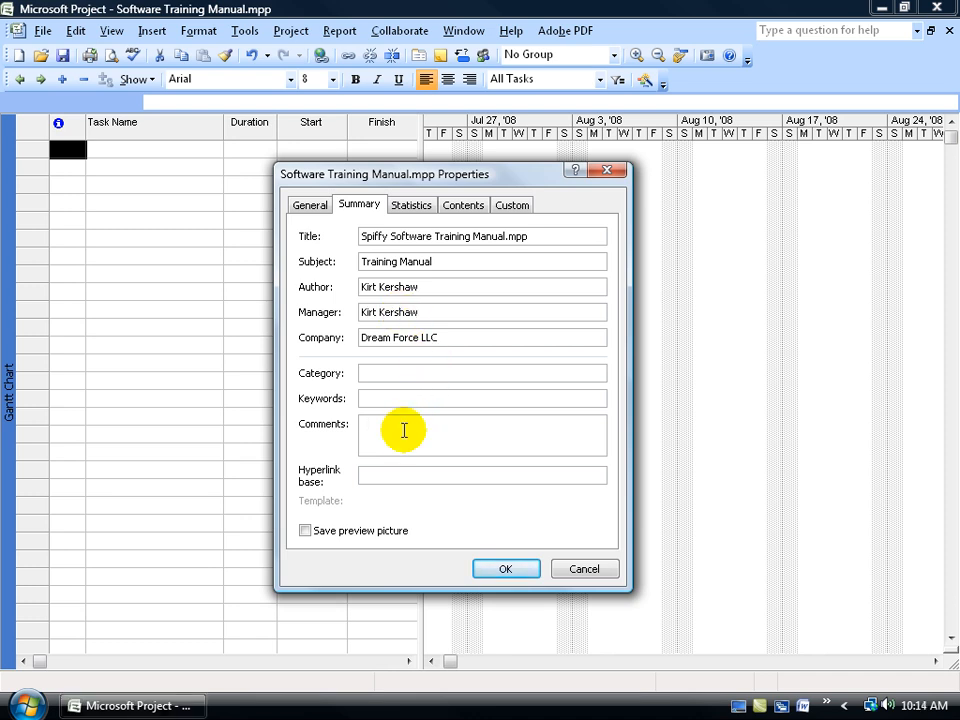
type("any comments")
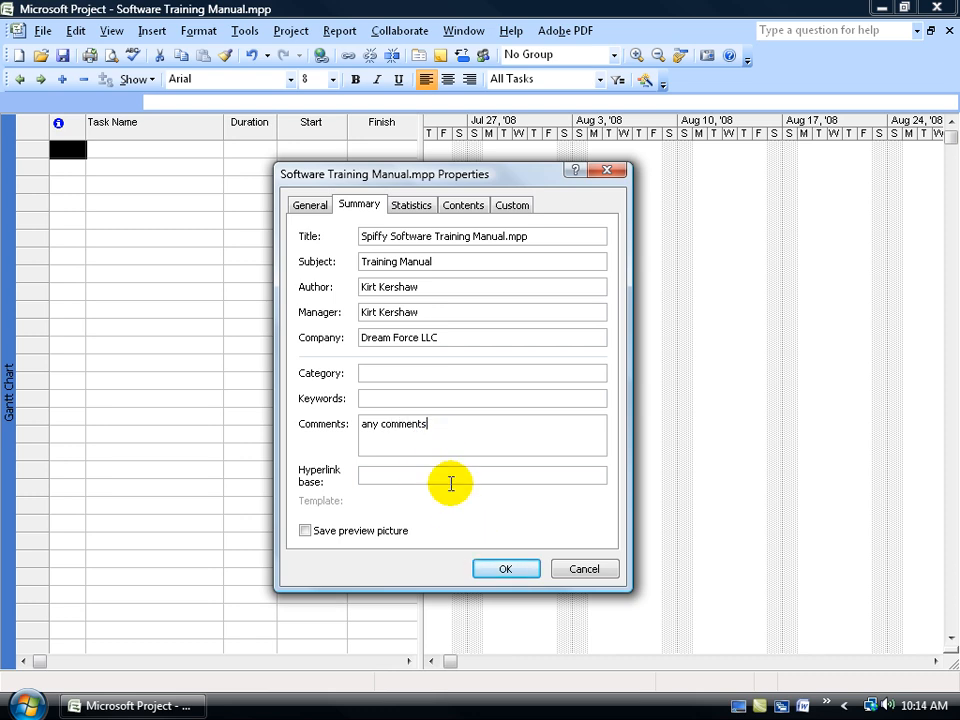
Step: Confirm the Properties dialog with OK to return to the Gantt chart
left_click(505, 568)
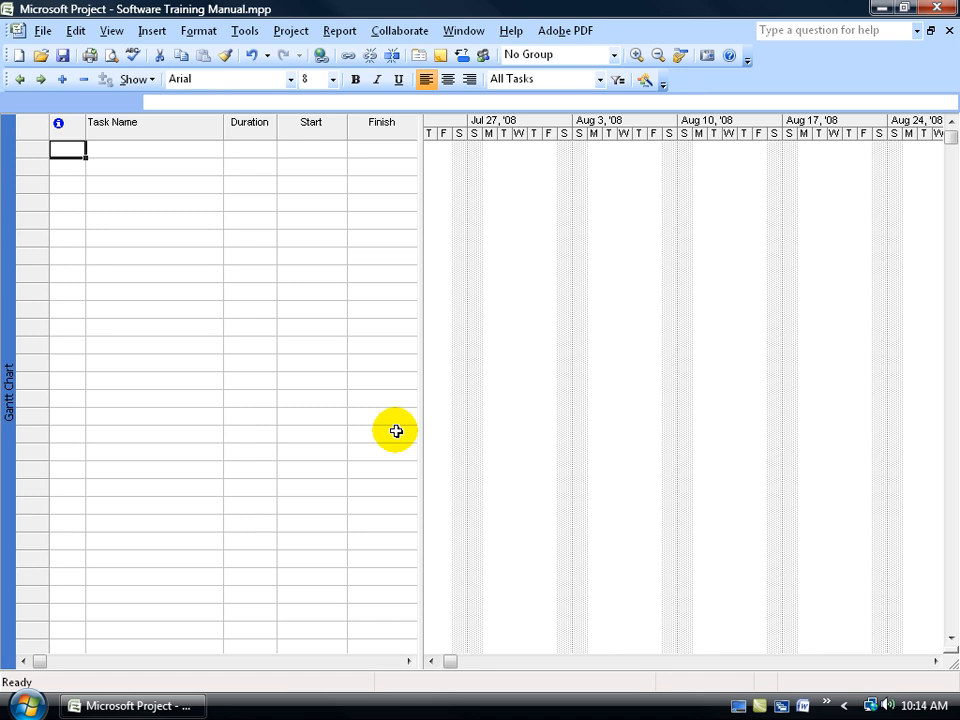
mouse_move(181, 210)
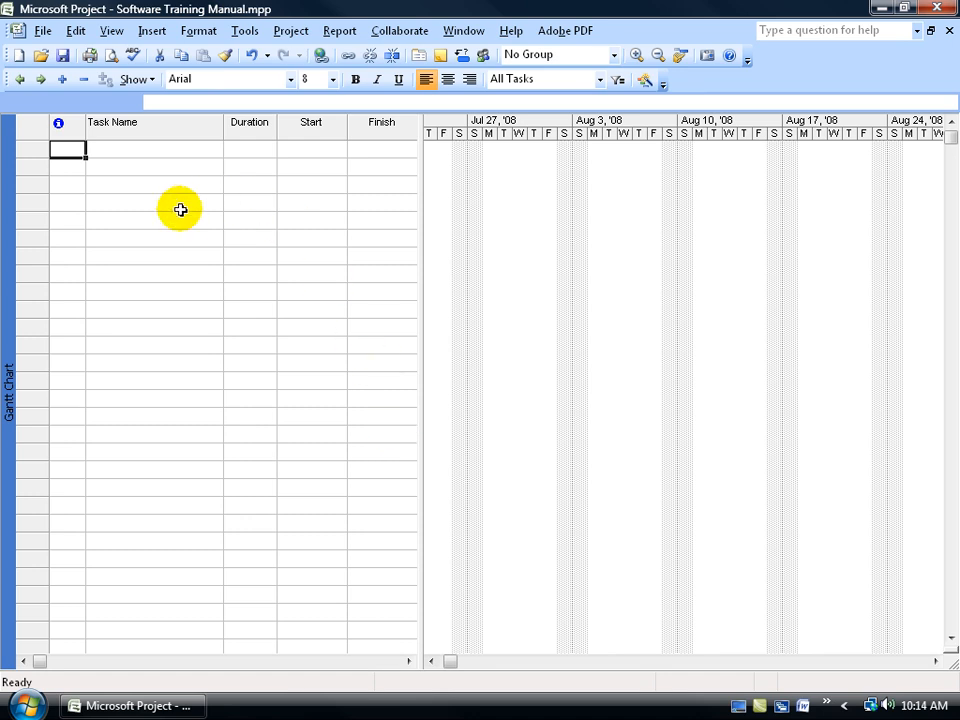
mouse_move(253, 293)
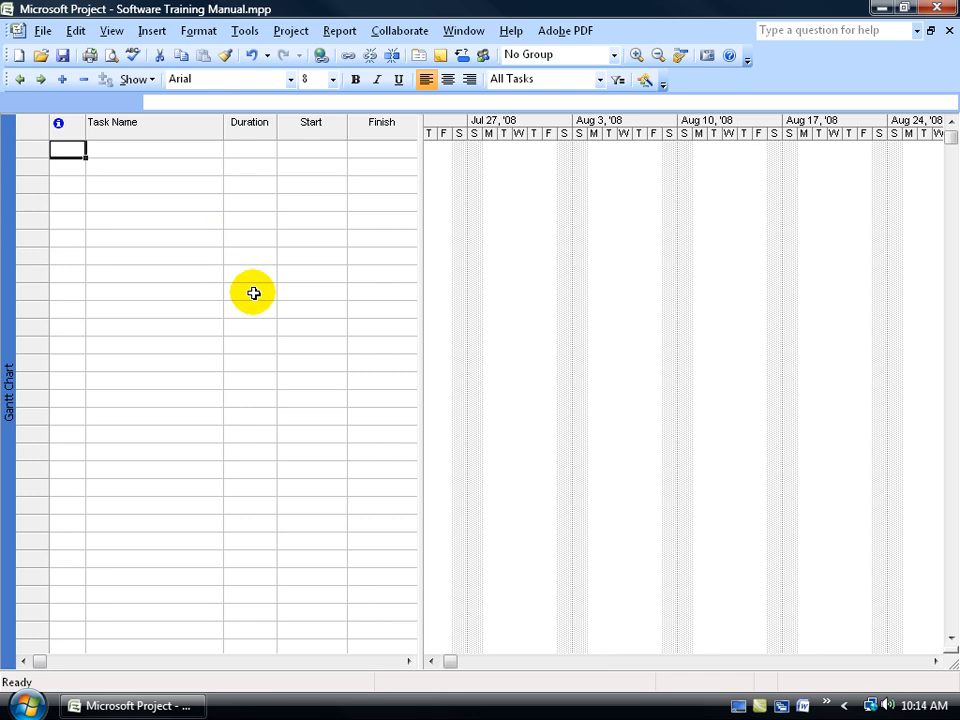
mouse_move(252, 56)
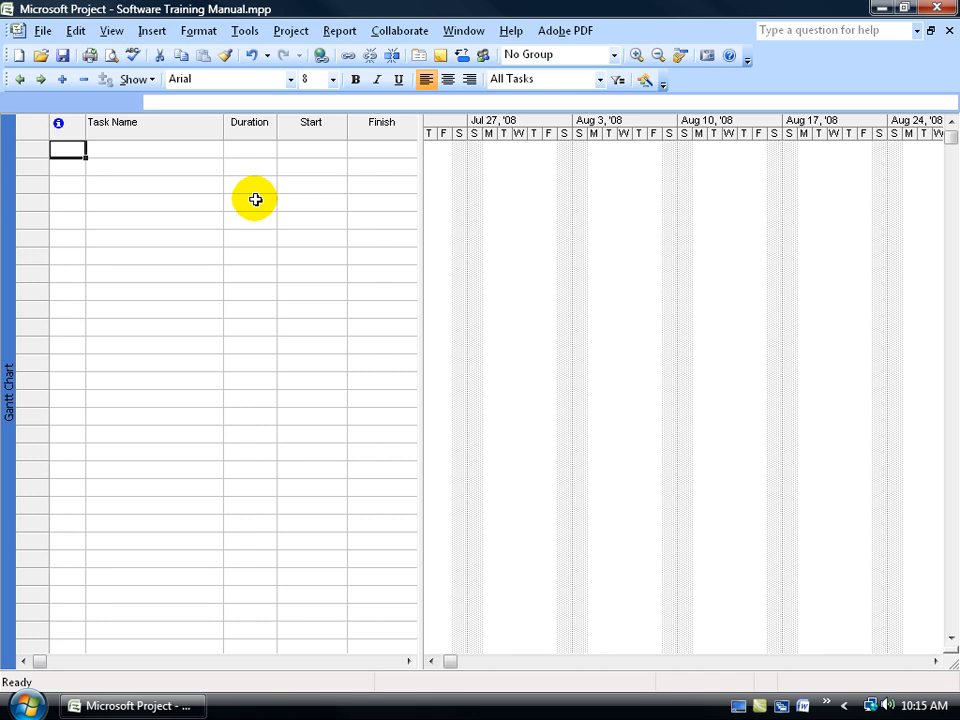
mouse_move(217, 233)
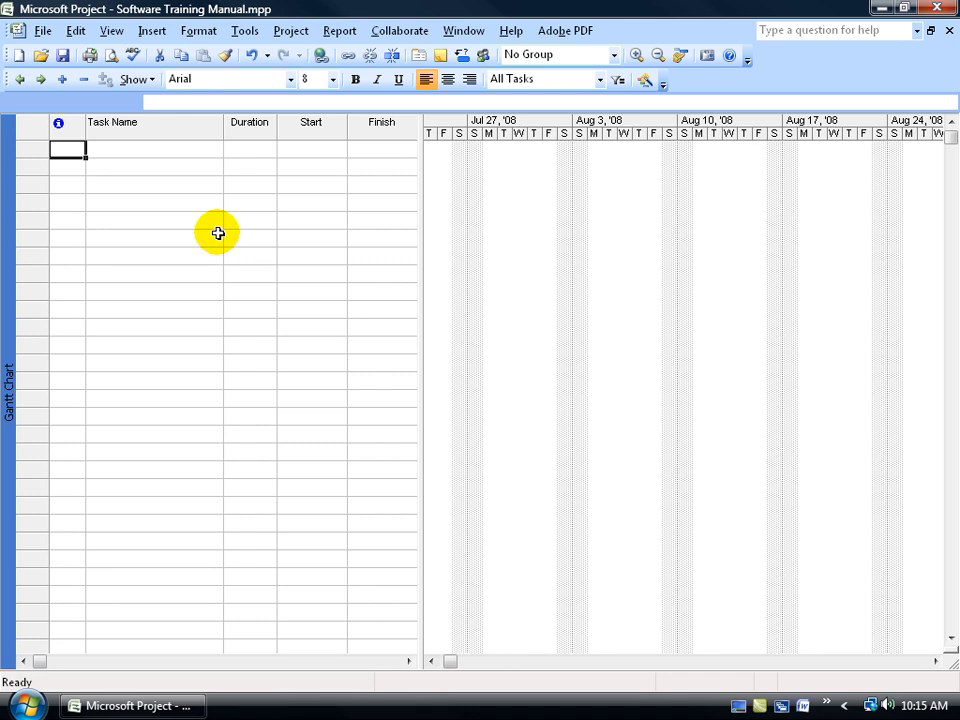
mouse_move(194, 218)
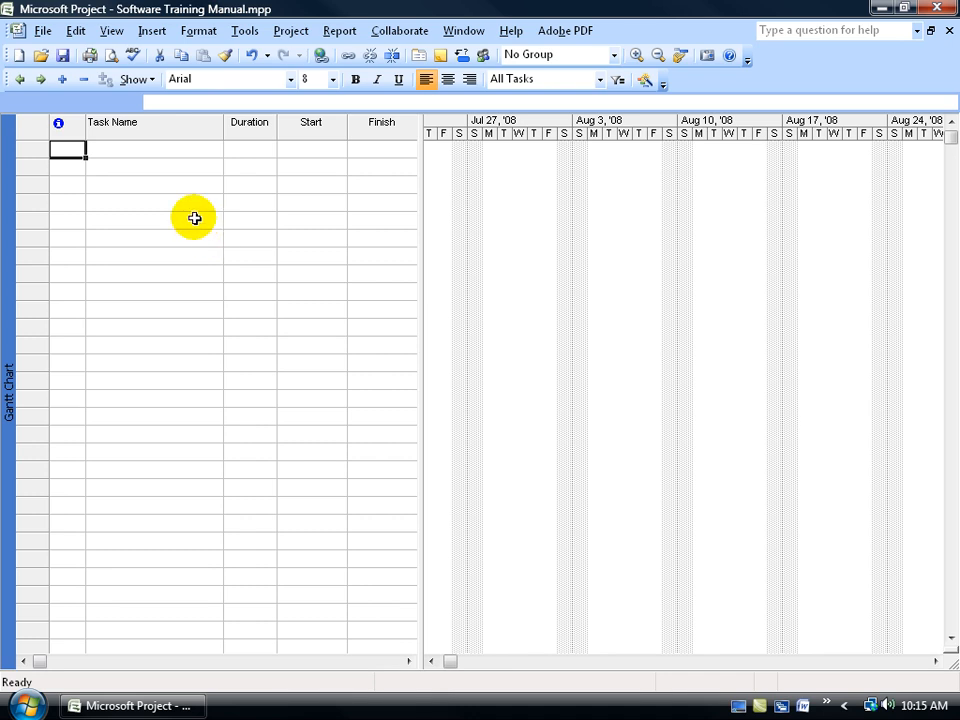
mouse_move(181, 165)
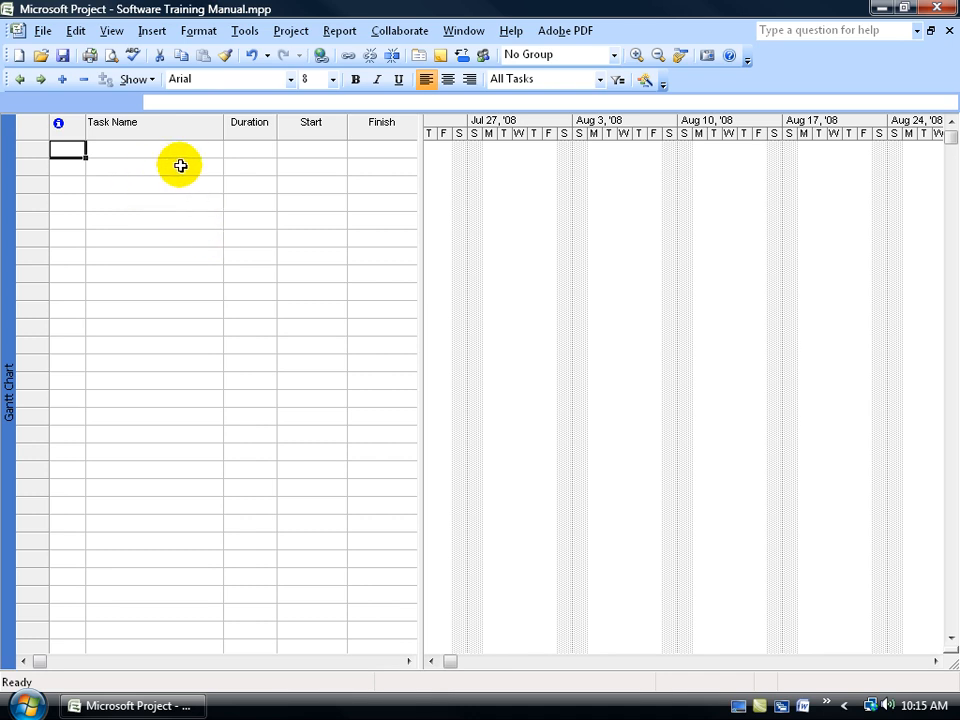
mouse_move(226, 211)
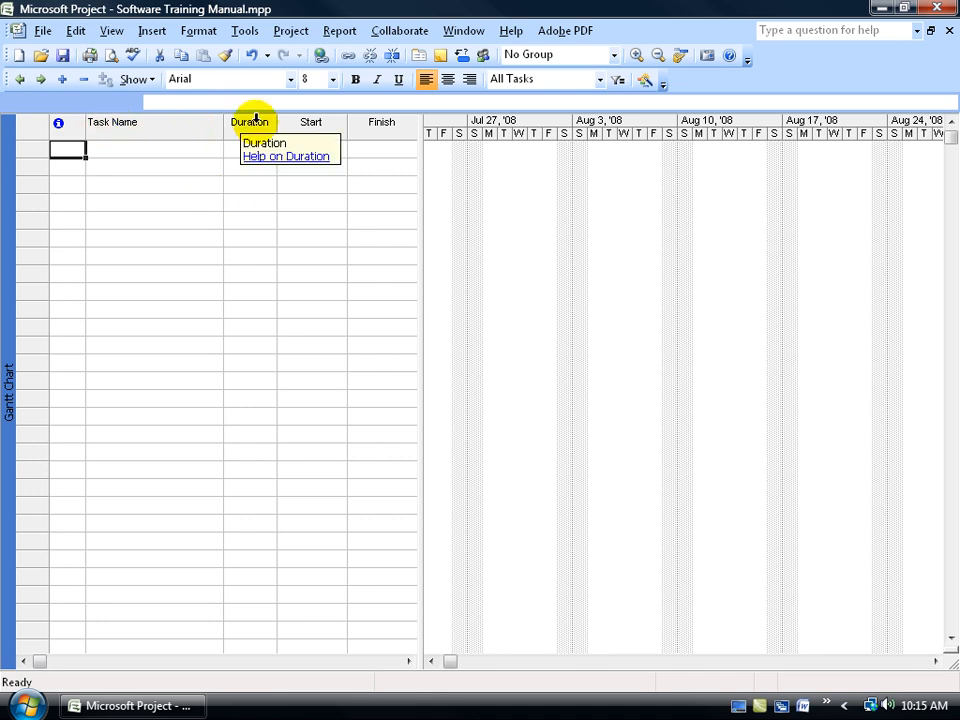
mouse_move(262, 115)
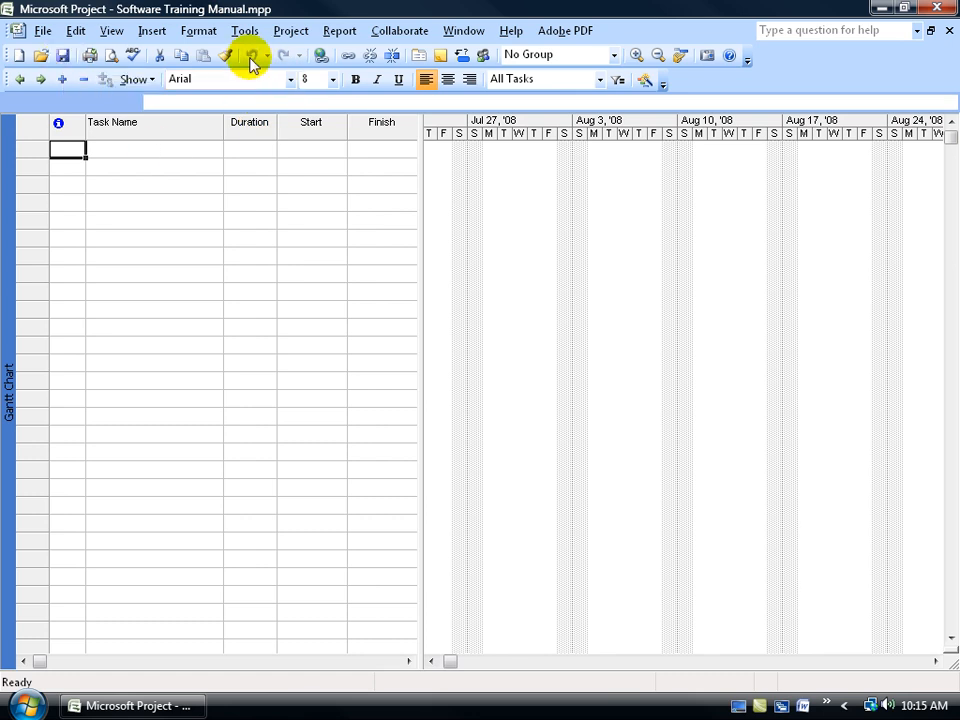
mouse_move(251, 55)
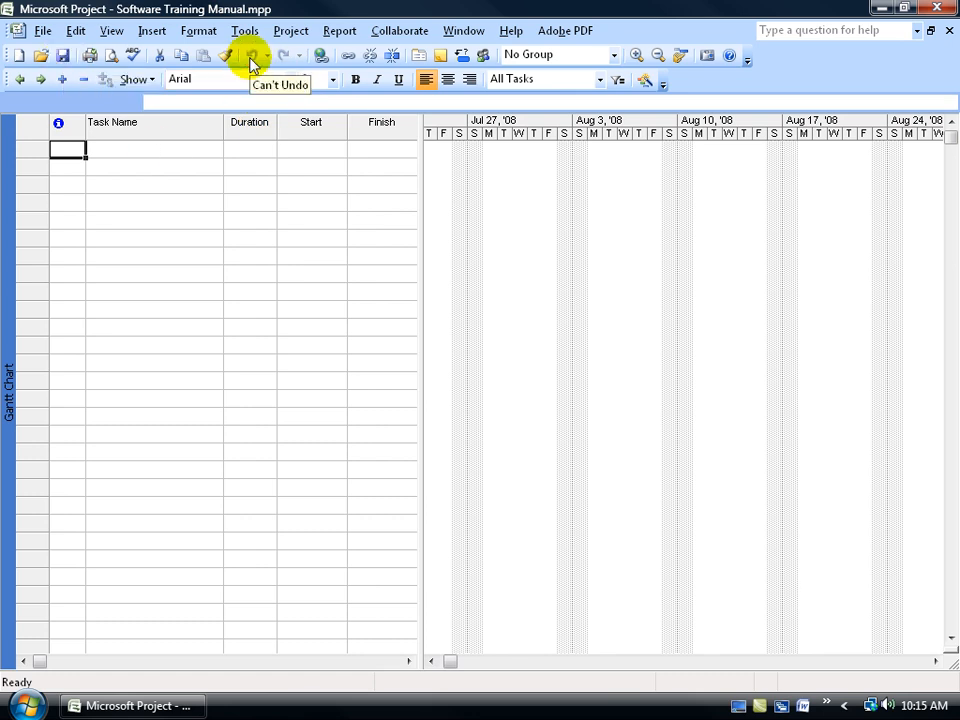